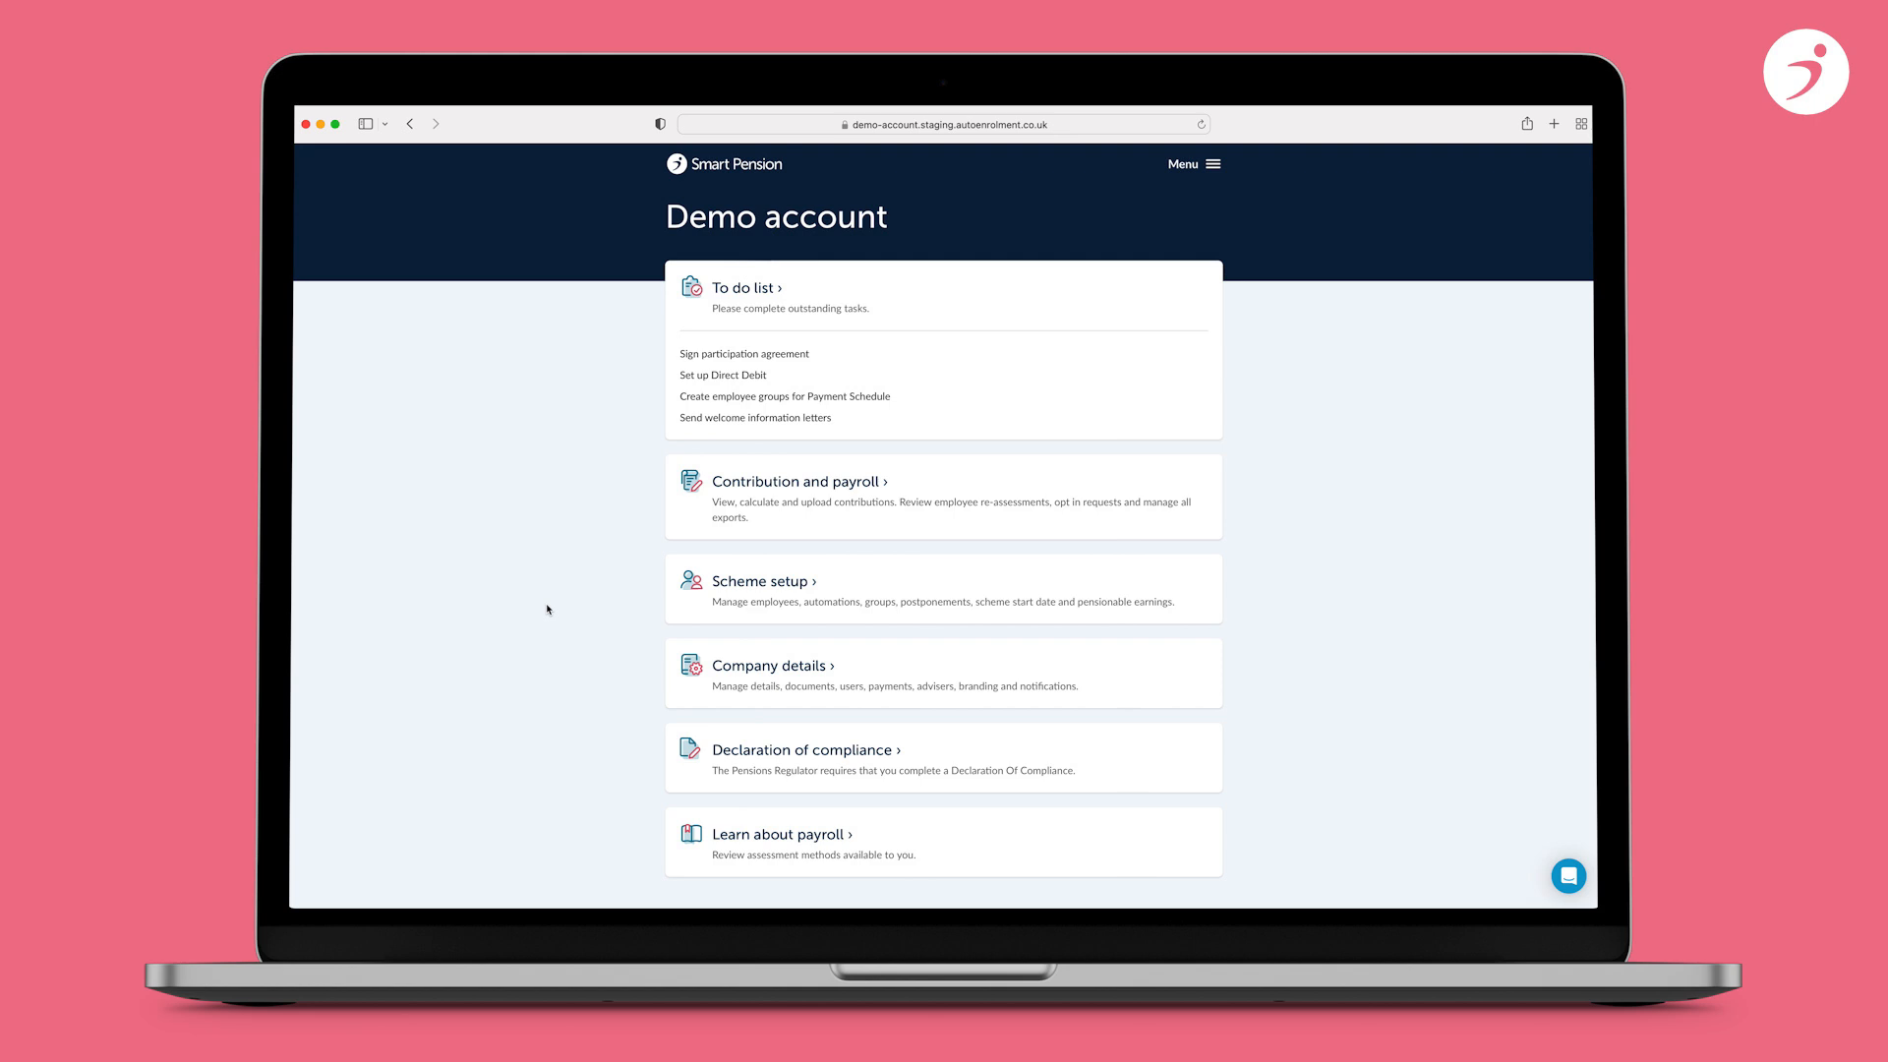
{"action": "mouse_move", "coordinate": [561, 604]}
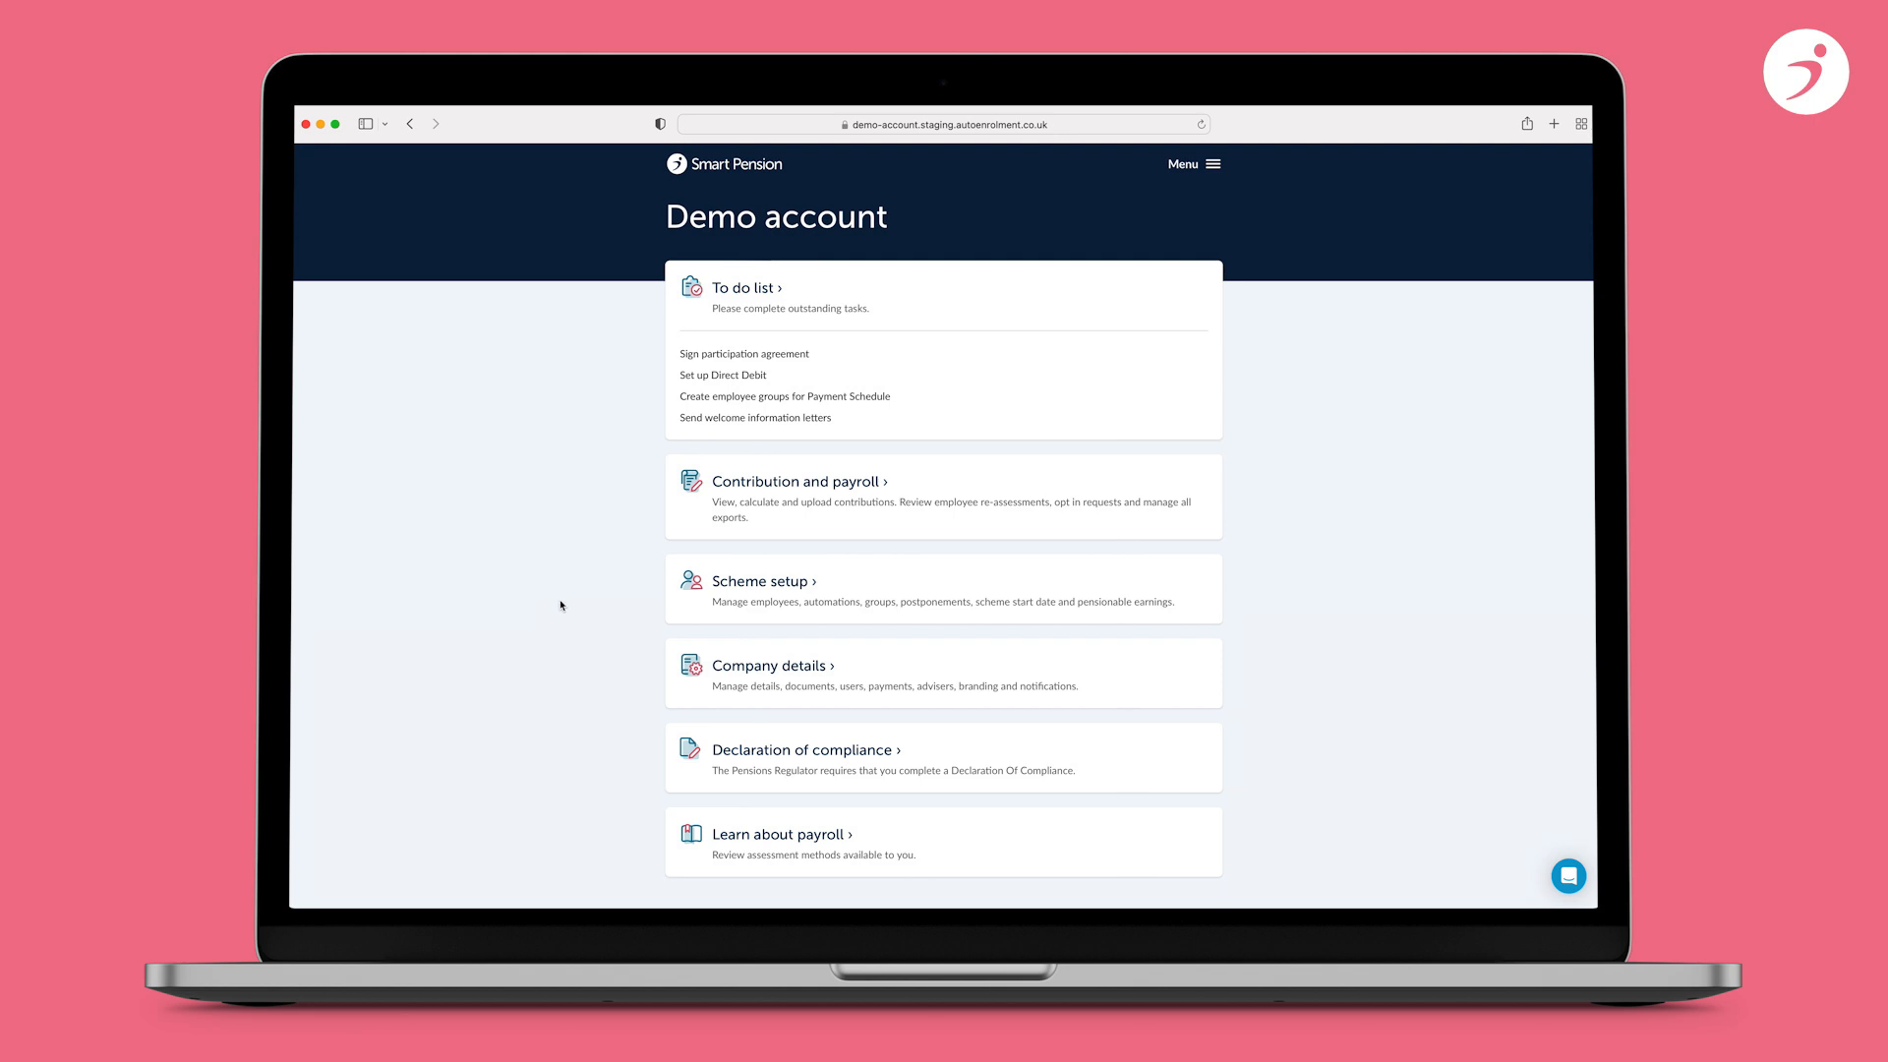
- Go to the Contributions and payroll section from the dashboard
{"action": "left_click", "coordinate": [797, 480]}
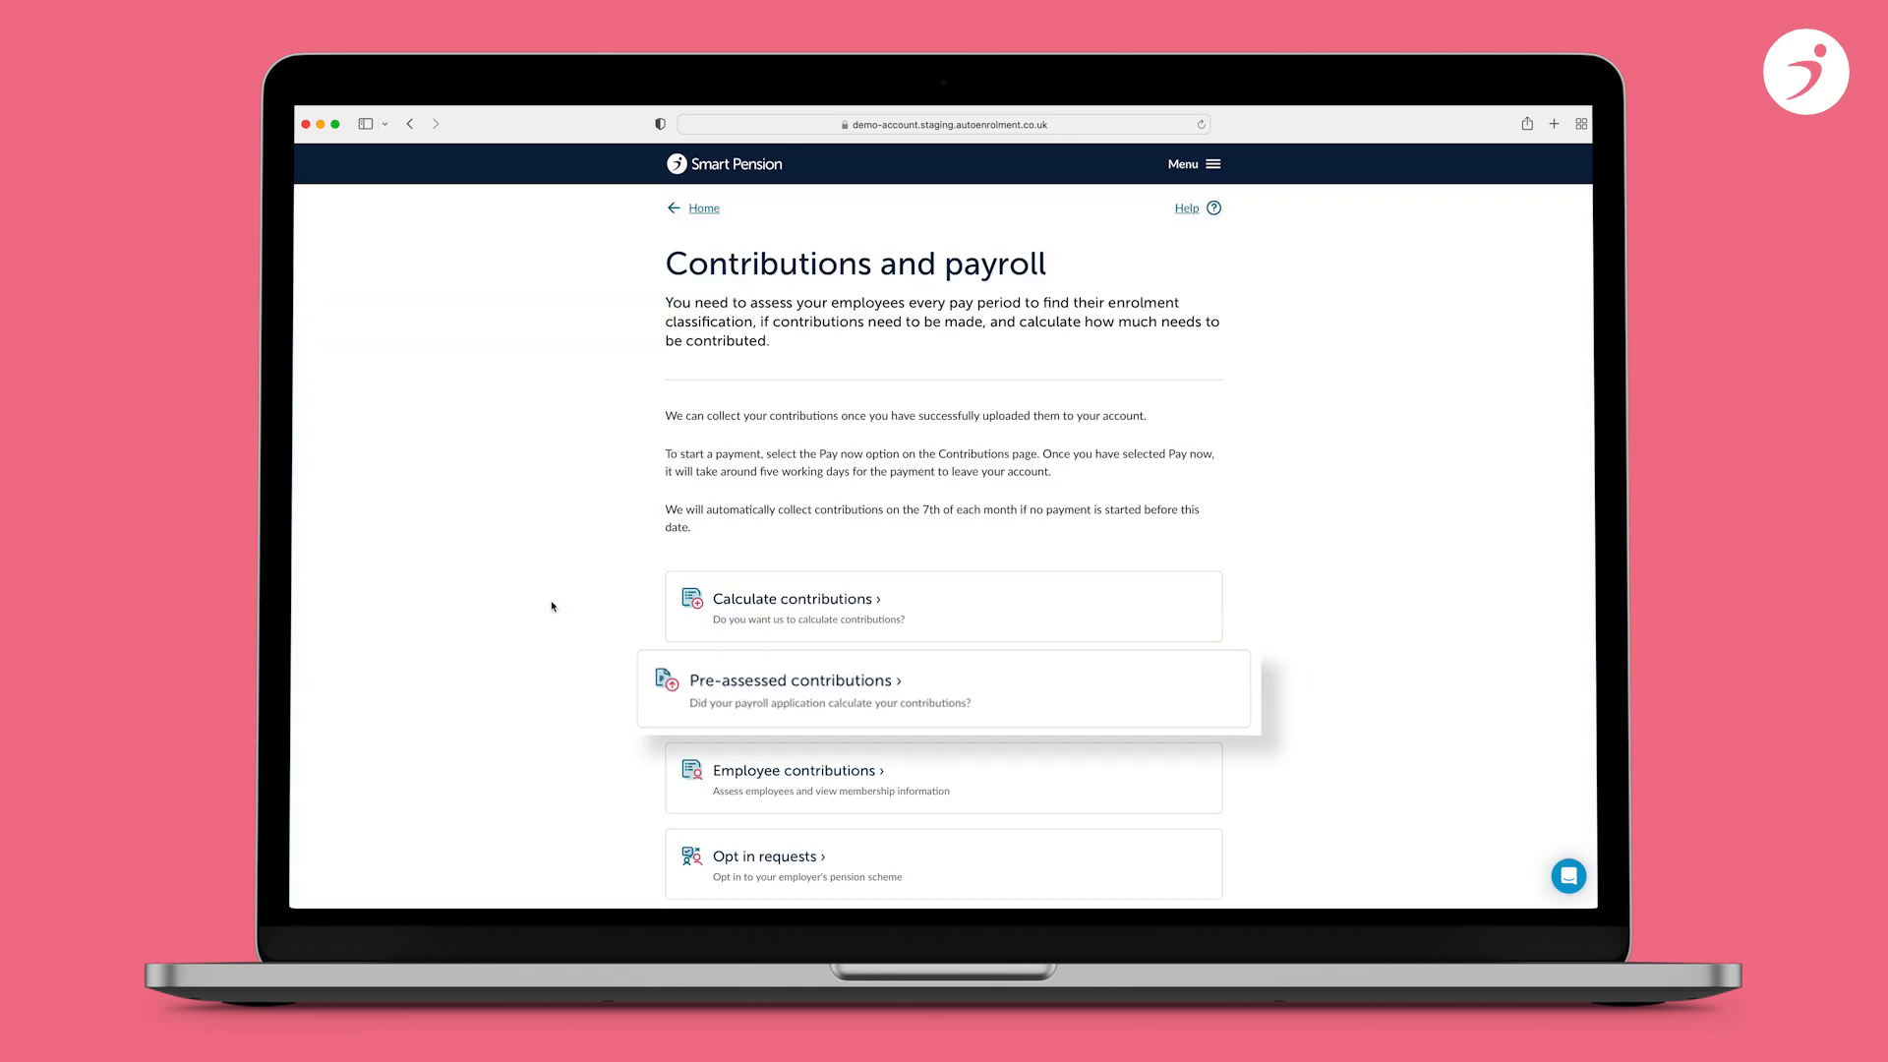
{"action": "mouse_move", "coordinate": [592, 635]}
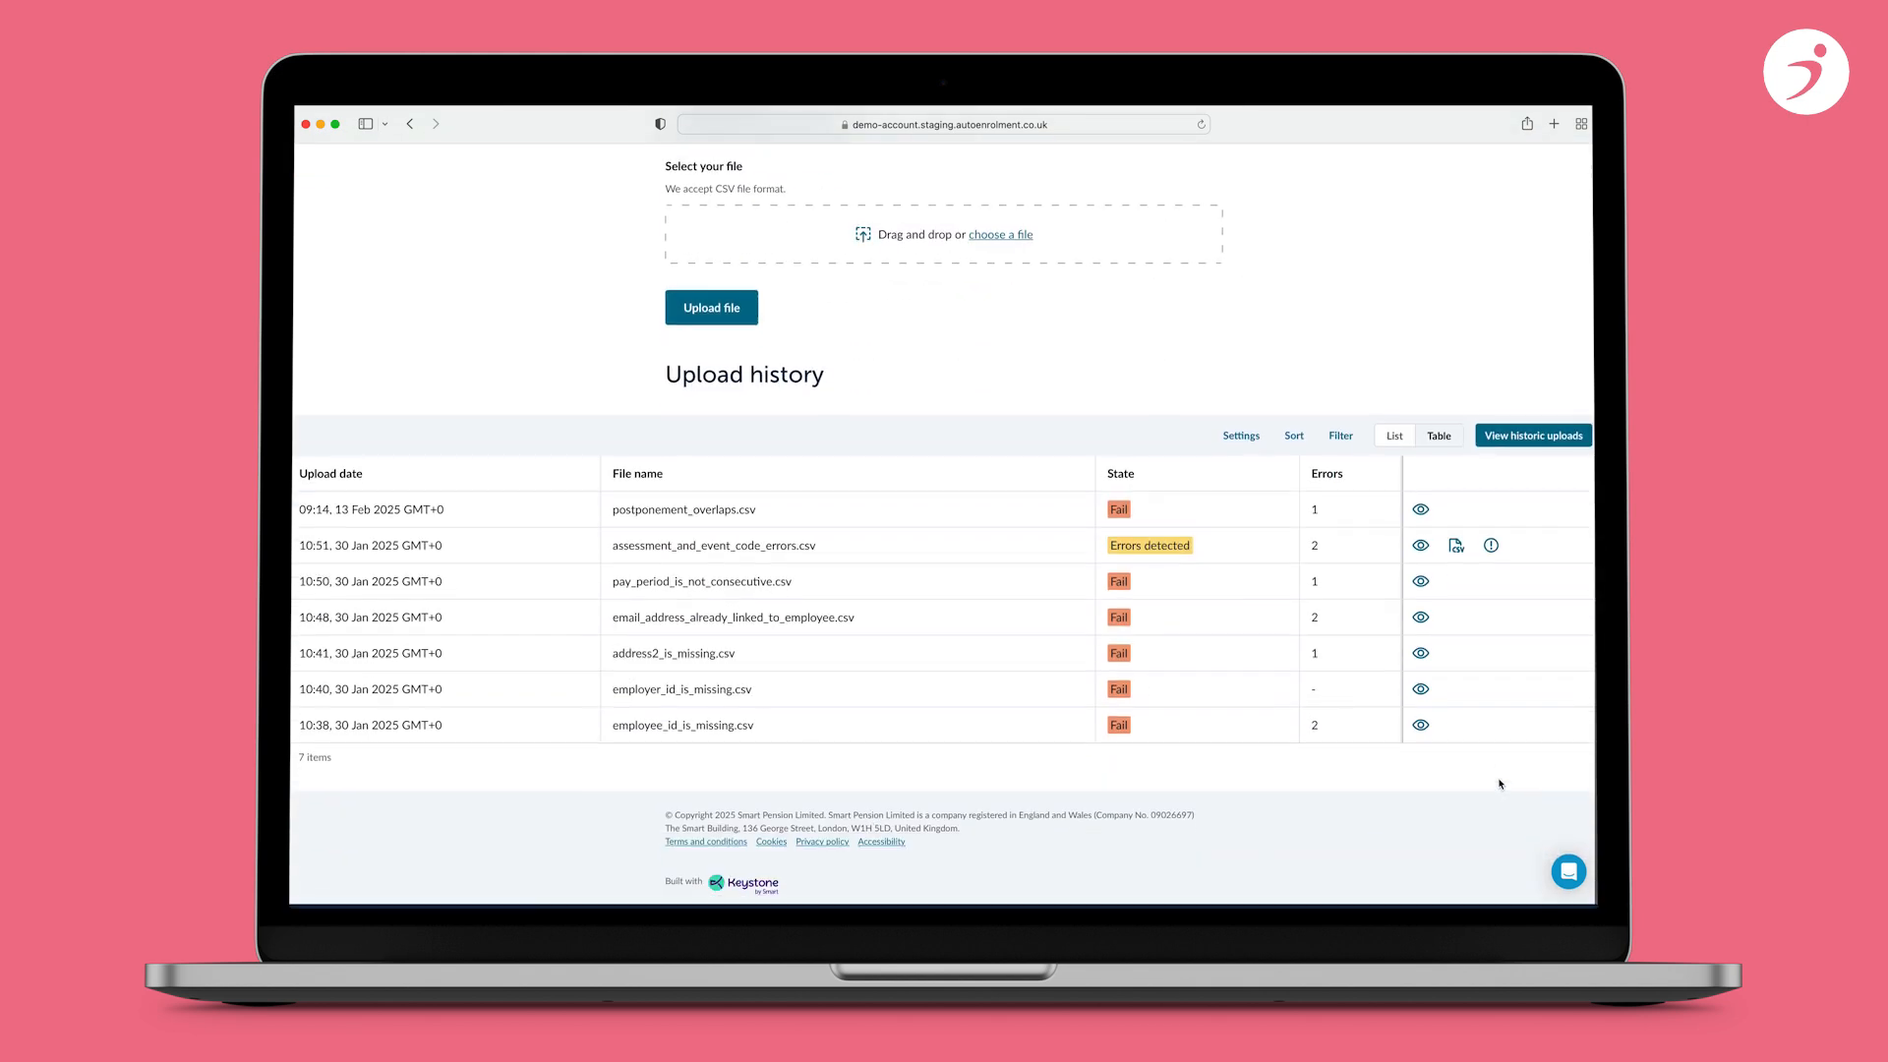
- Review employee_id_is_missing.csv errors, enter EmployeeId 38627 in the CSV, and return to PAPDIS upload
{"action": "left_click", "coordinate": [1420, 725]}
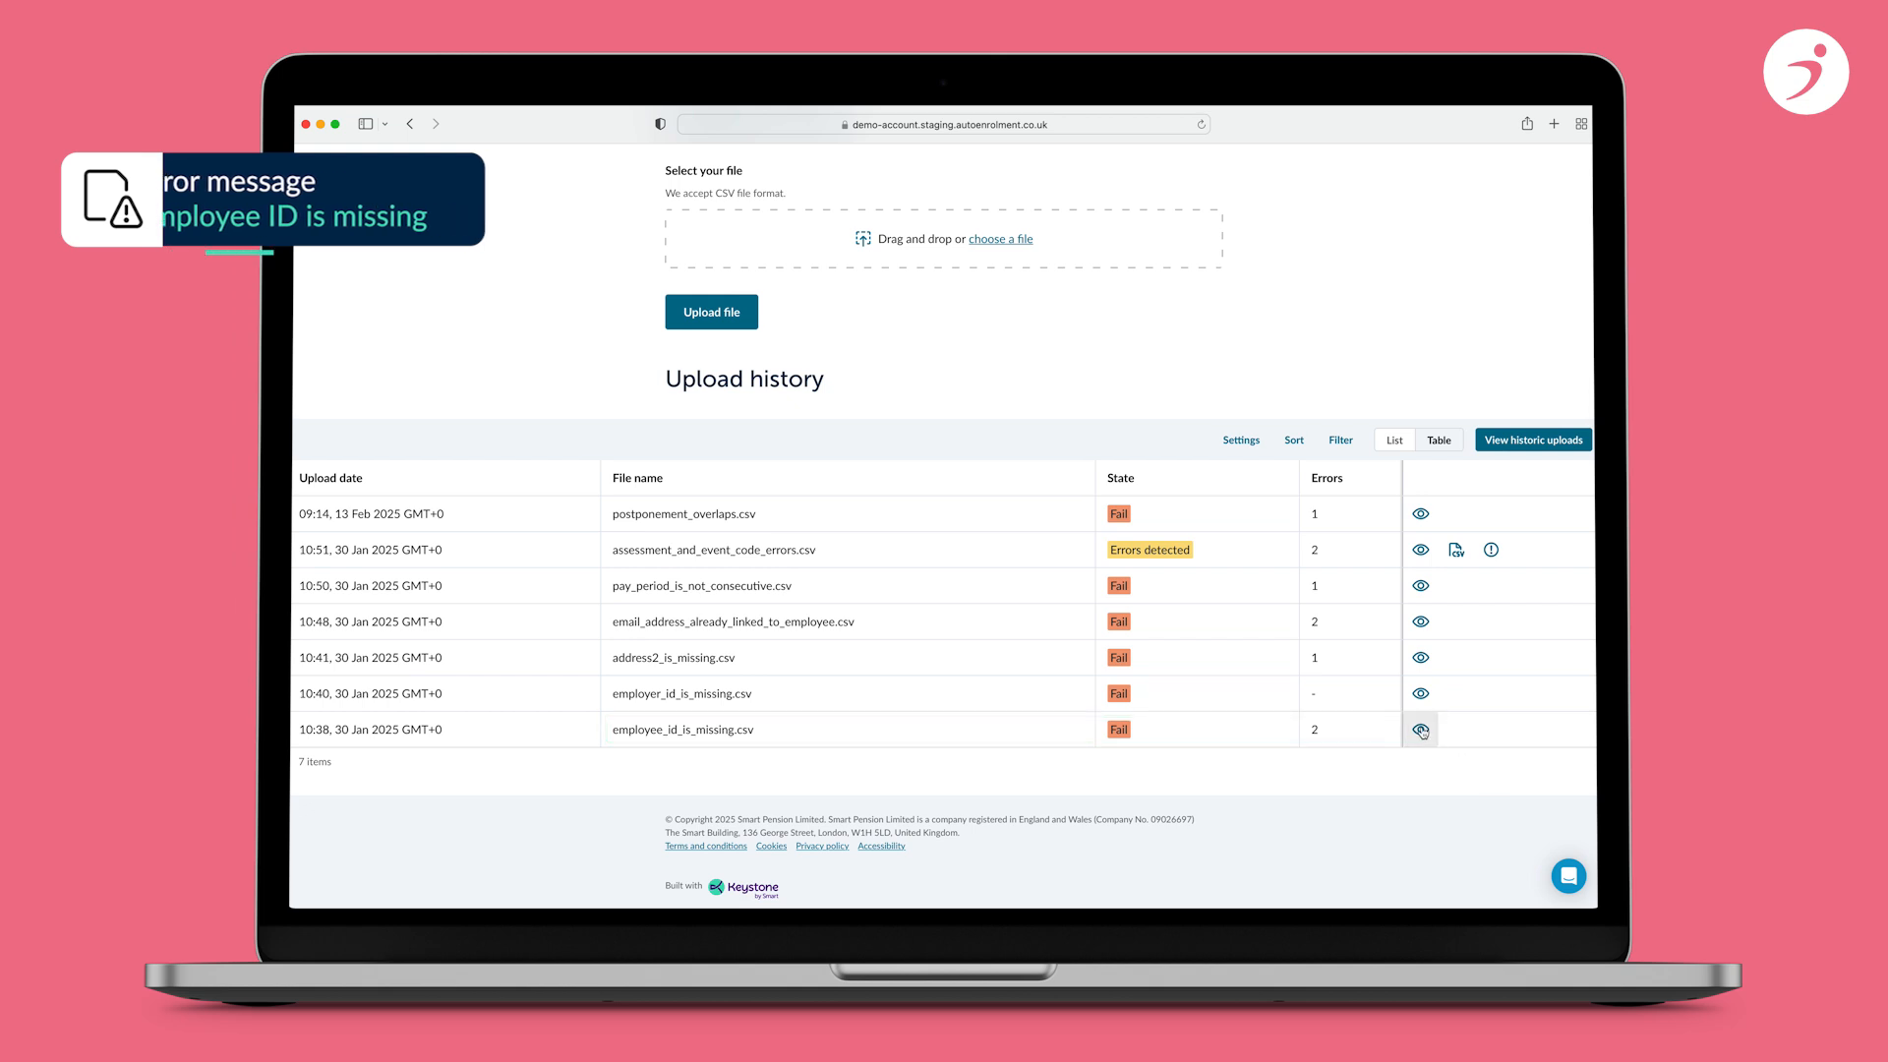
{"action": "left_click", "coordinate": [1420, 730]}
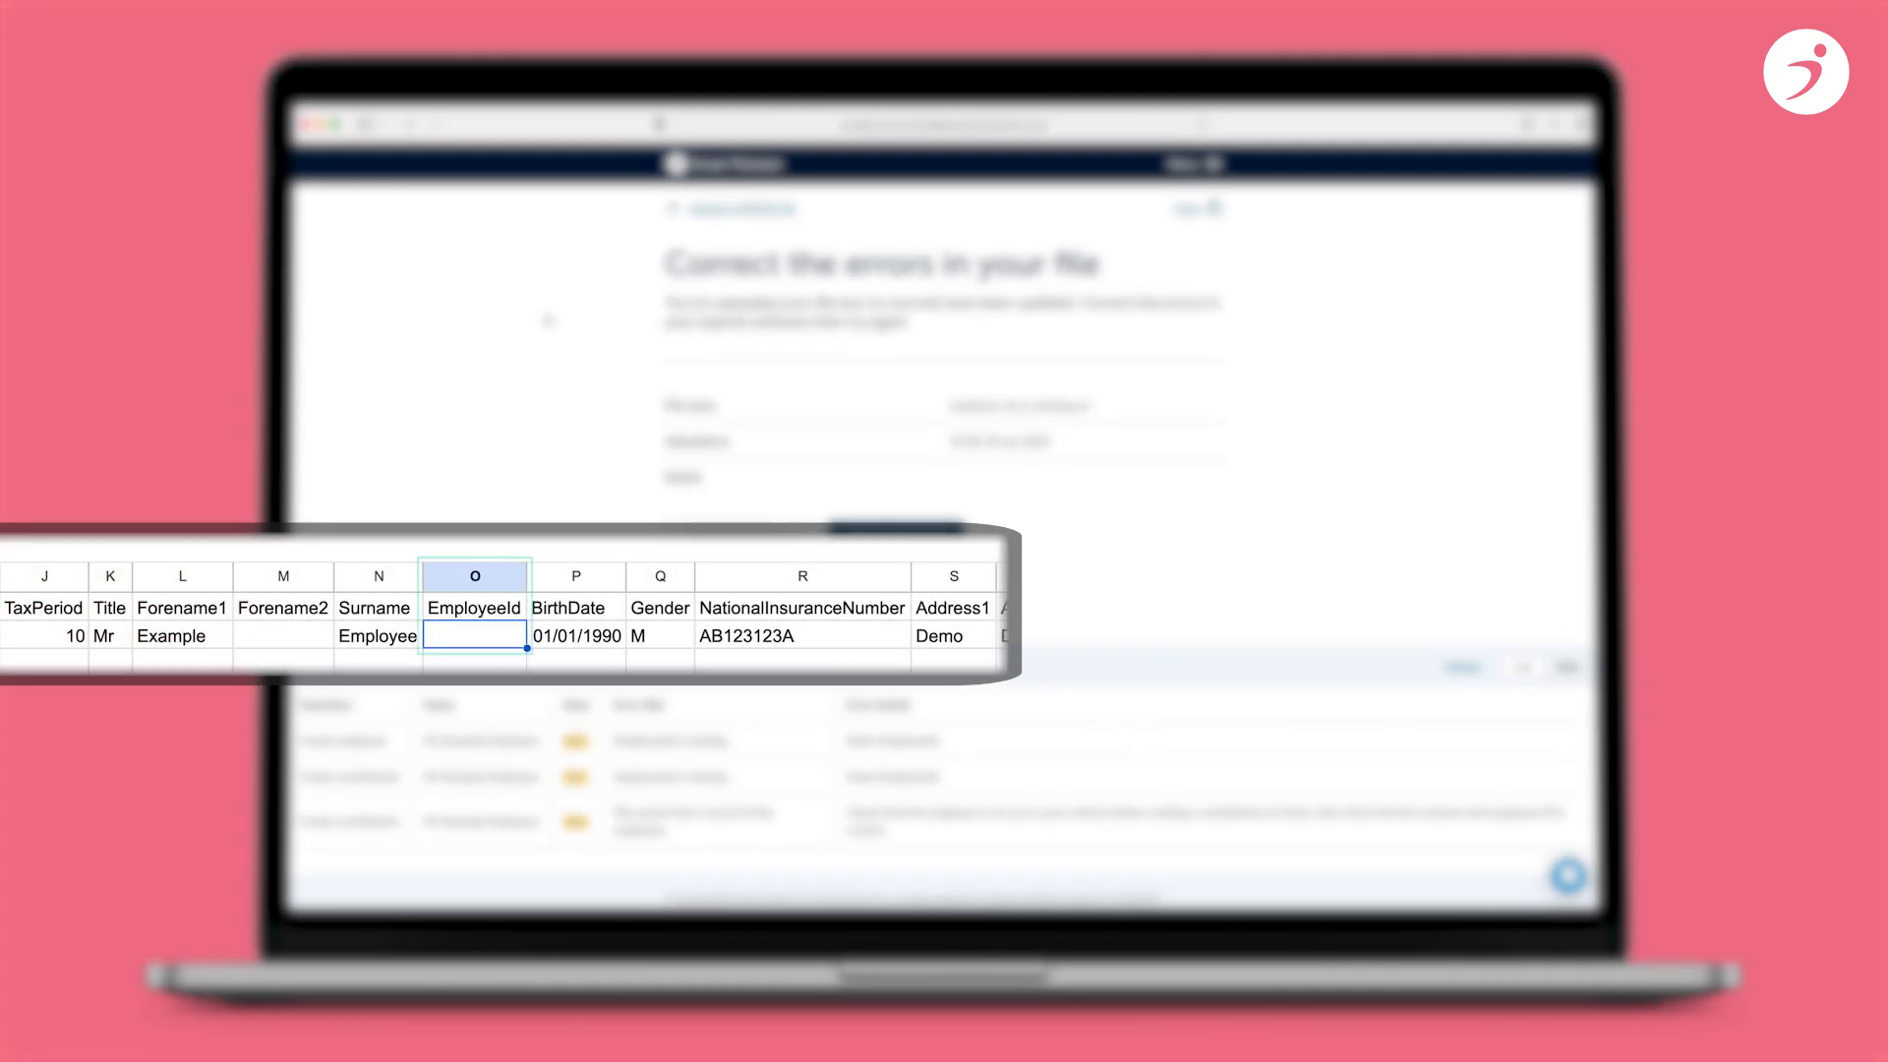
{"action": "type", "text": "38627"}
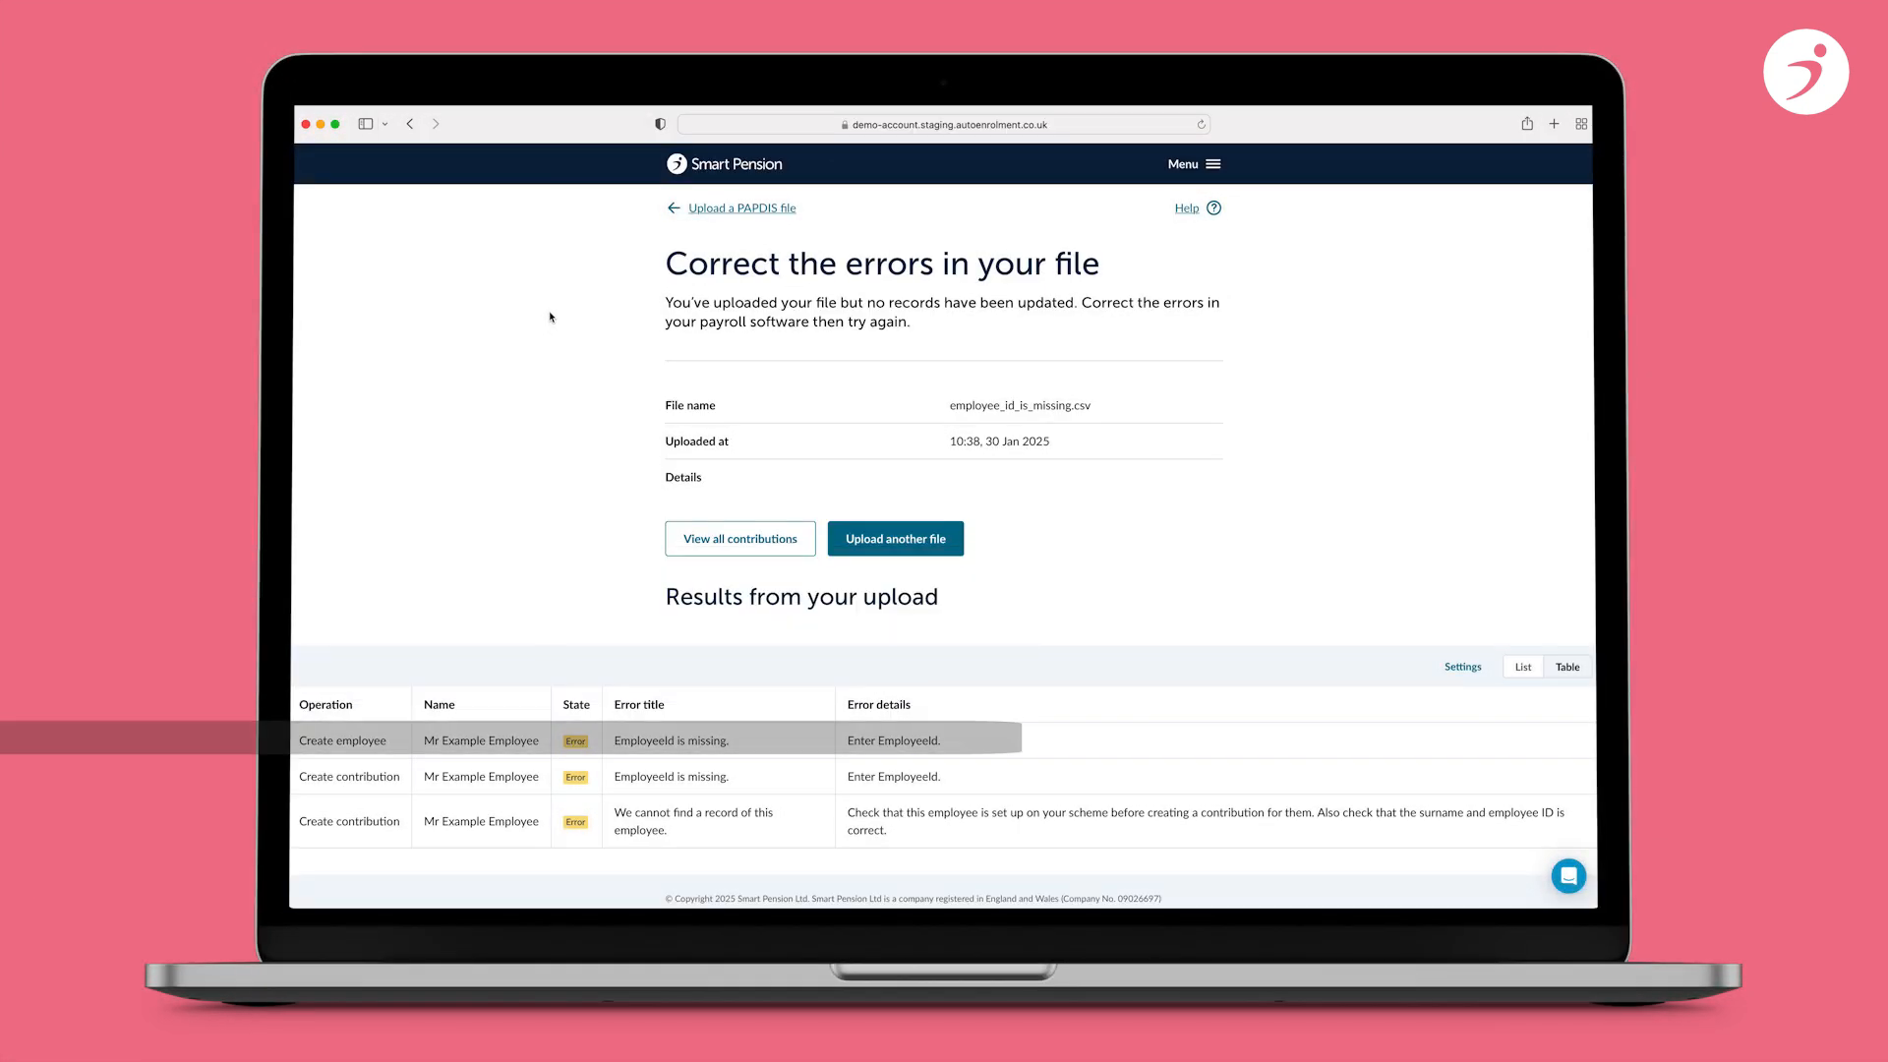
{"action": "left_click", "coordinate": [897, 539]}
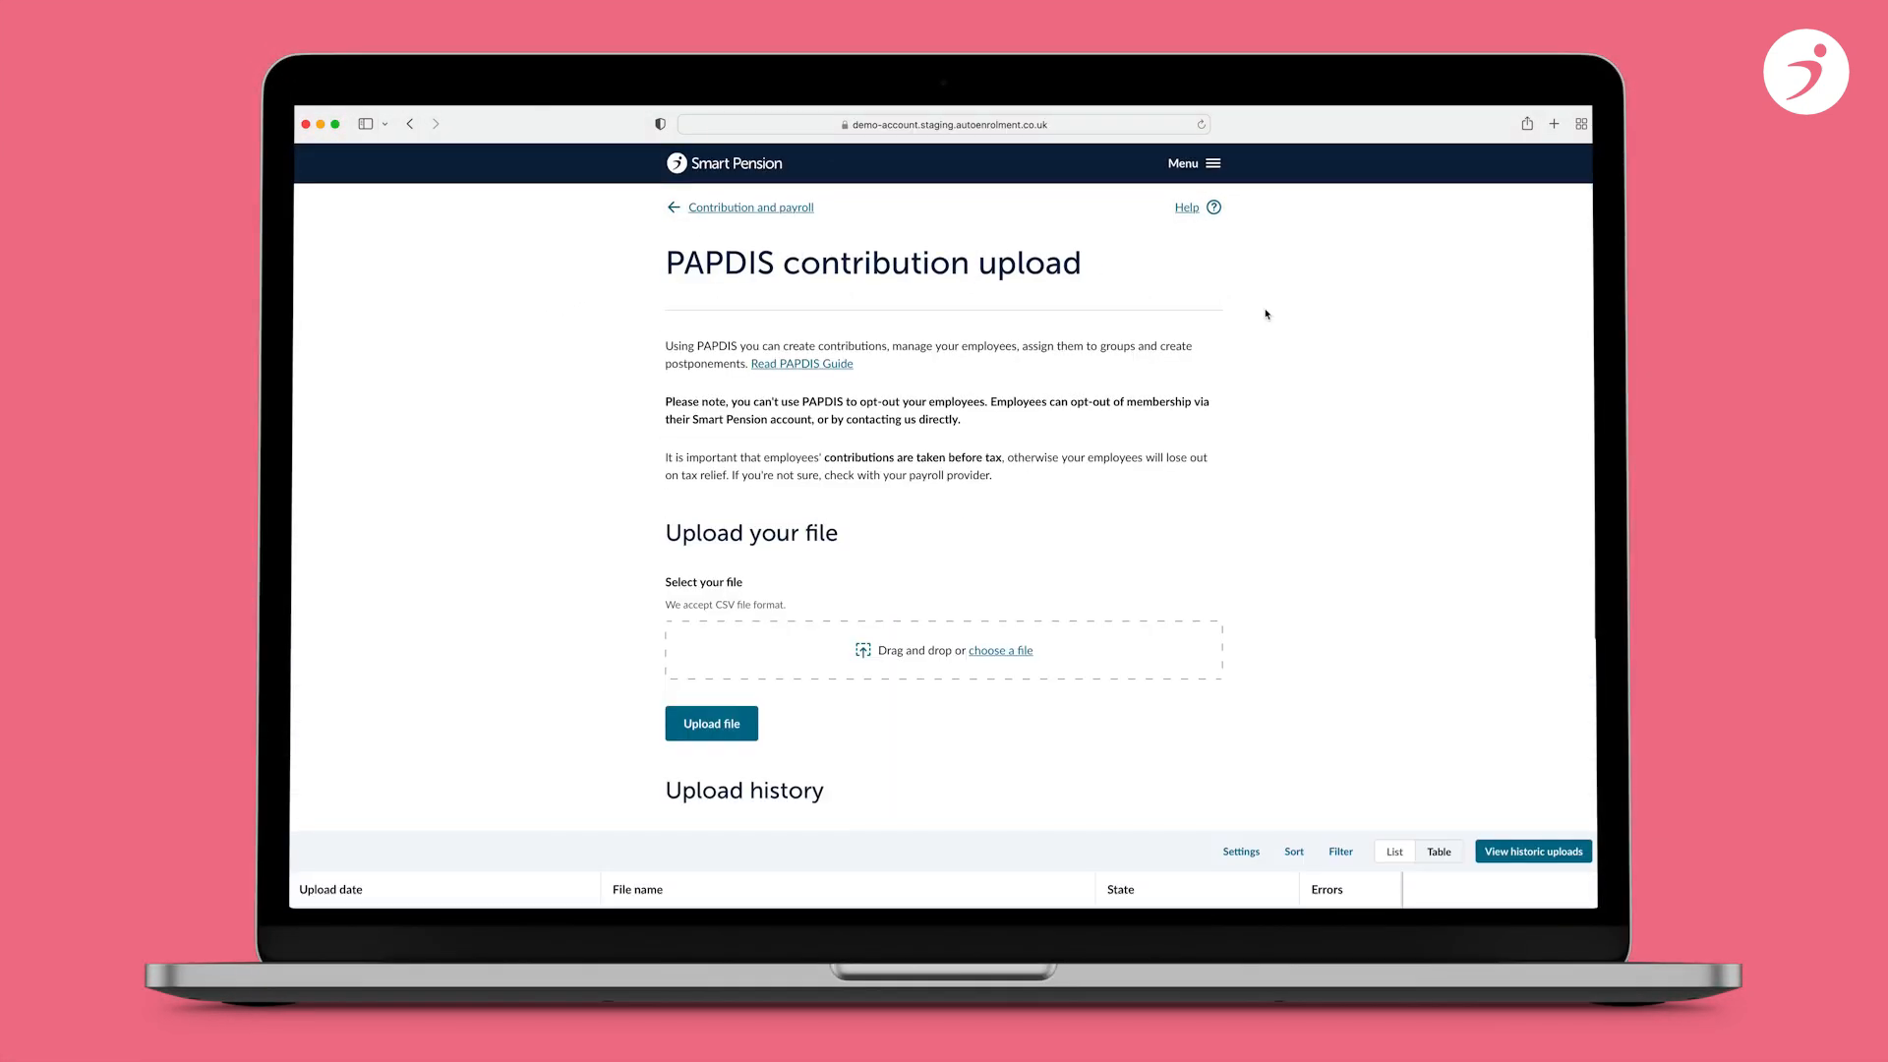
- Read Company ID 794 from the account panel and enter it as the CSV's EmployerId
{"action": "scroll", "scroll_direction": "down", "scroll_amount": 3}
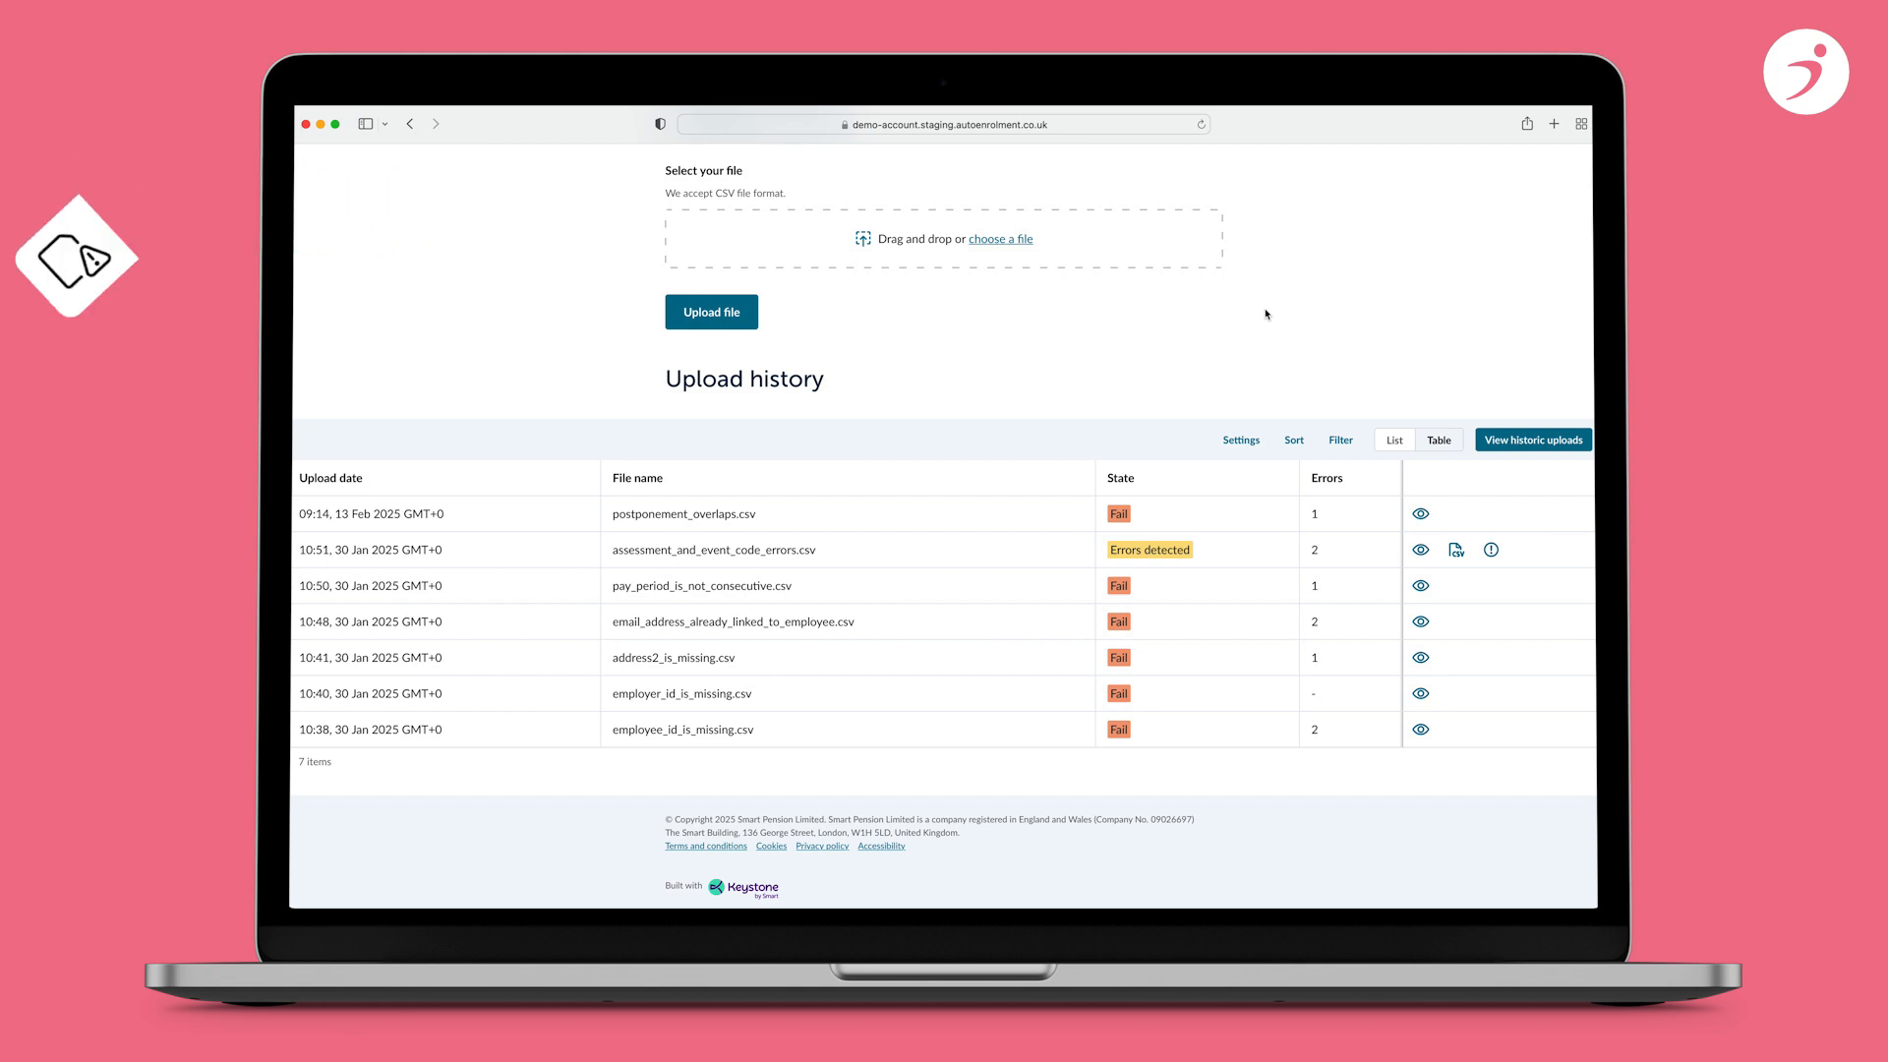
{"action": "scroll", "scroll_direction": "up", "scroll_amount": 3}
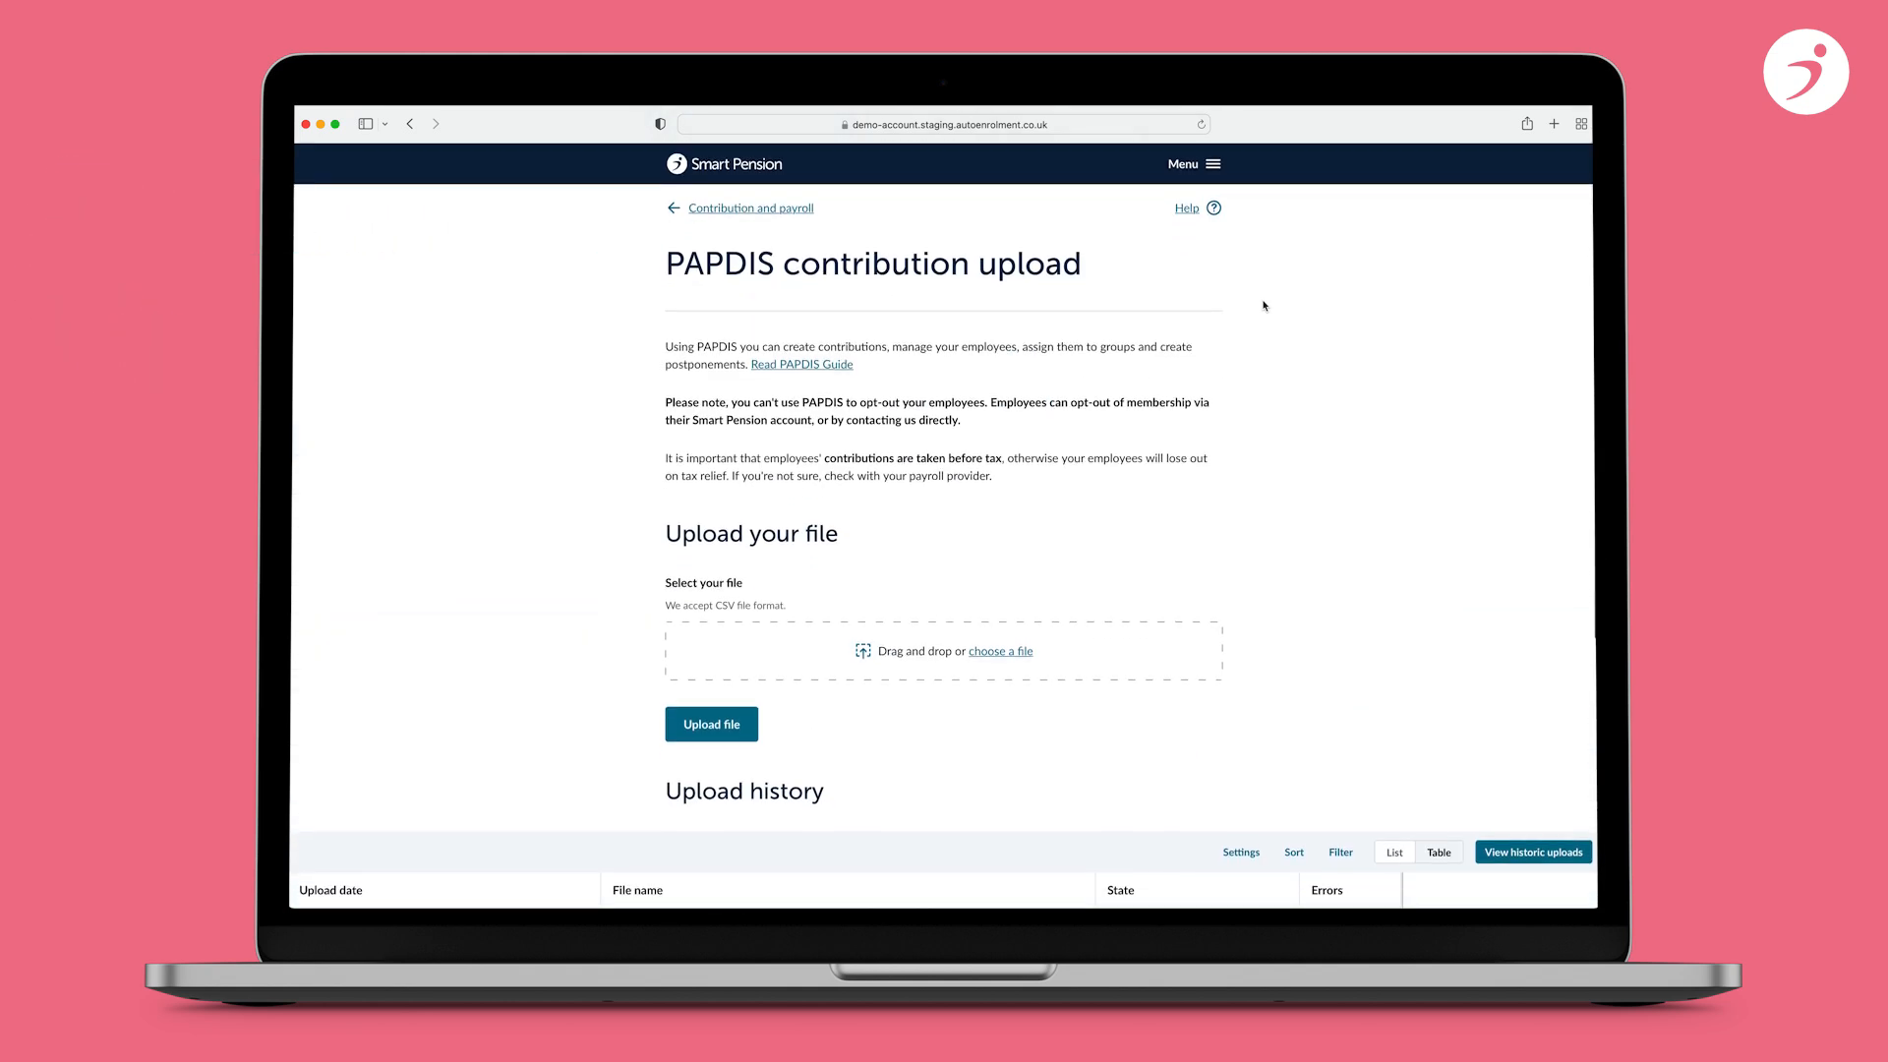
{"action": "left_click", "coordinate": [1192, 163]}
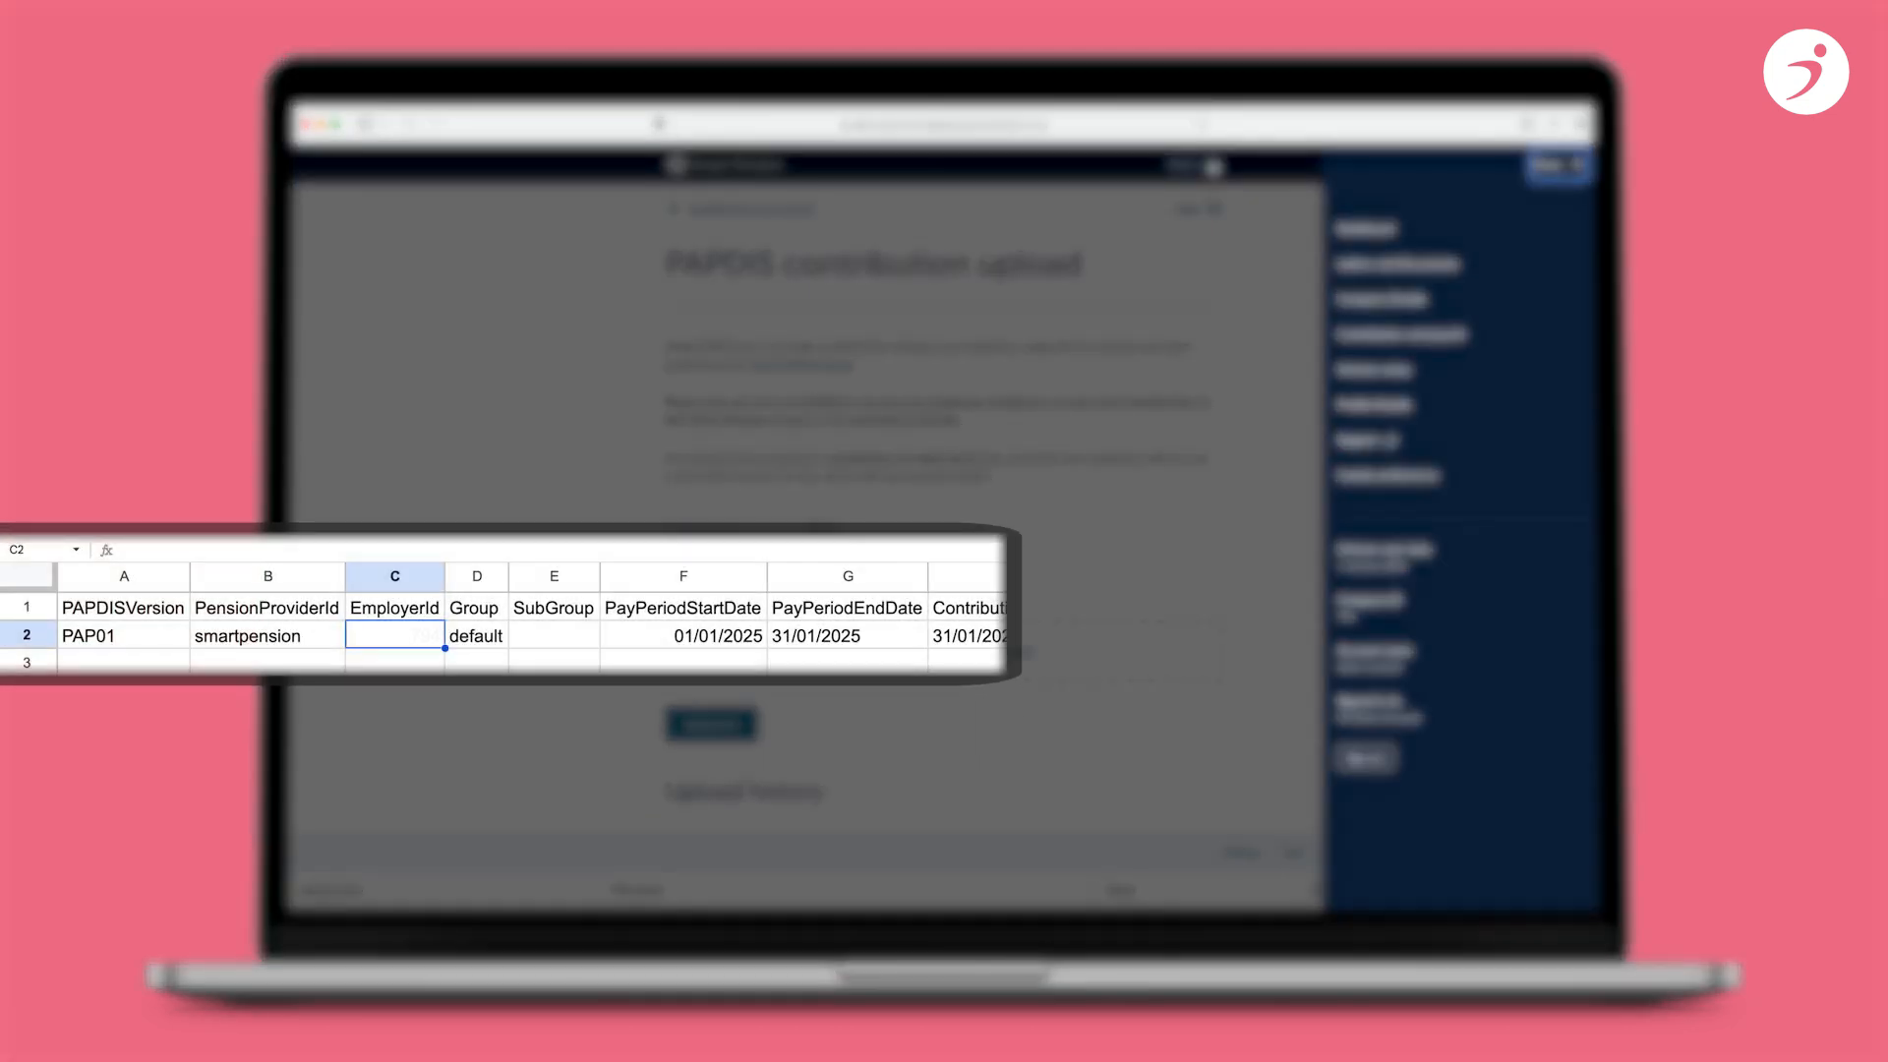
{"action": "type", "text": "794"}
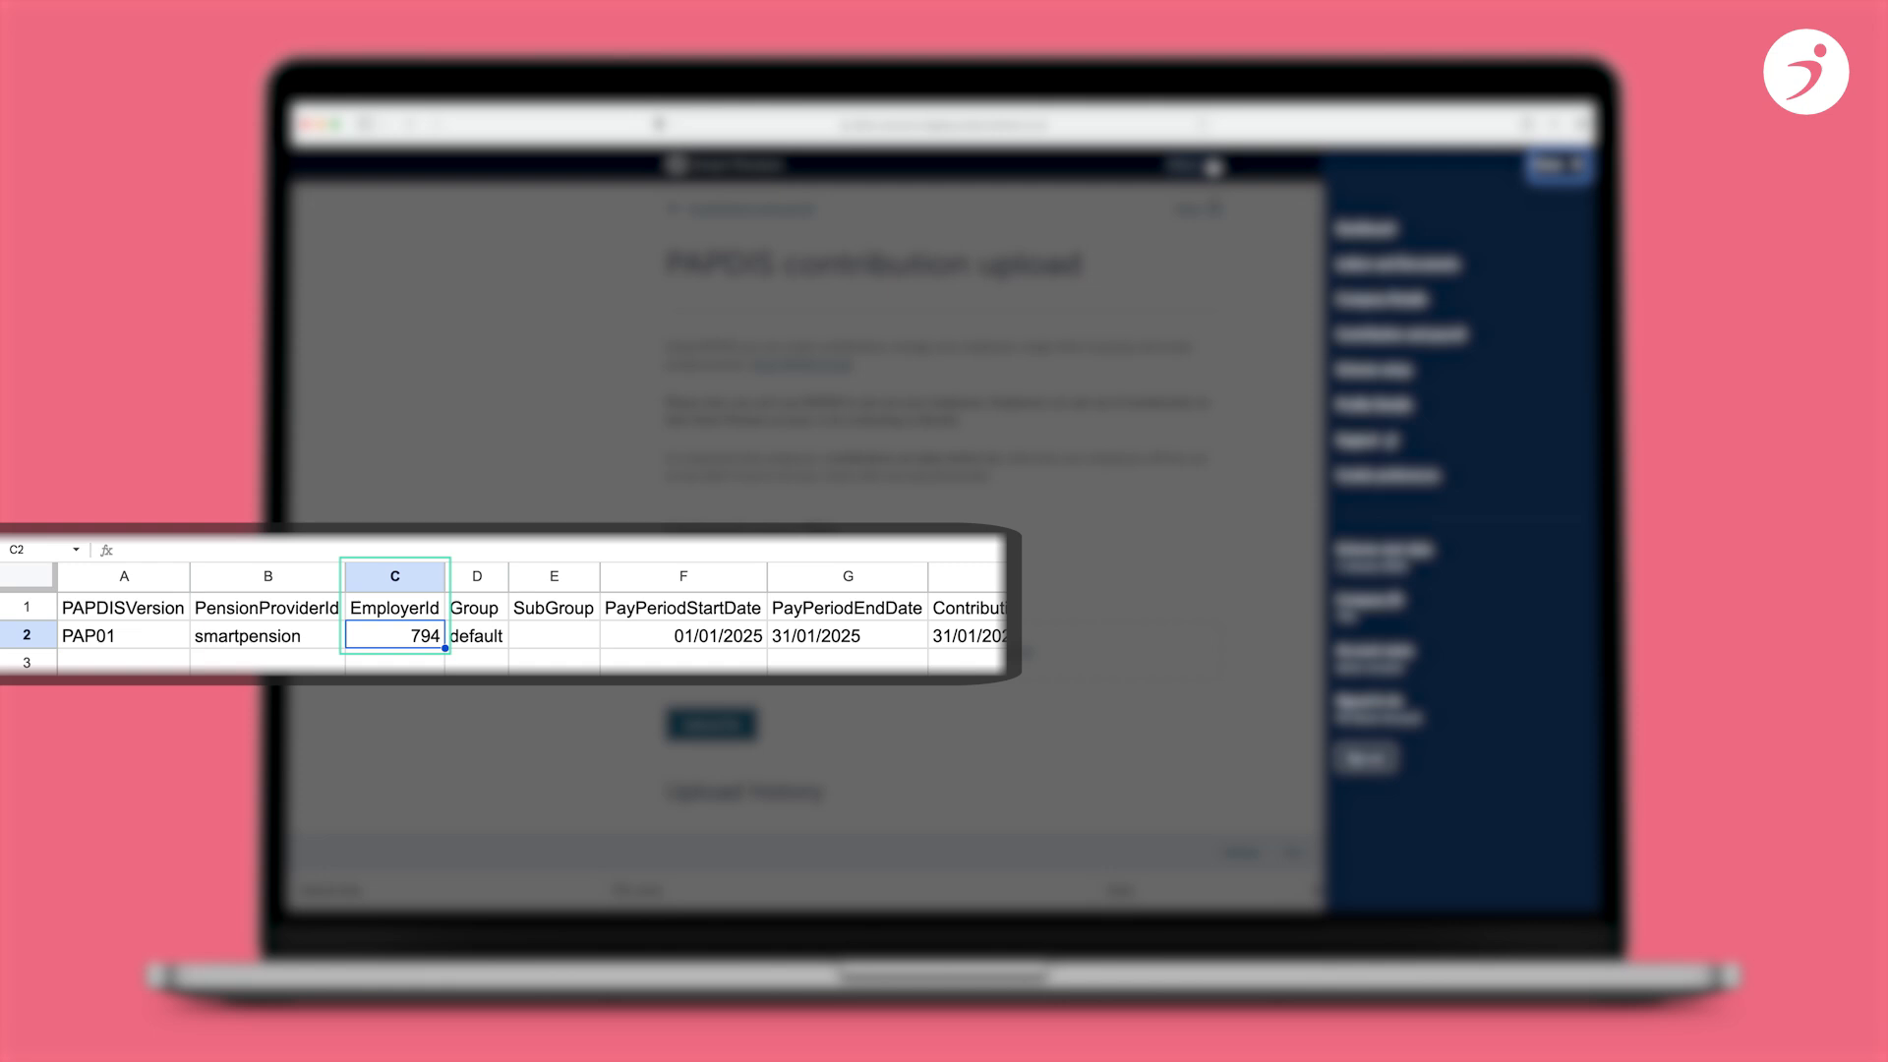
{"action": "left_click", "coordinate": [1190, 163]}
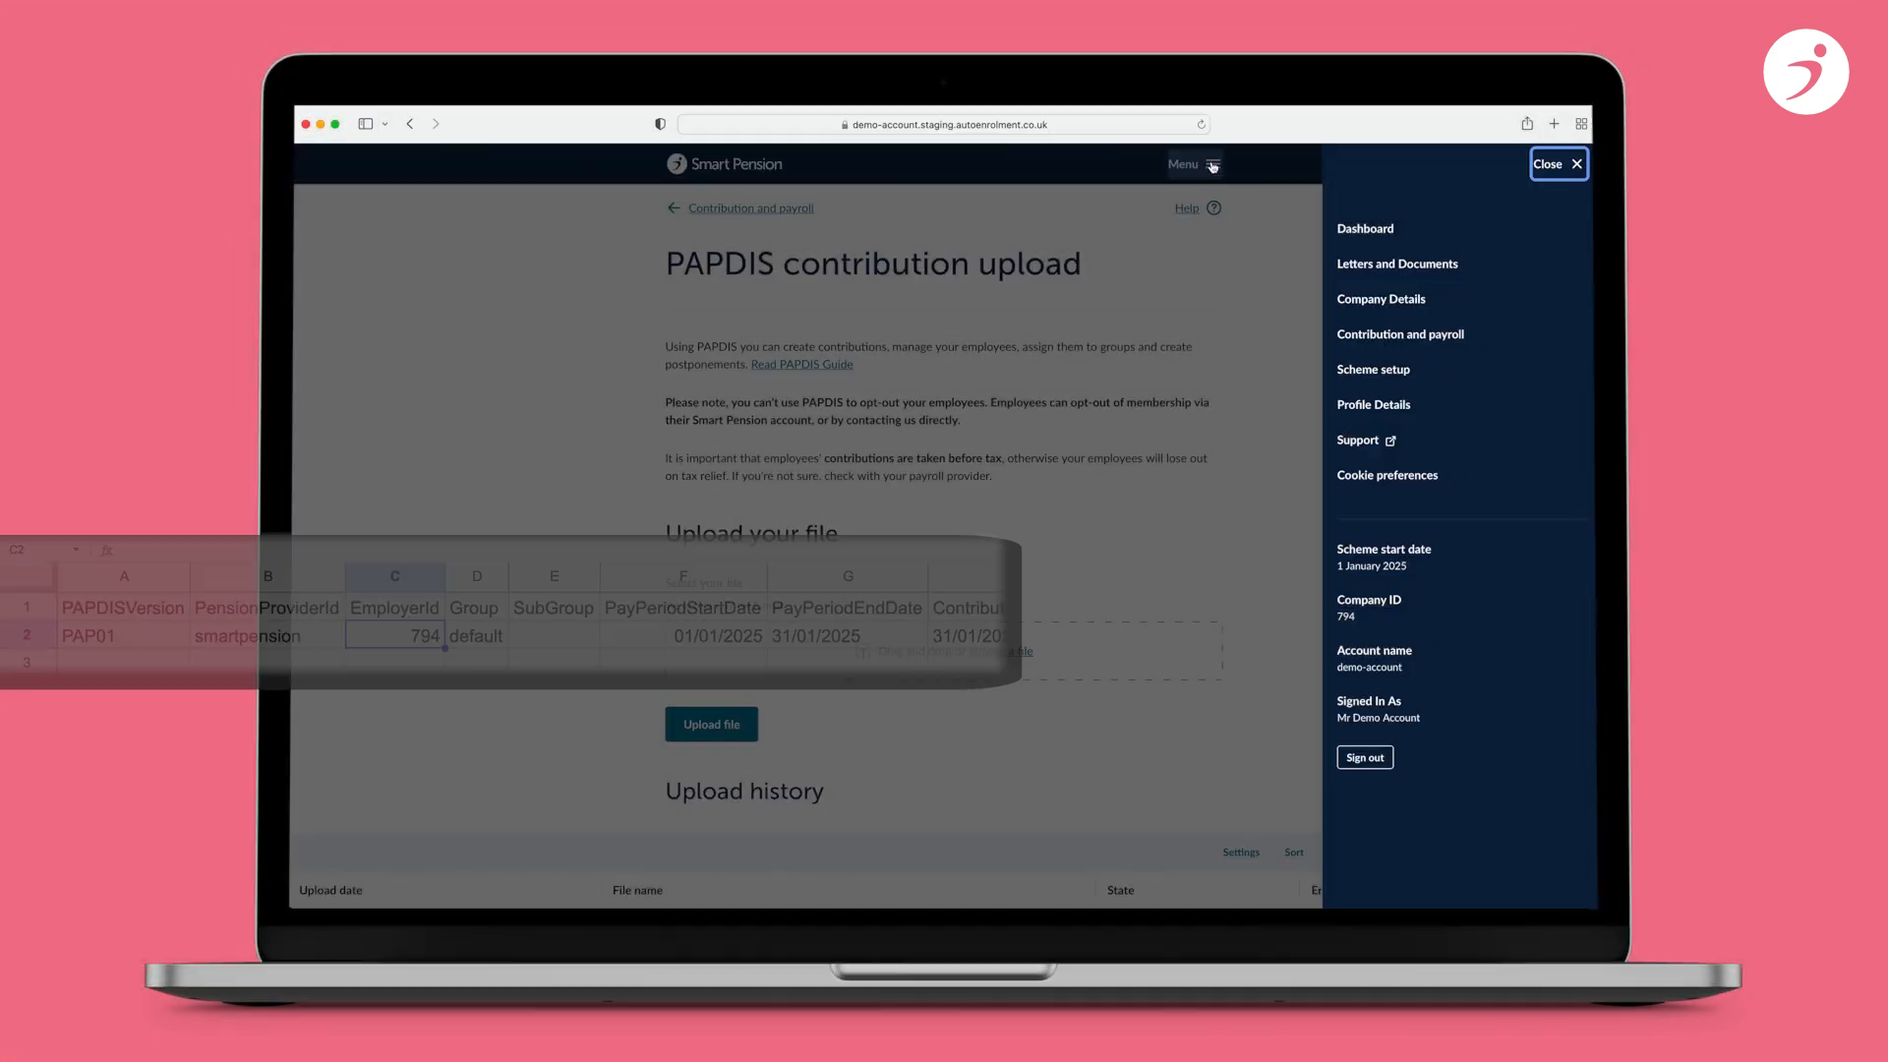
{"action": "left_click", "coordinate": [1558, 163]}
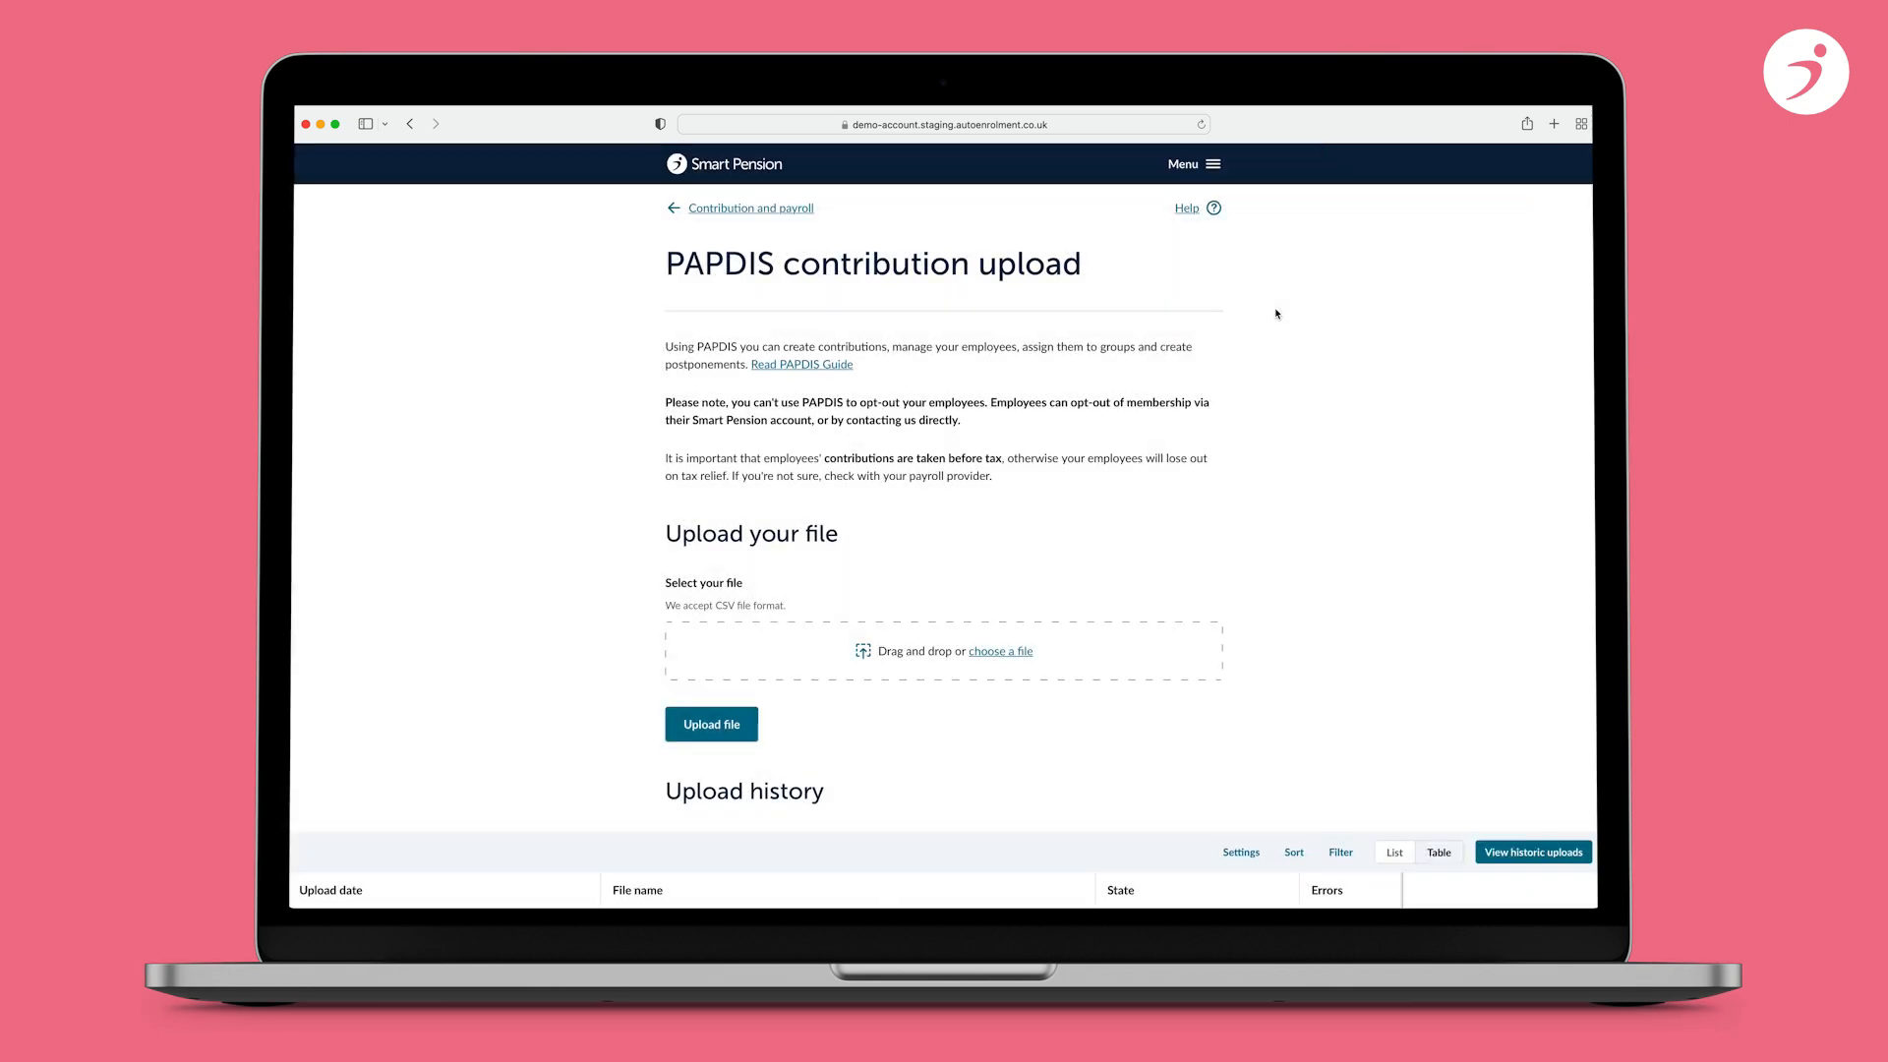
- View address2_is_missing.csv errors and enter Chelmsford as Address2 in the CSV
{"action": "scroll", "scroll_direction": "down", "scroll_amount": 3}
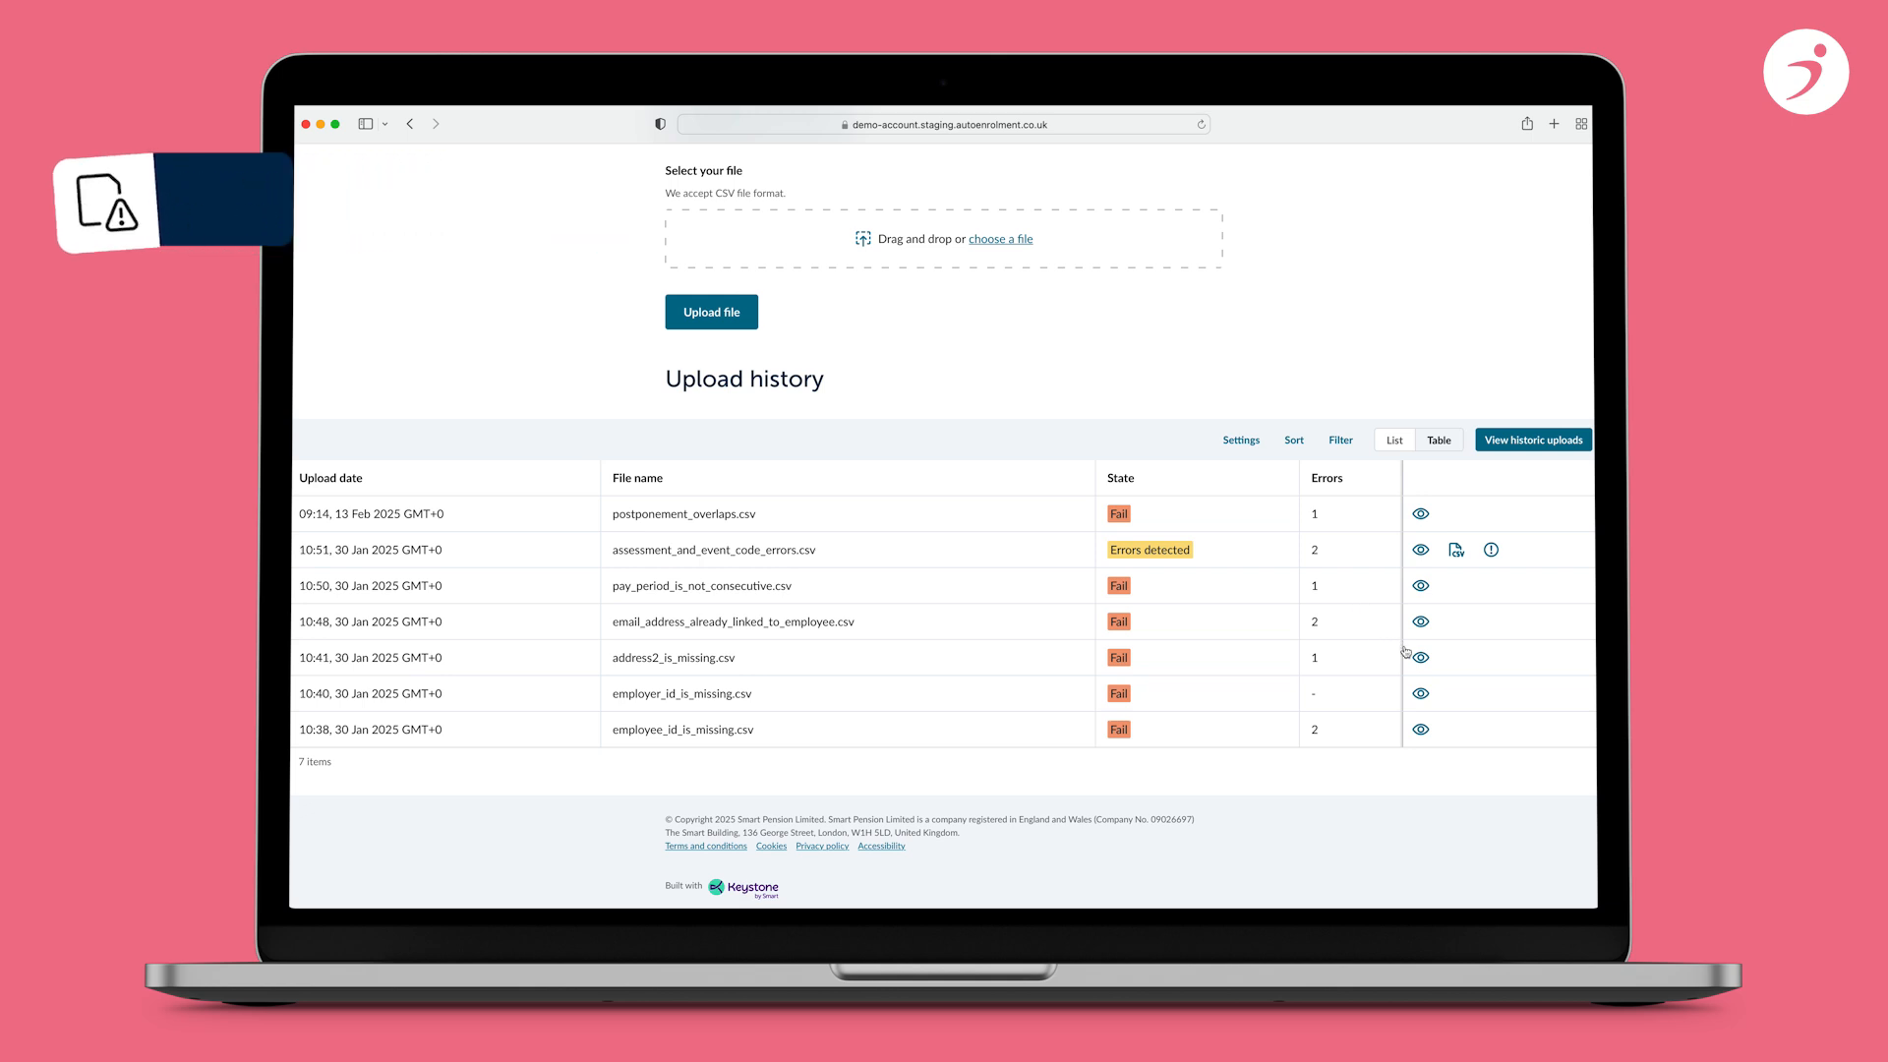
{"action": "left_click", "coordinate": [1420, 656]}
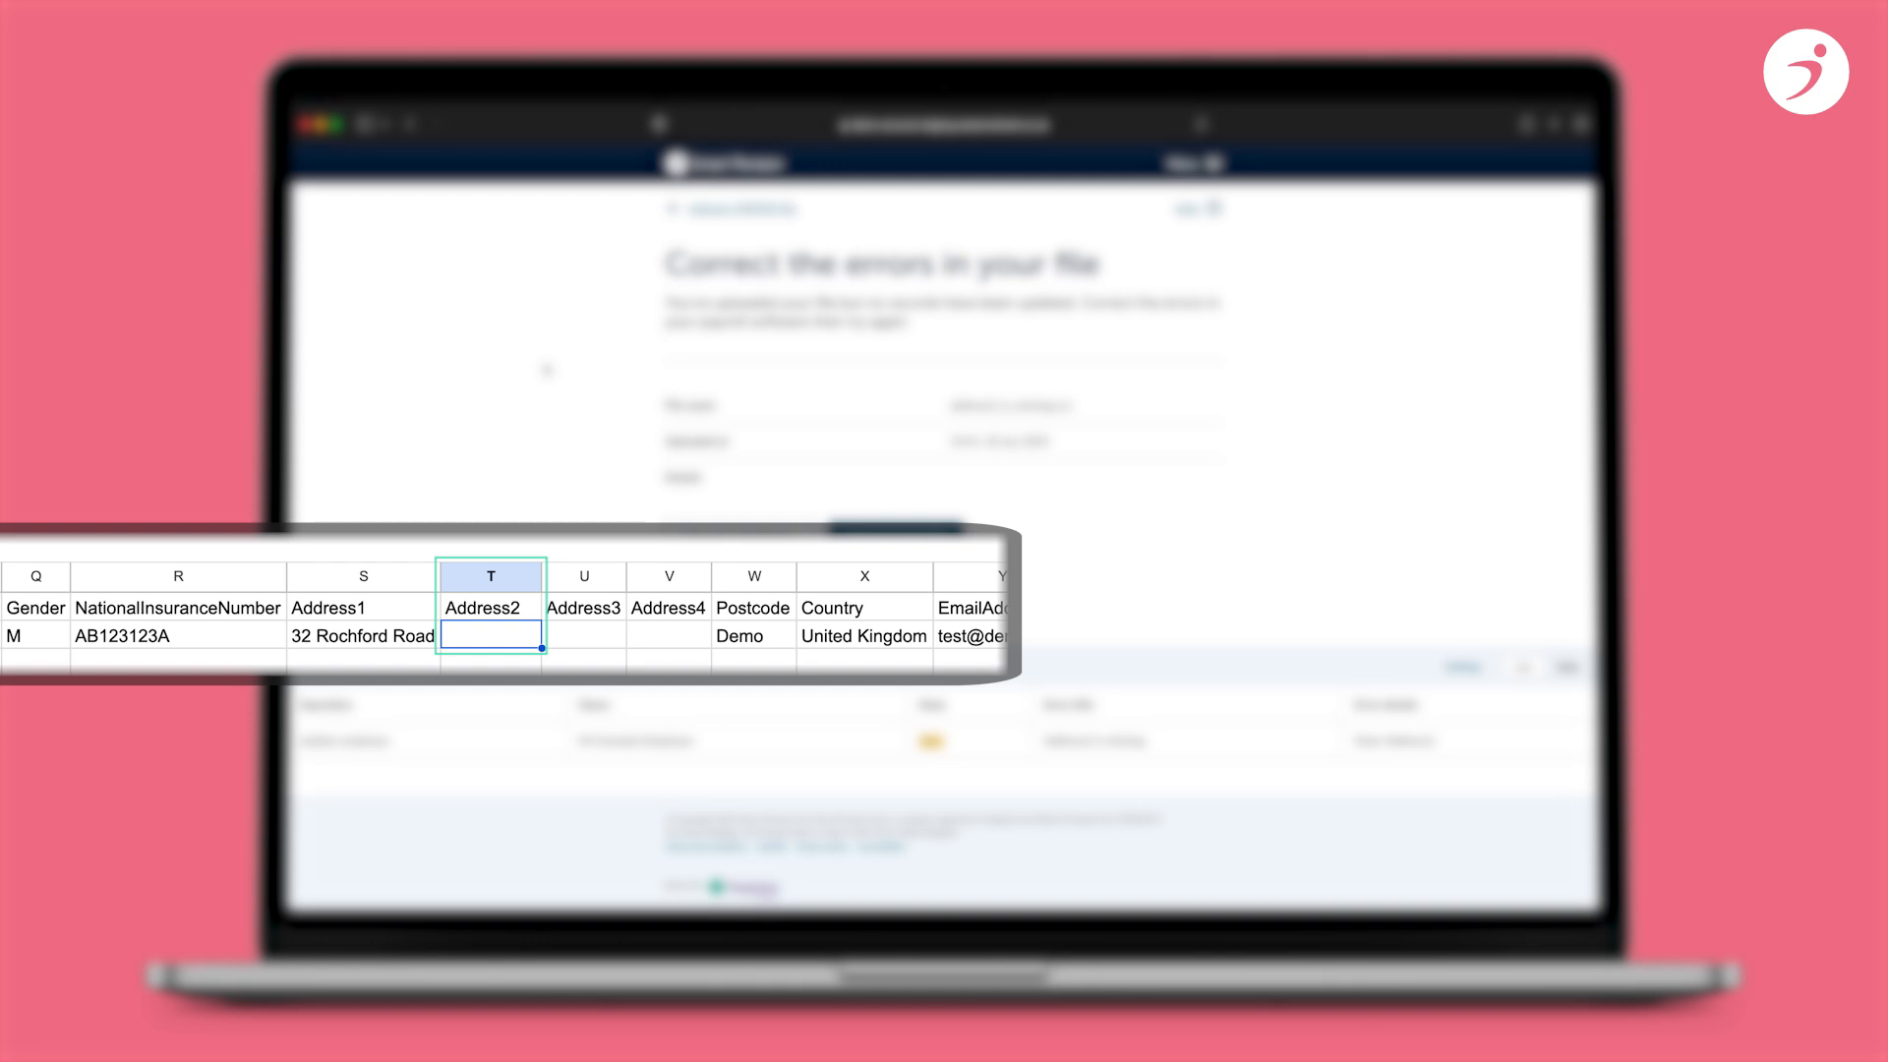
{"action": "type", "text": "Chelmsford"}
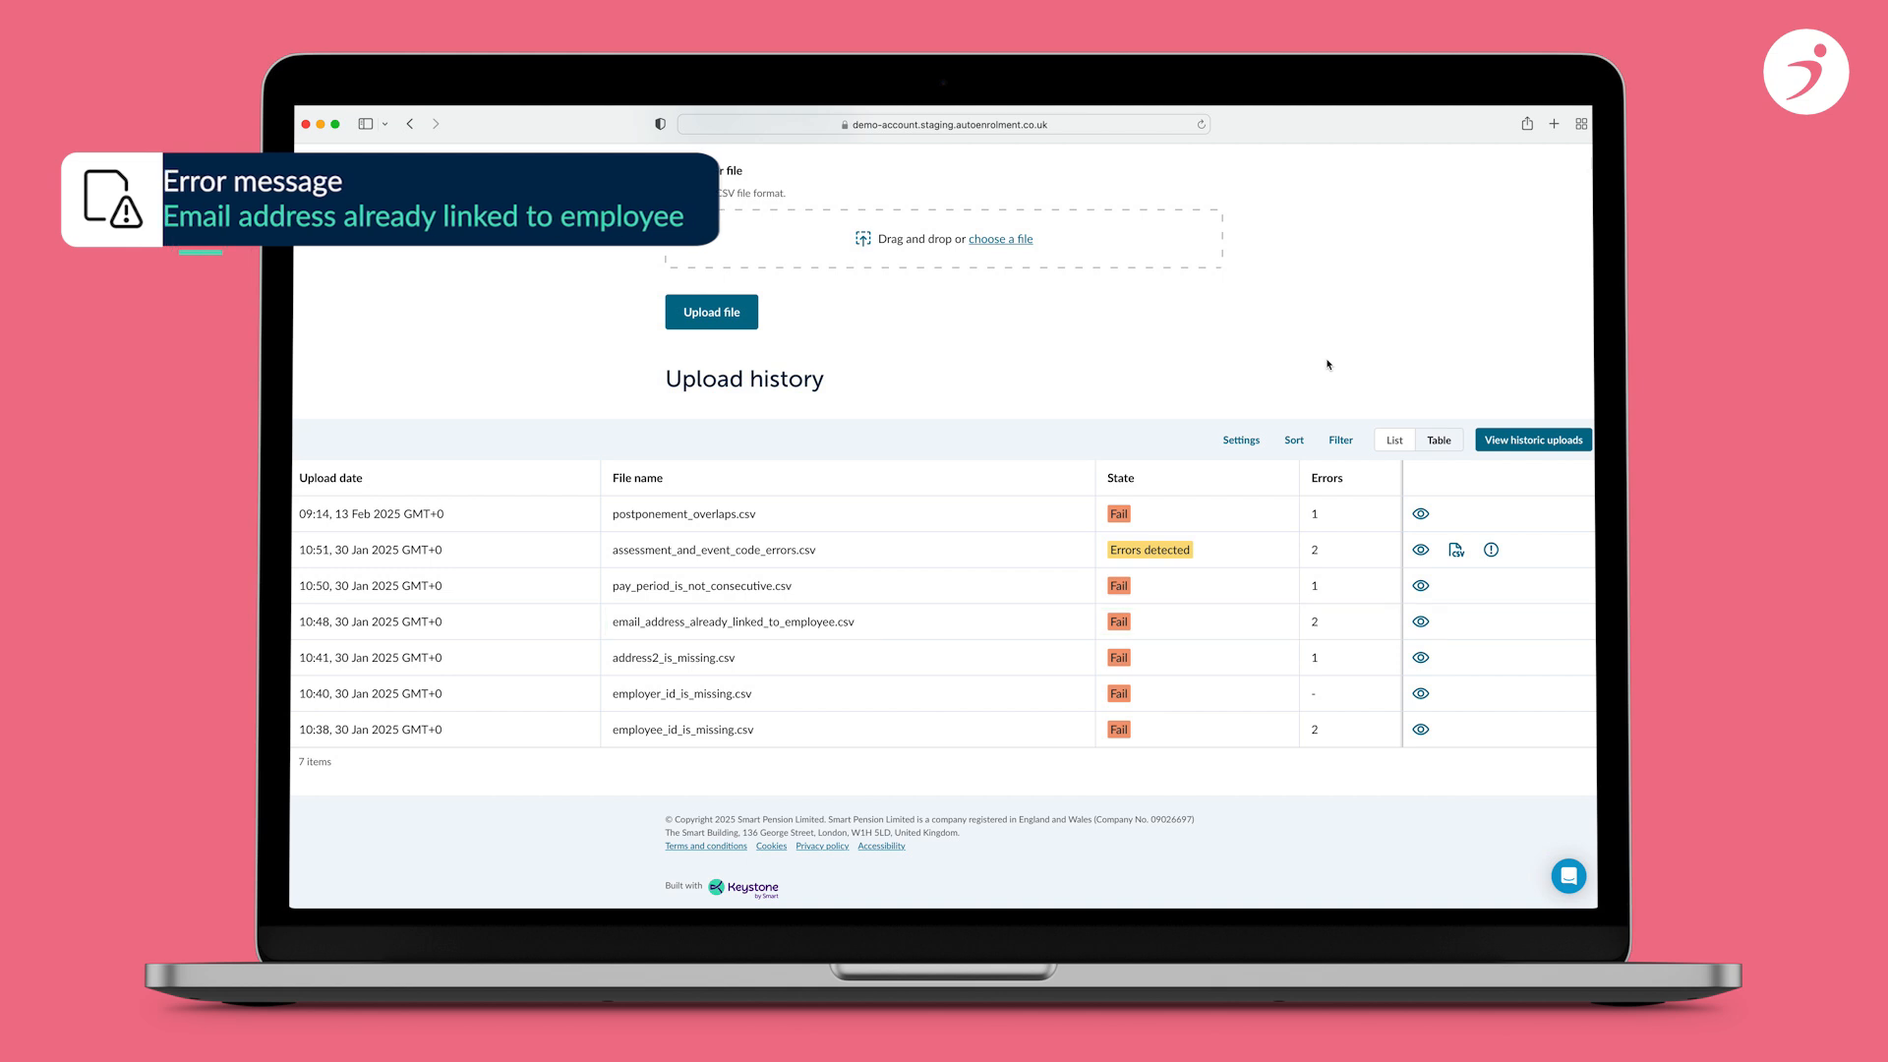
- Navigate via Scheme setup and Employees to the employee list
{"action": "scroll", "scroll_direction": "up", "scroll_amount": 3}
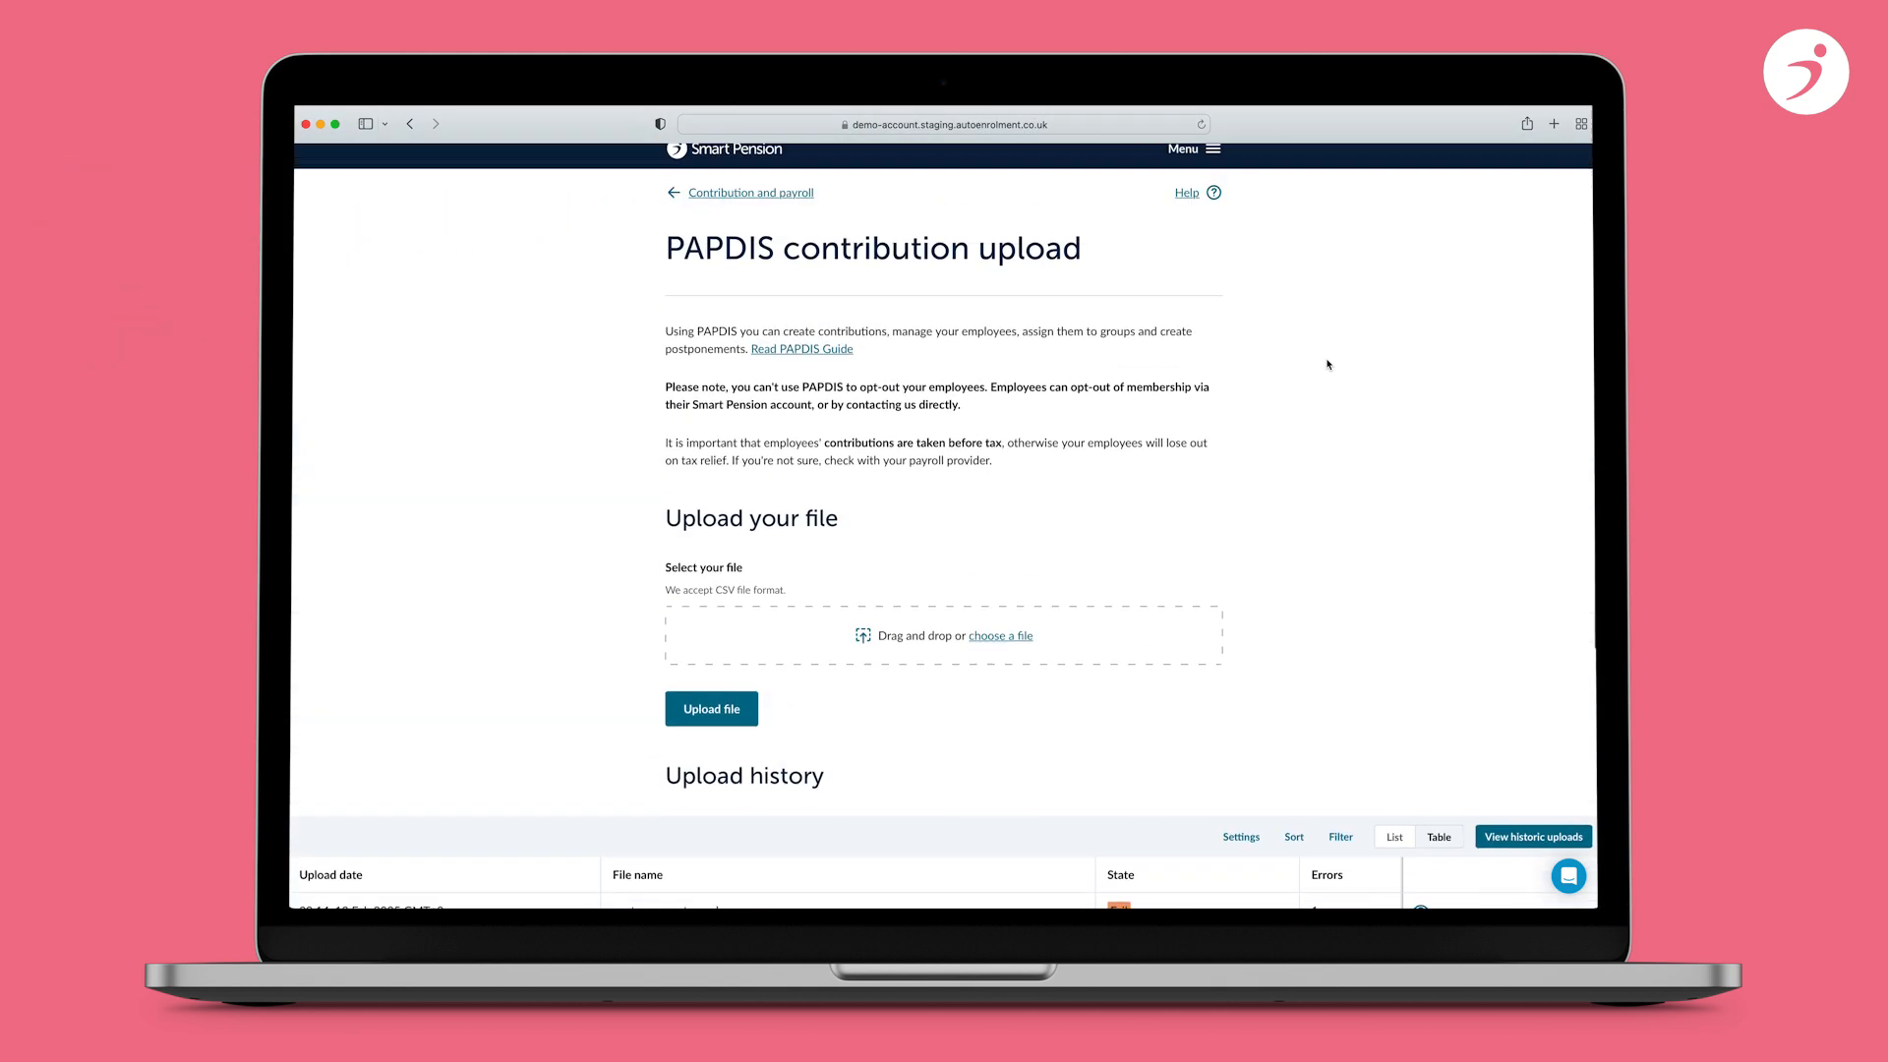
{"action": "left_click", "coordinate": [1192, 163]}
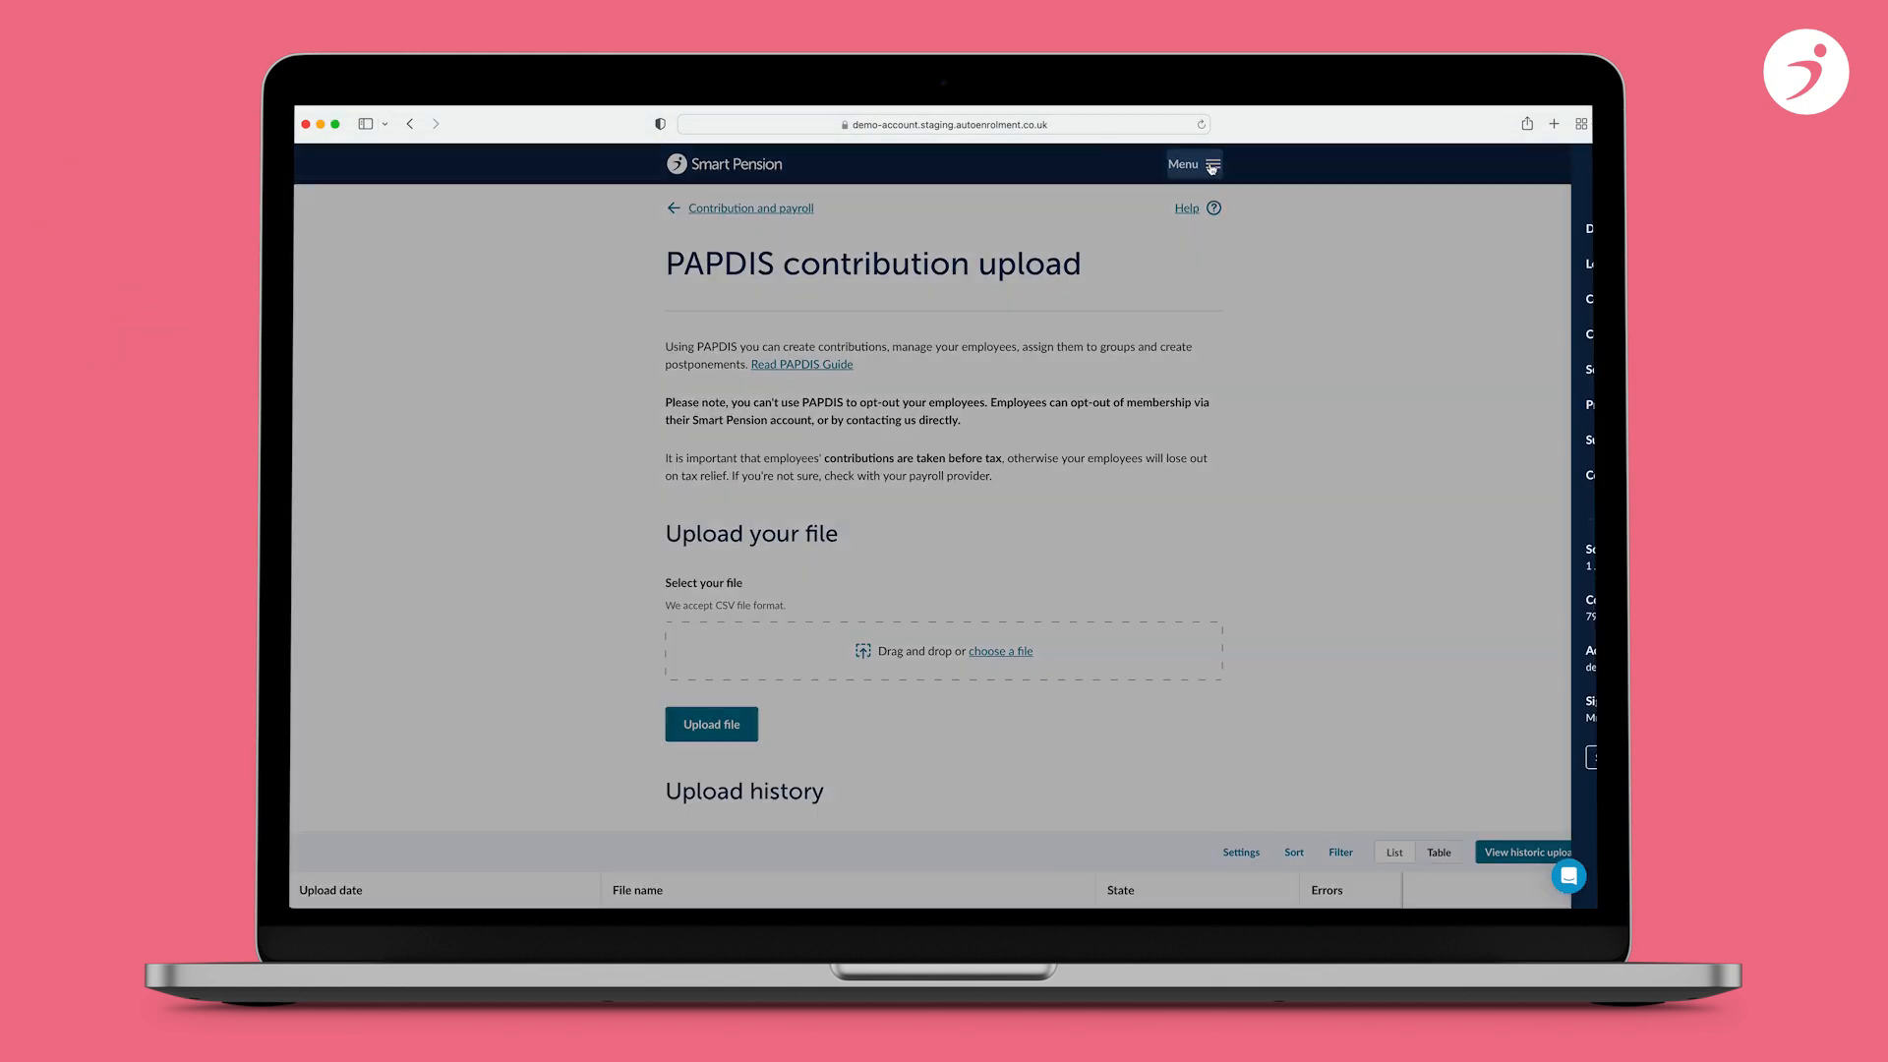
{"action": "left_click", "coordinate": [1190, 164]}
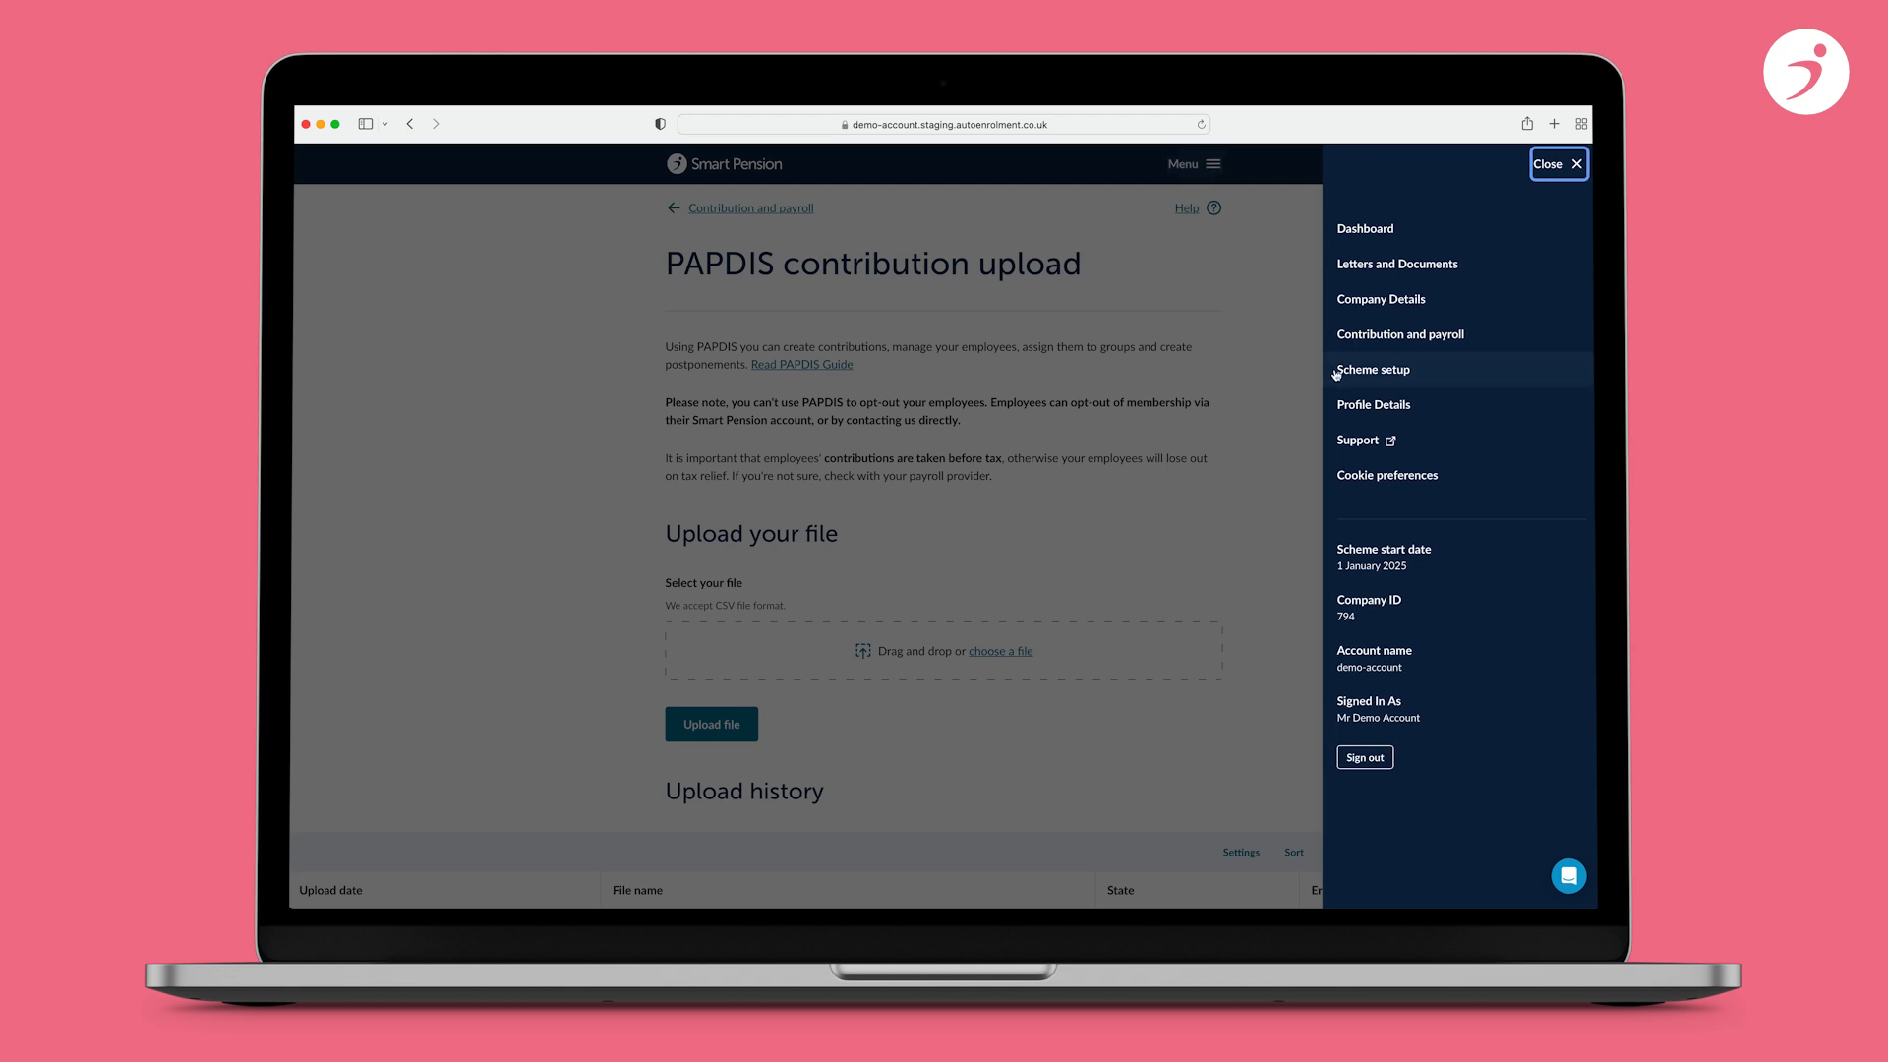
{"action": "left_click", "coordinate": [1373, 370]}
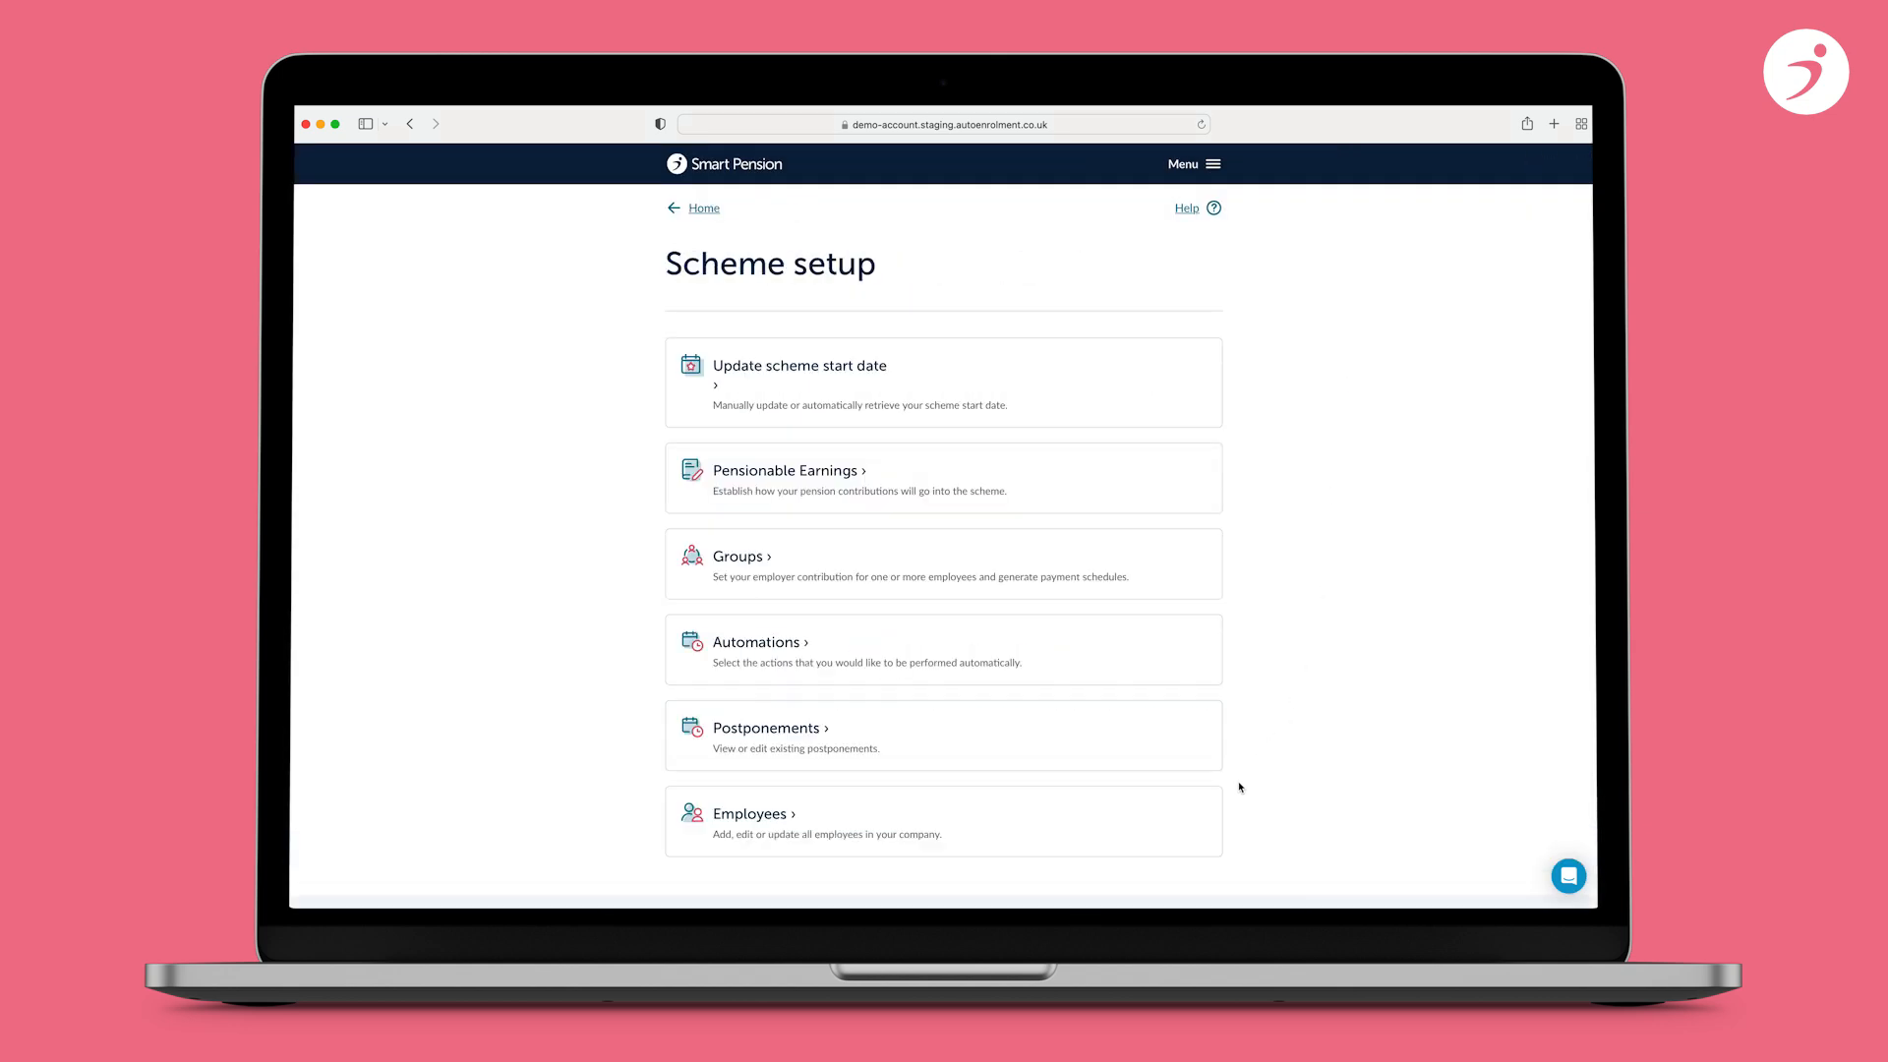
{"action": "left_click", "coordinate": [751, 822]}
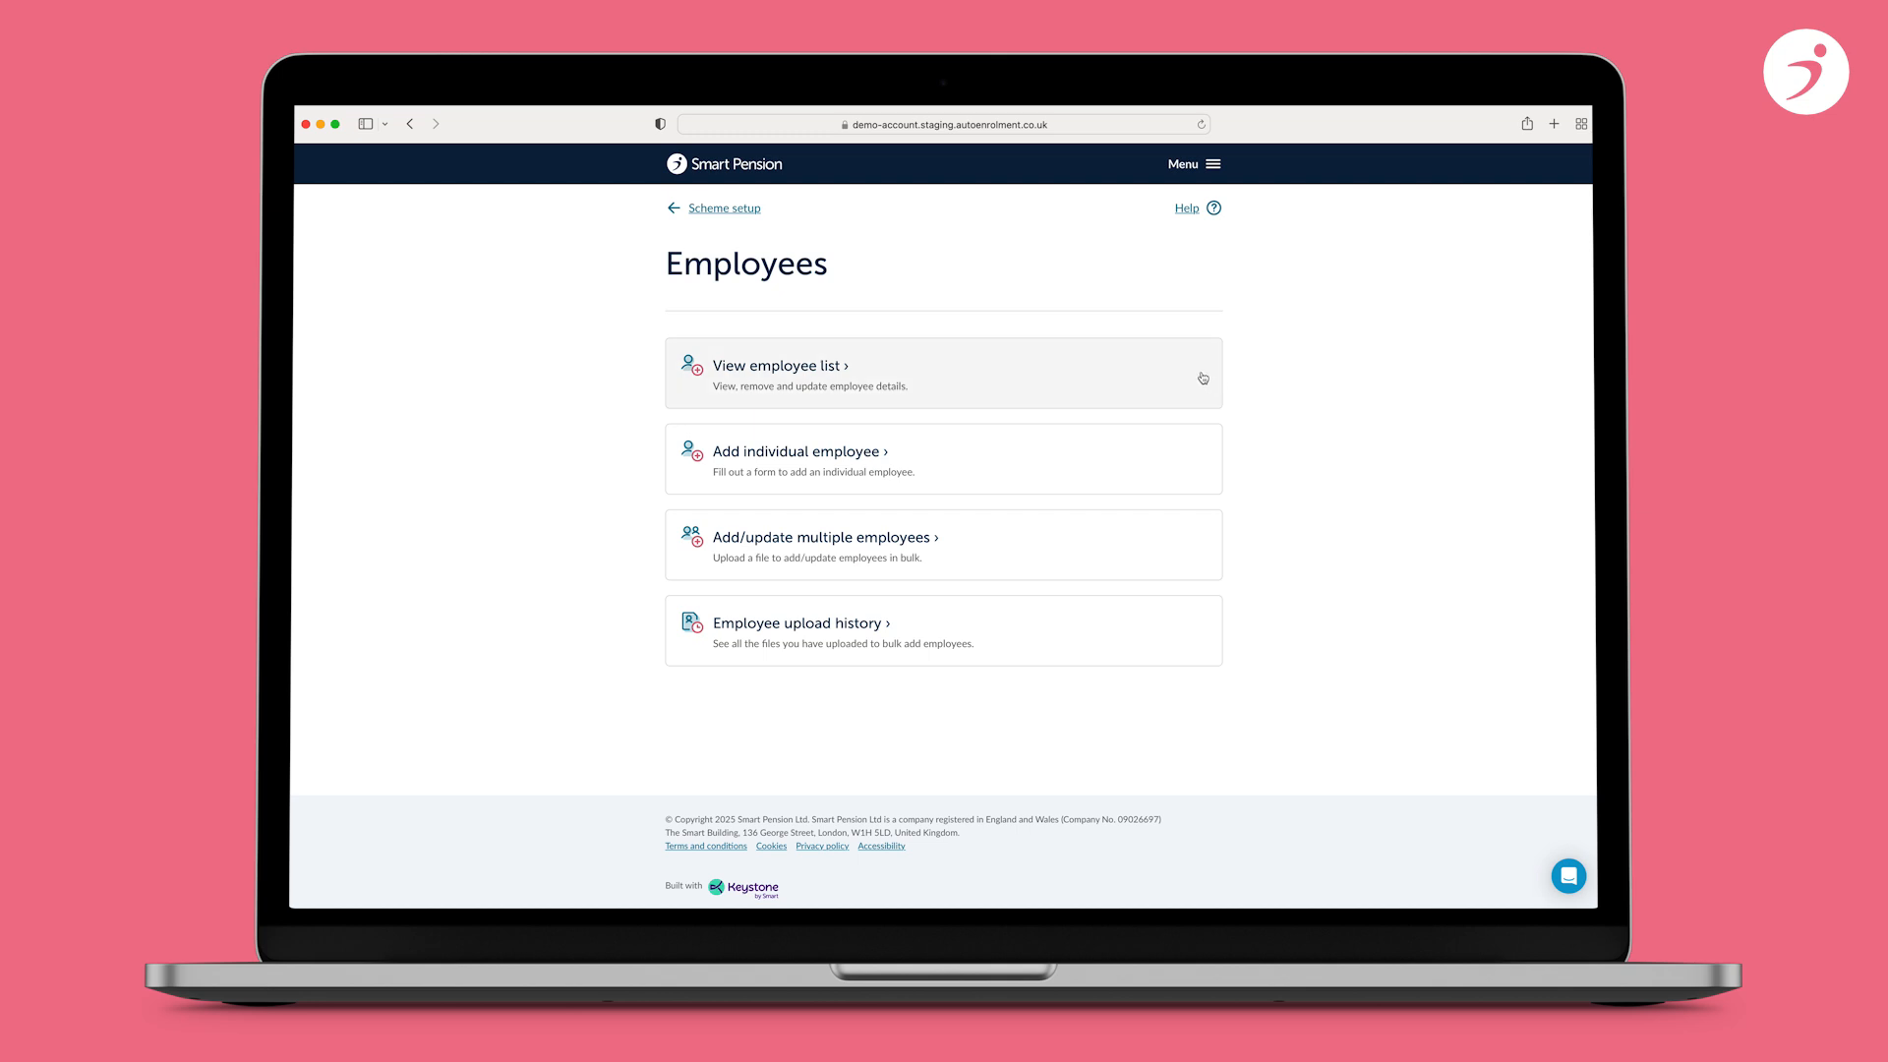
{"action": "left_click", "coordinate": [781, 366]}
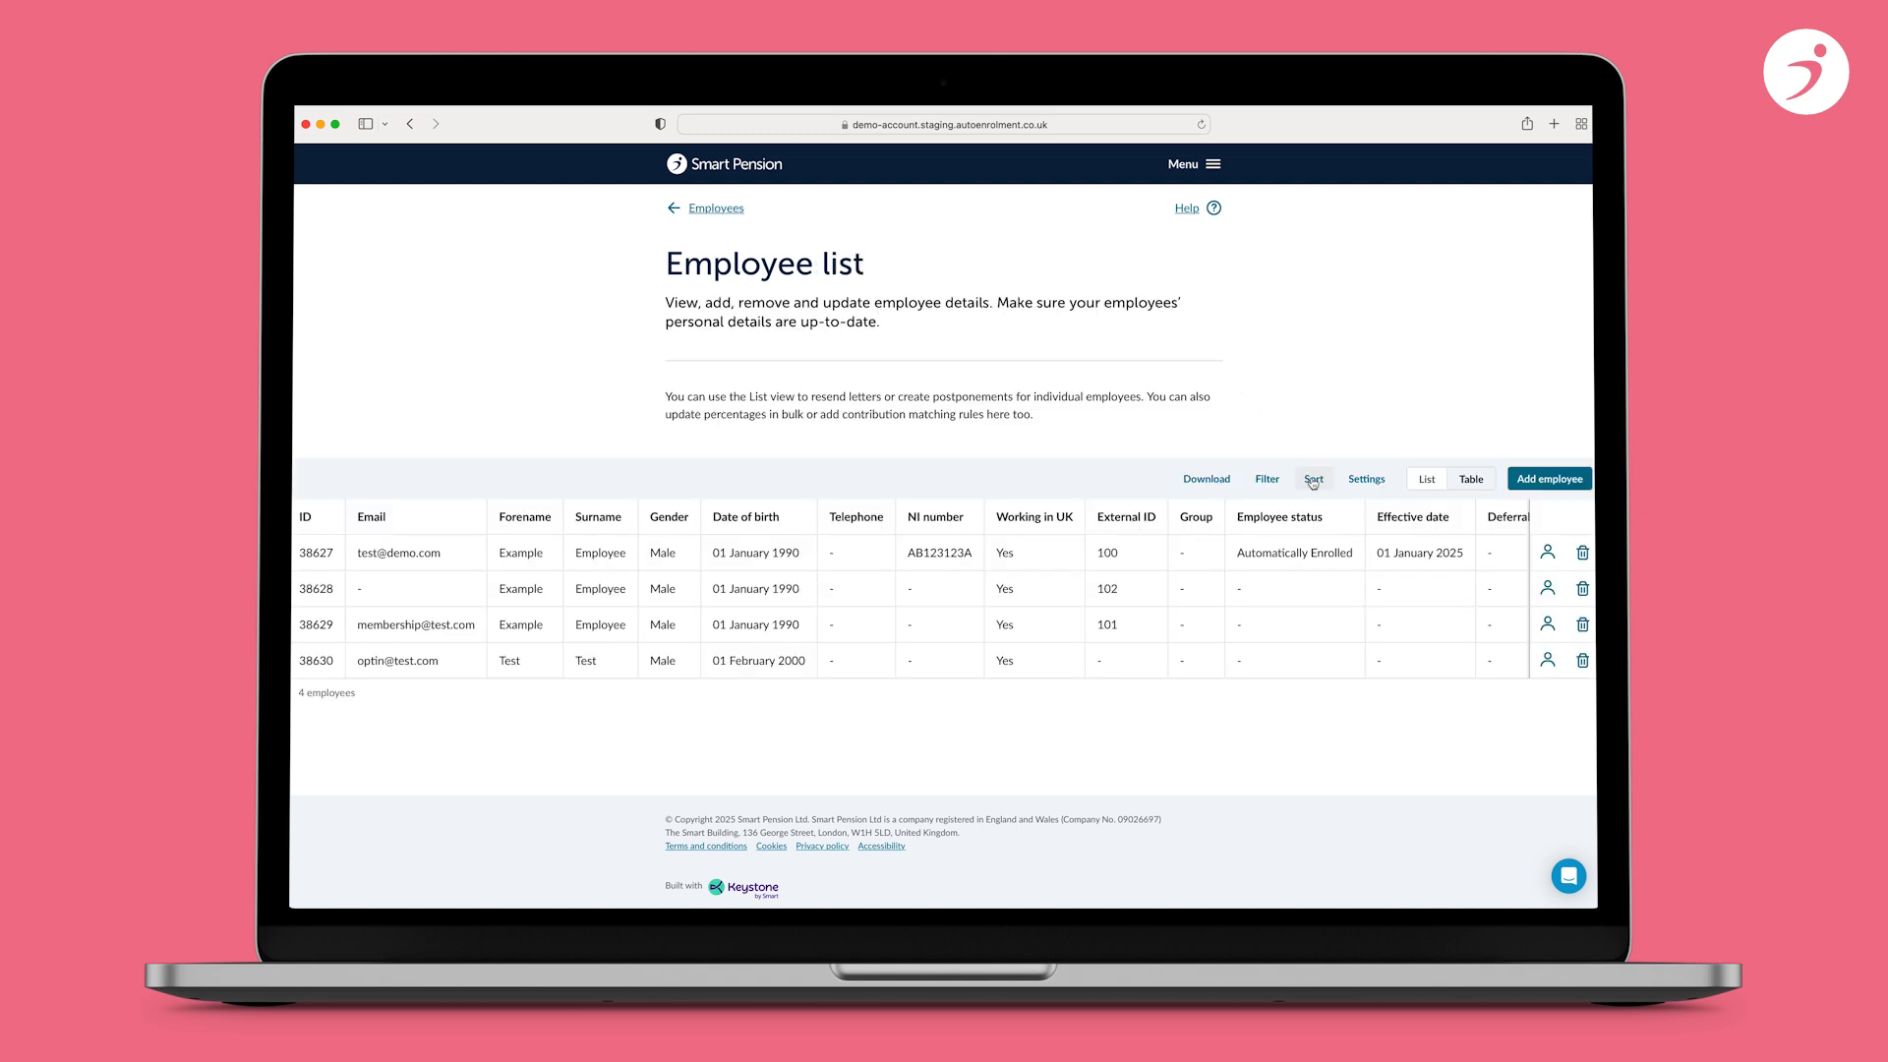
{"action": "left_click", "coordinate": [1312, 480]}
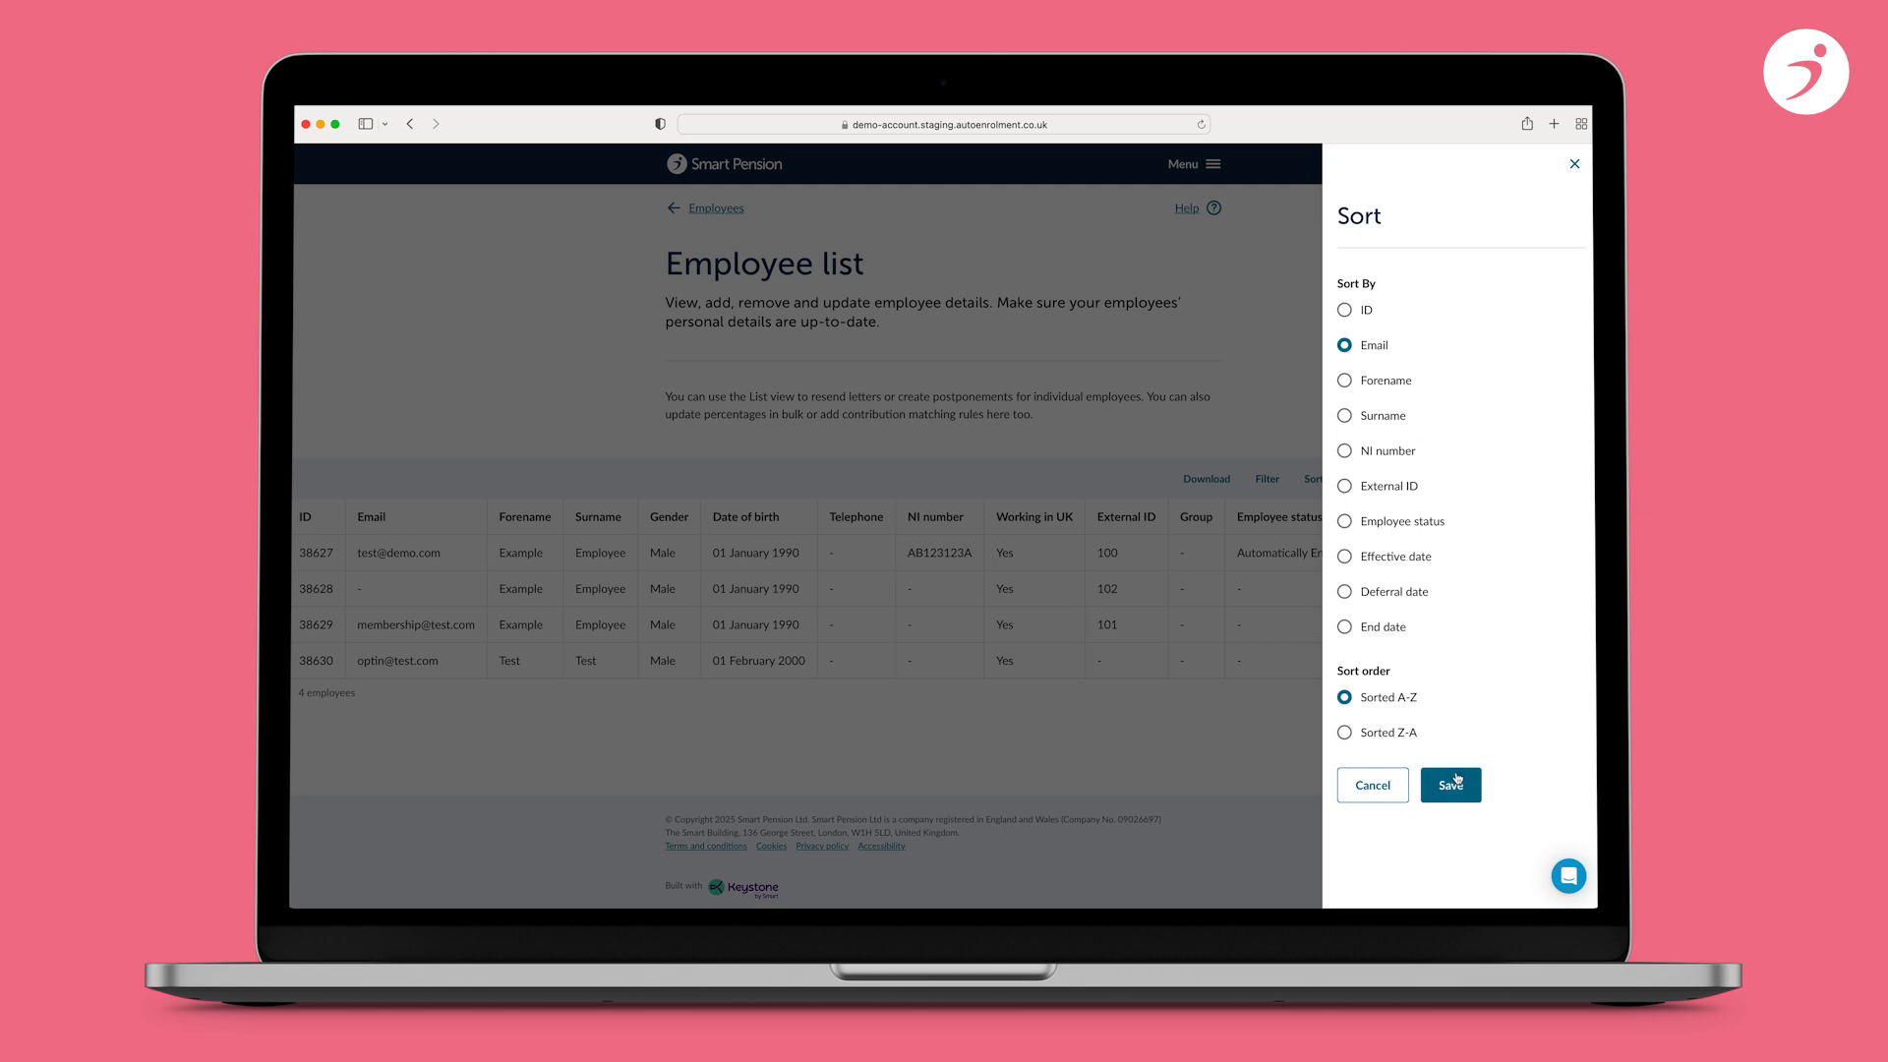
{"action": "left_click", "coordinate": [1450, 784]}
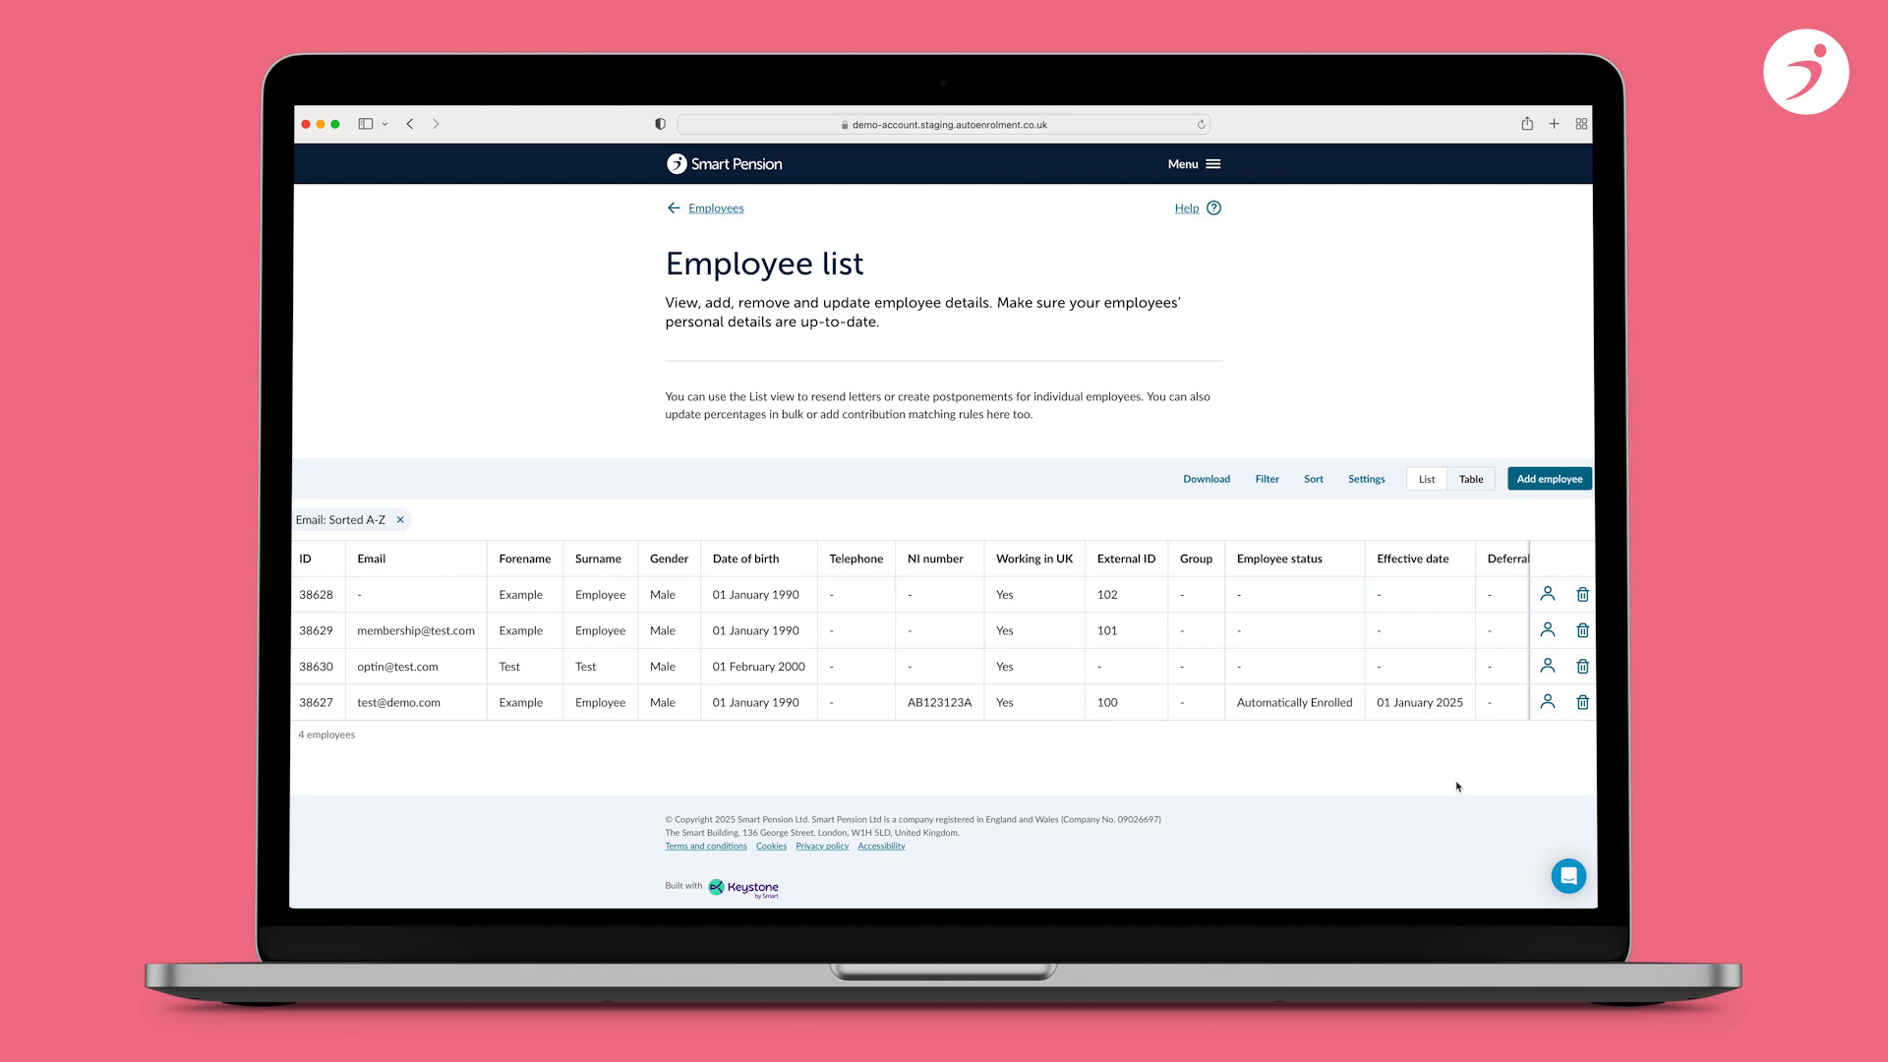
{"action": "left_click", "coordinate": [1125, 556]}
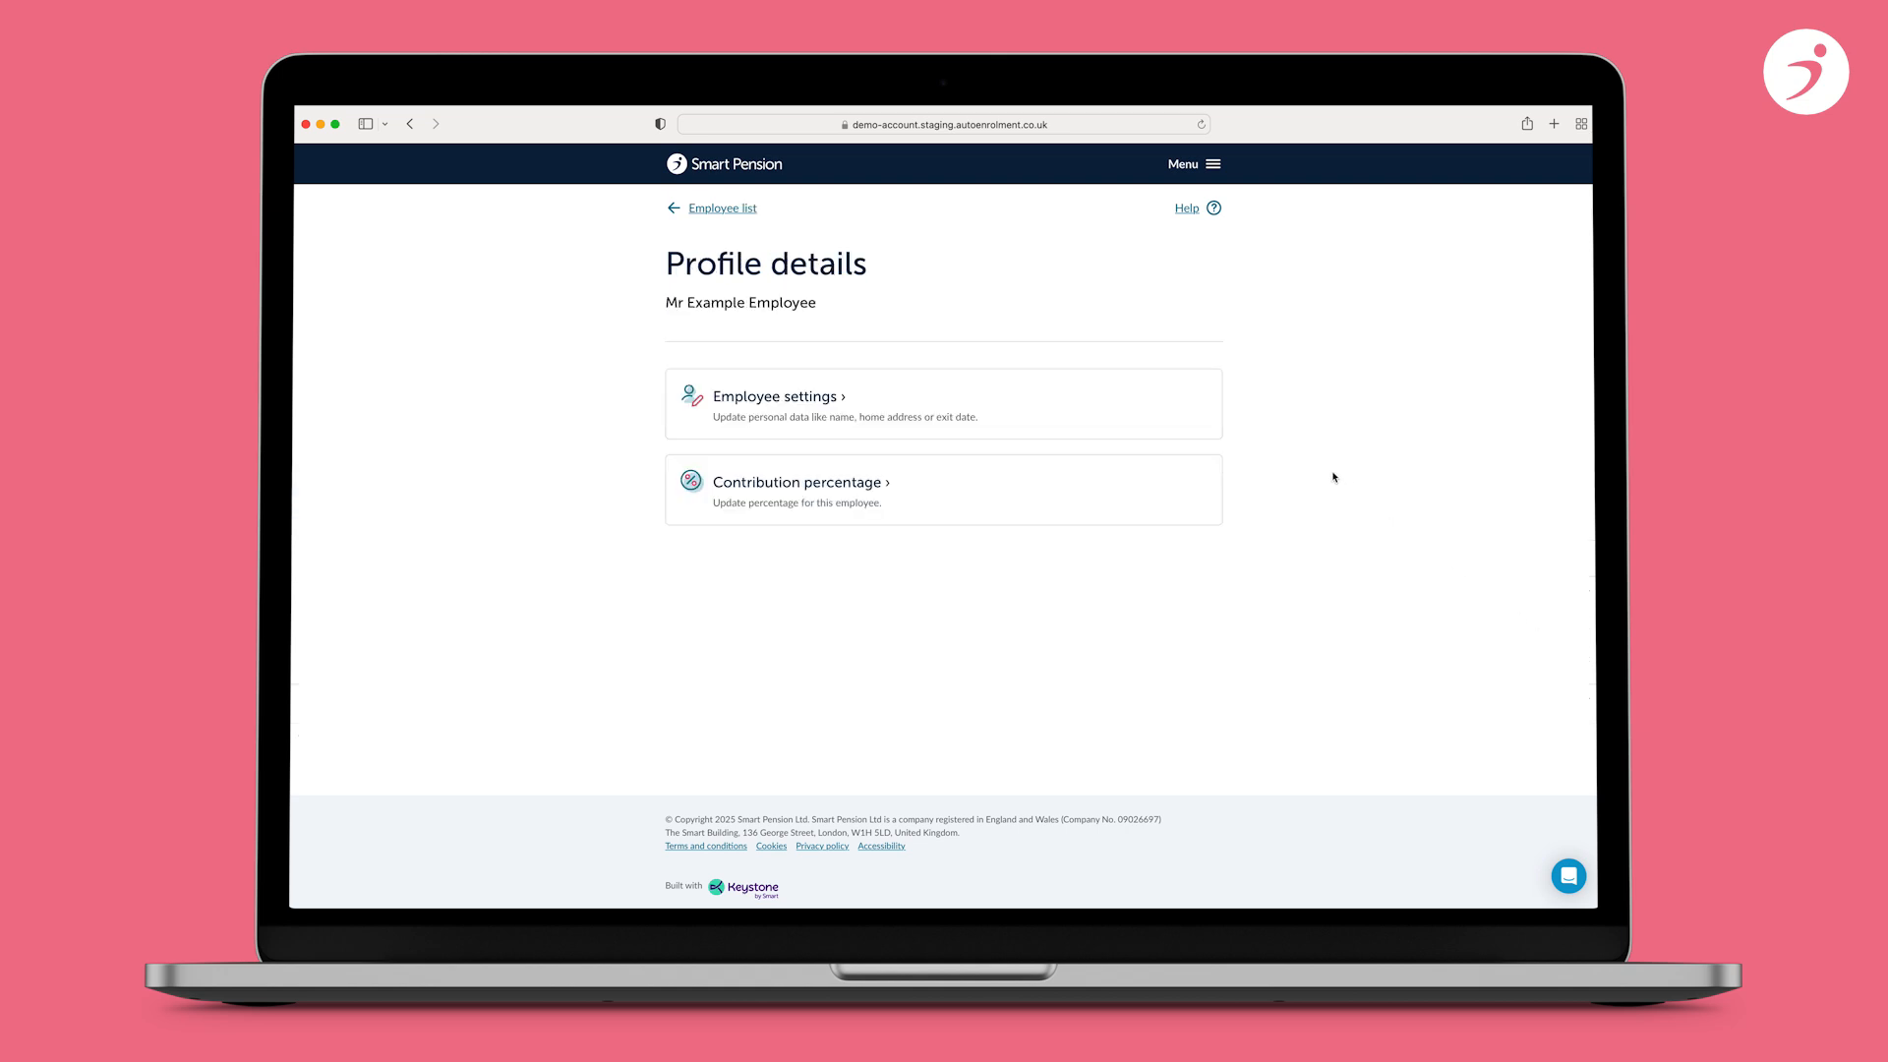
- Review Mr Example Employee's Update details form, then bring up the site menu
{"action": "left_click", "coordinate": [771, 395]}
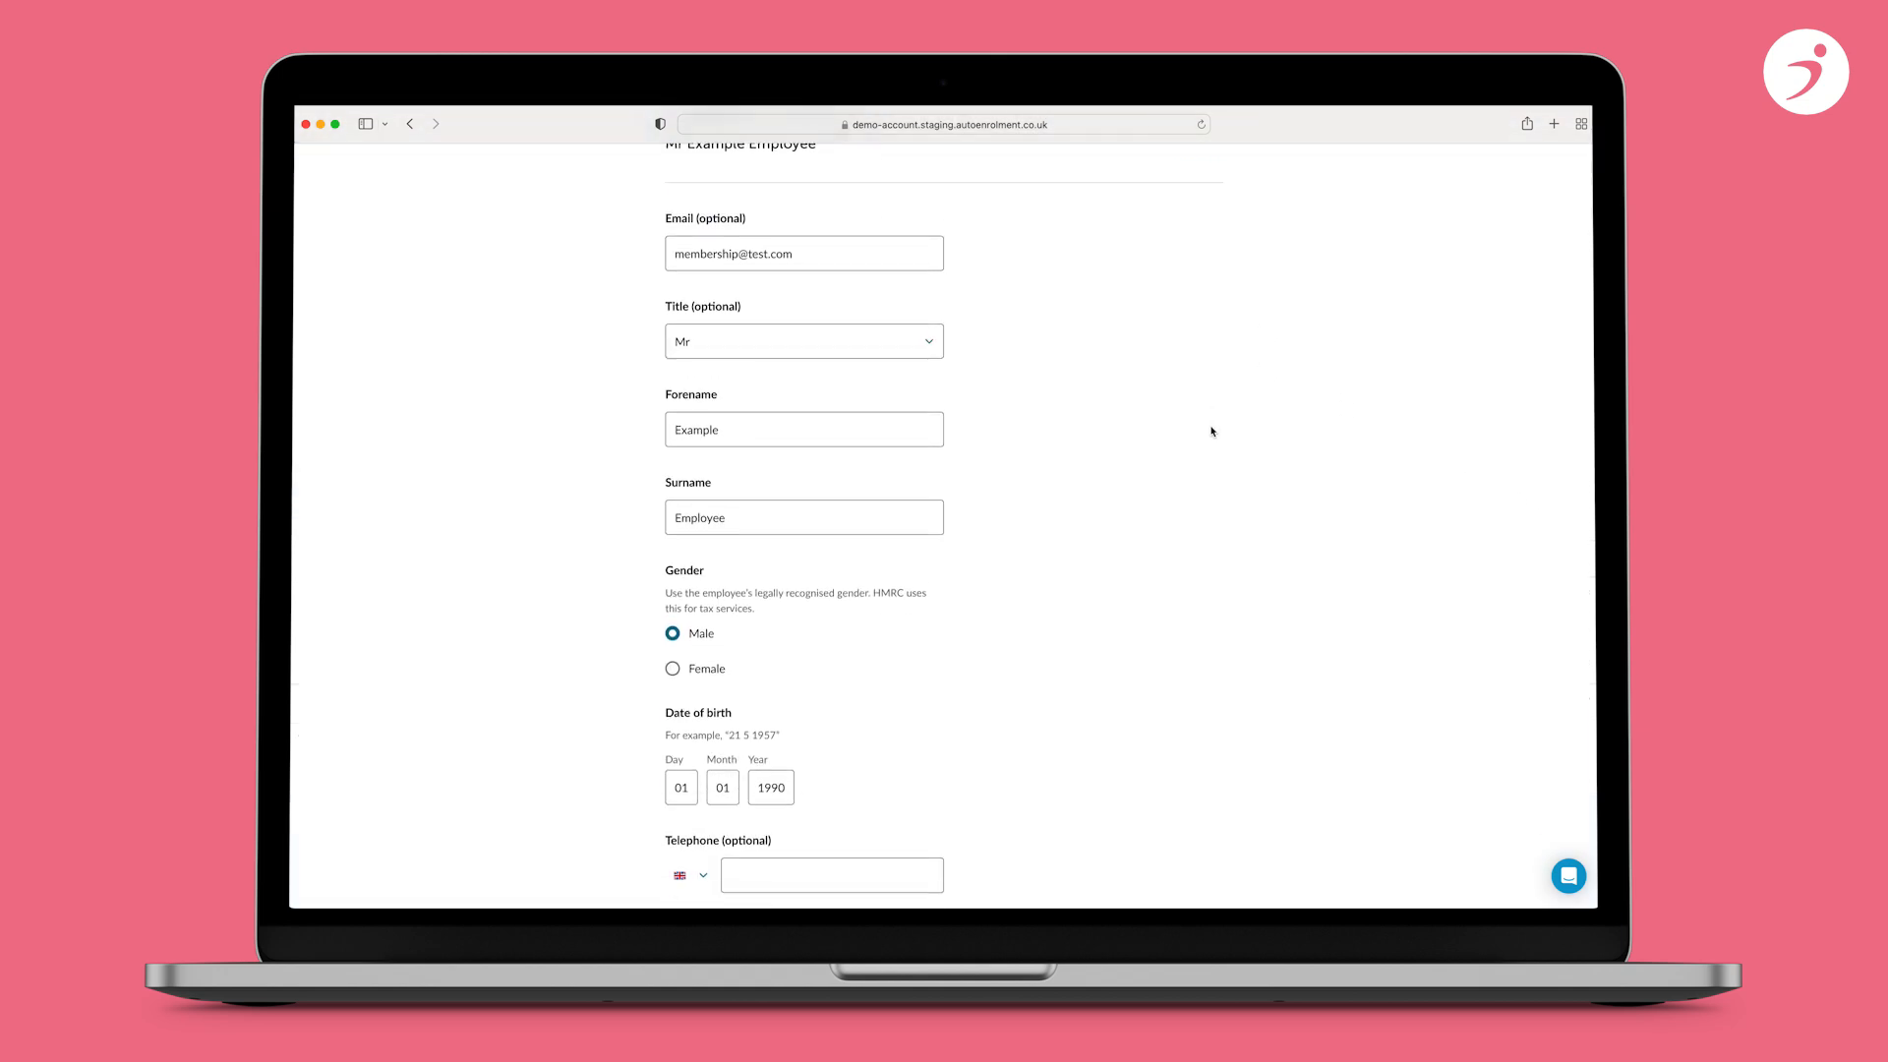
{"action": "scroll", "scroll_direction": "down", "scroll_amount": 3}
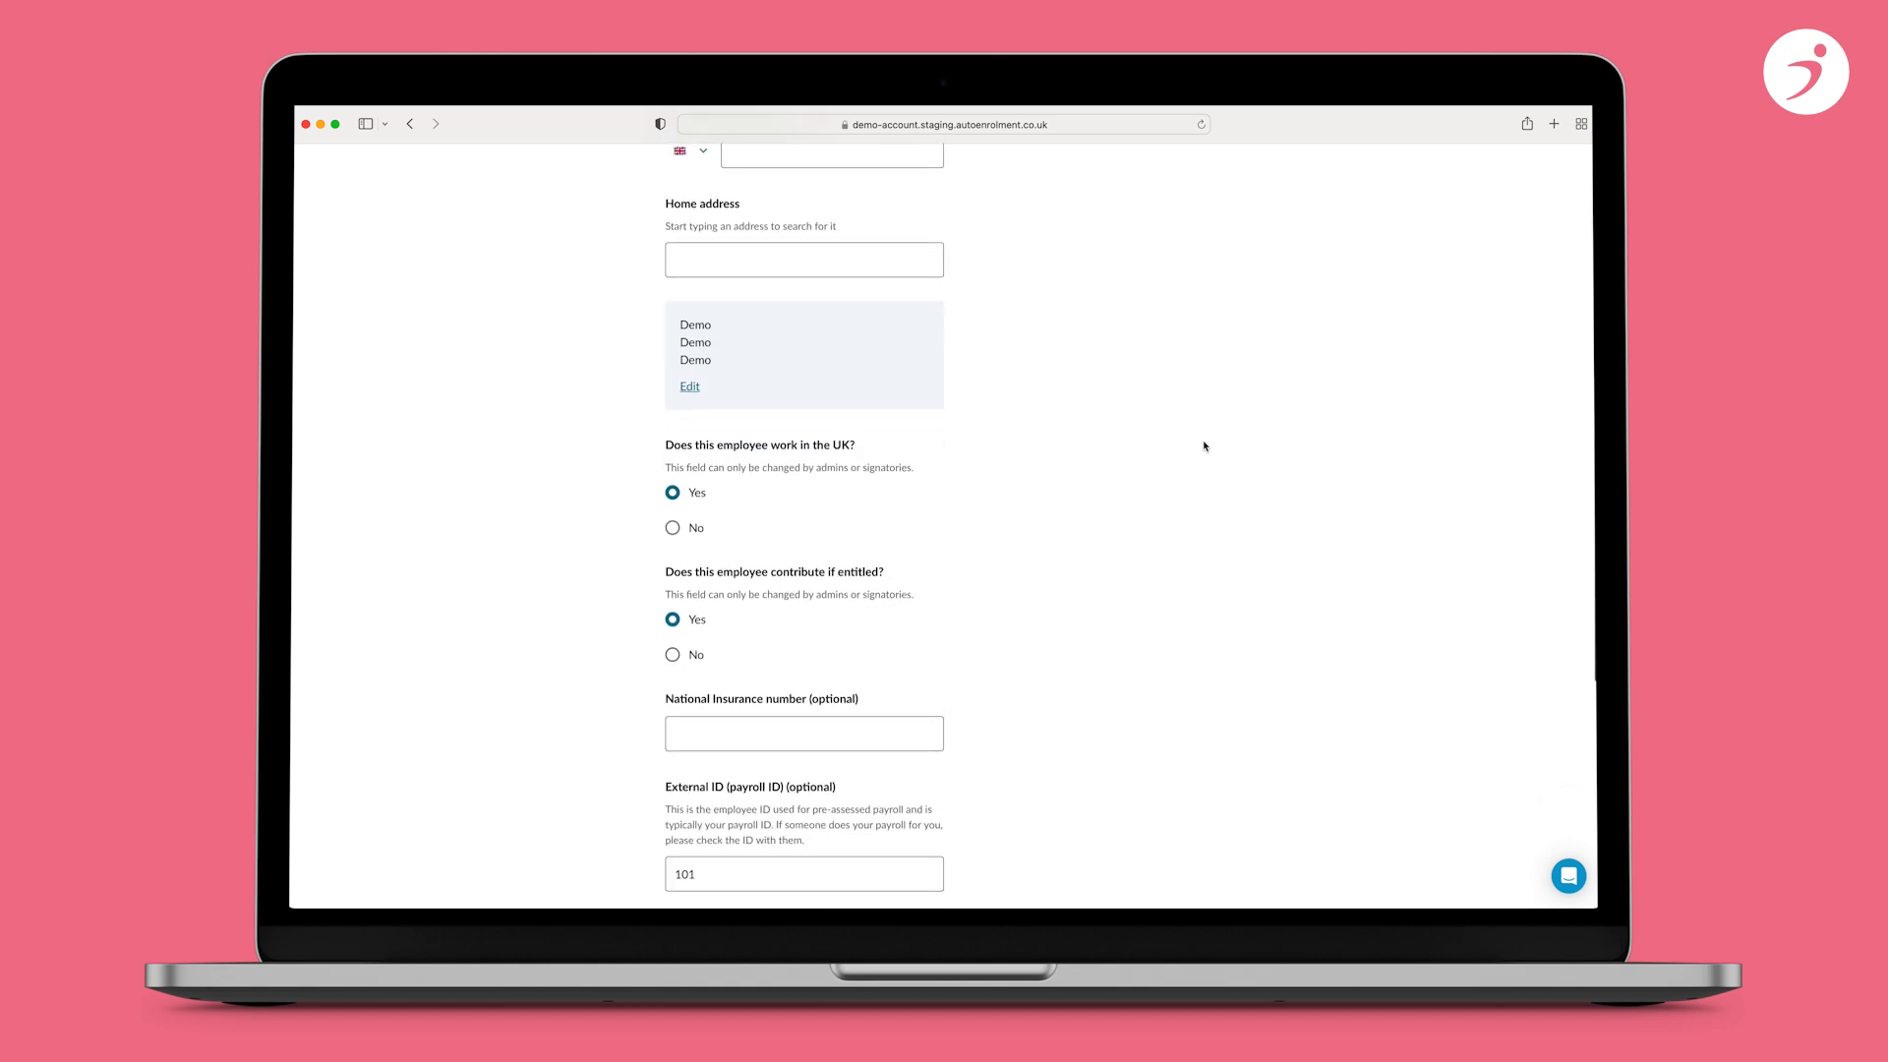
{"action": "scroll", "scroll_direction": "down", "scroll_amount": 3}
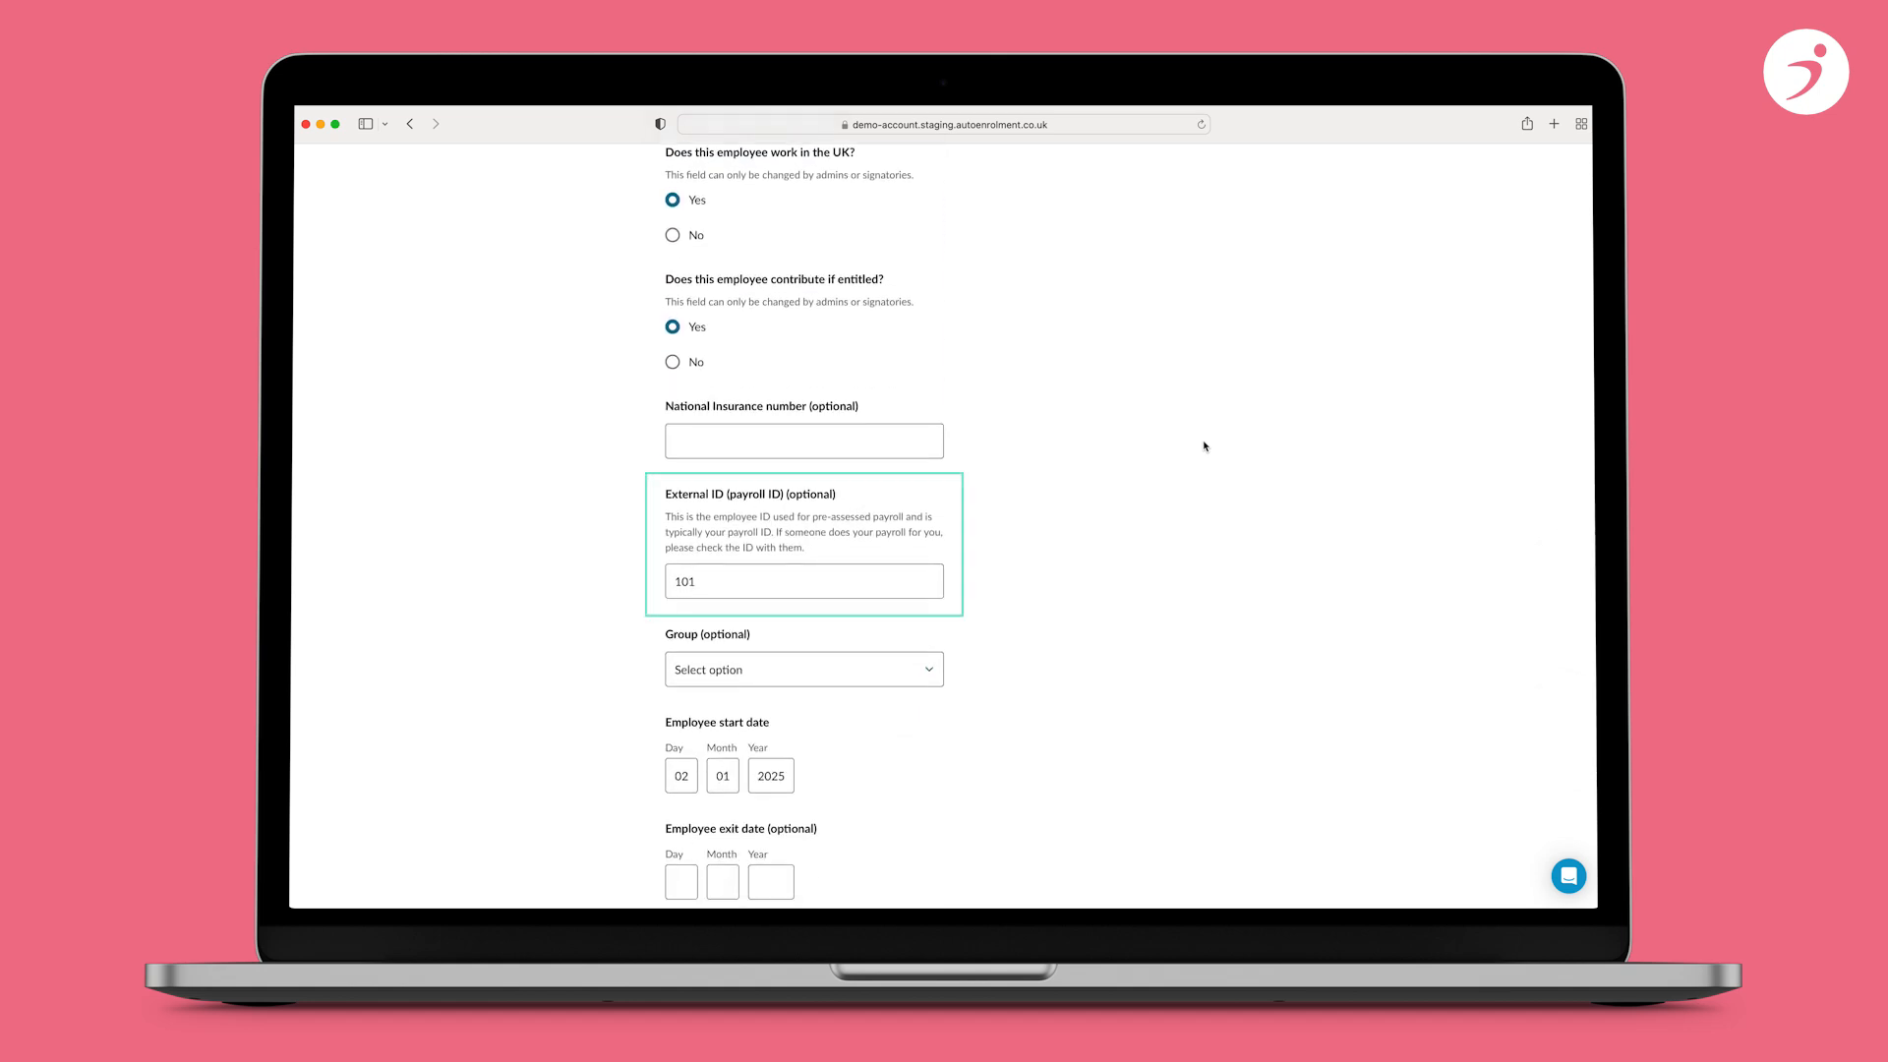
{"action": "scroll", "scroll_direction": "up", "scroll_amount": 3}
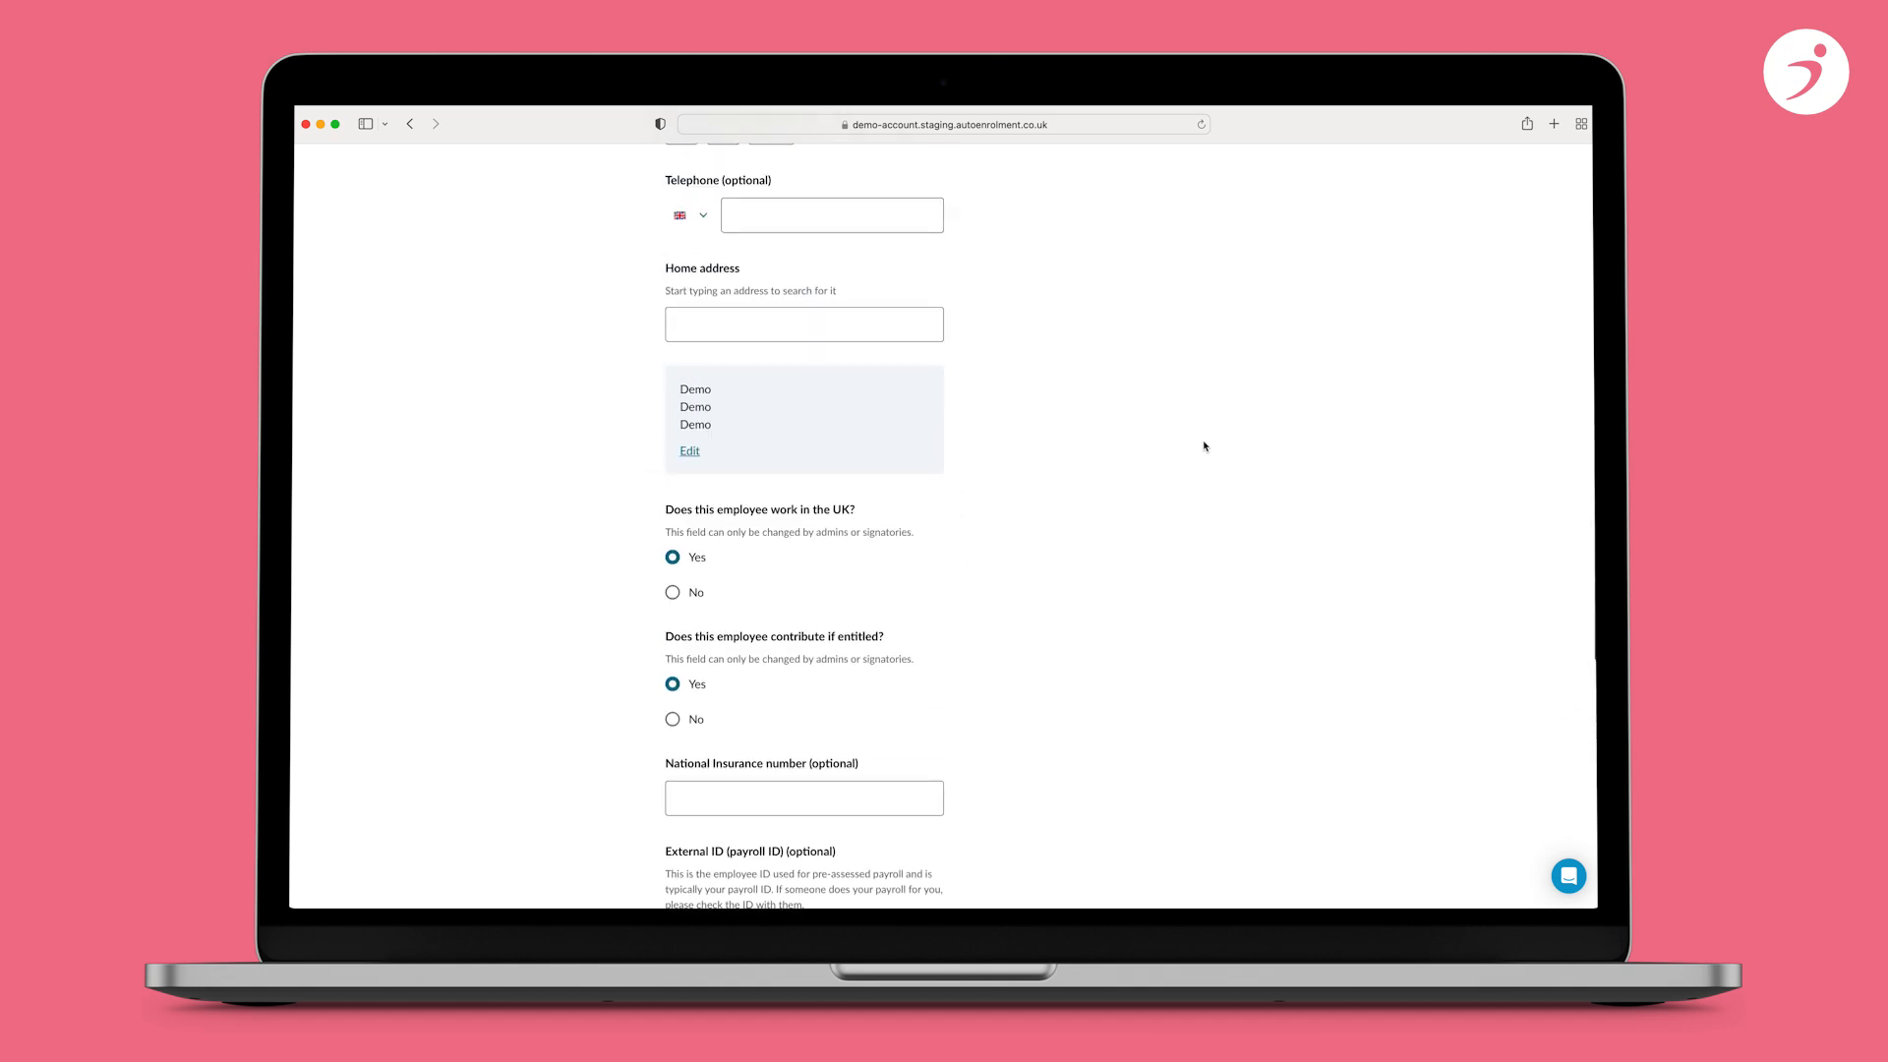
{"action": "scroll", "scroll_direction": "up", "scroll_amount": 3}
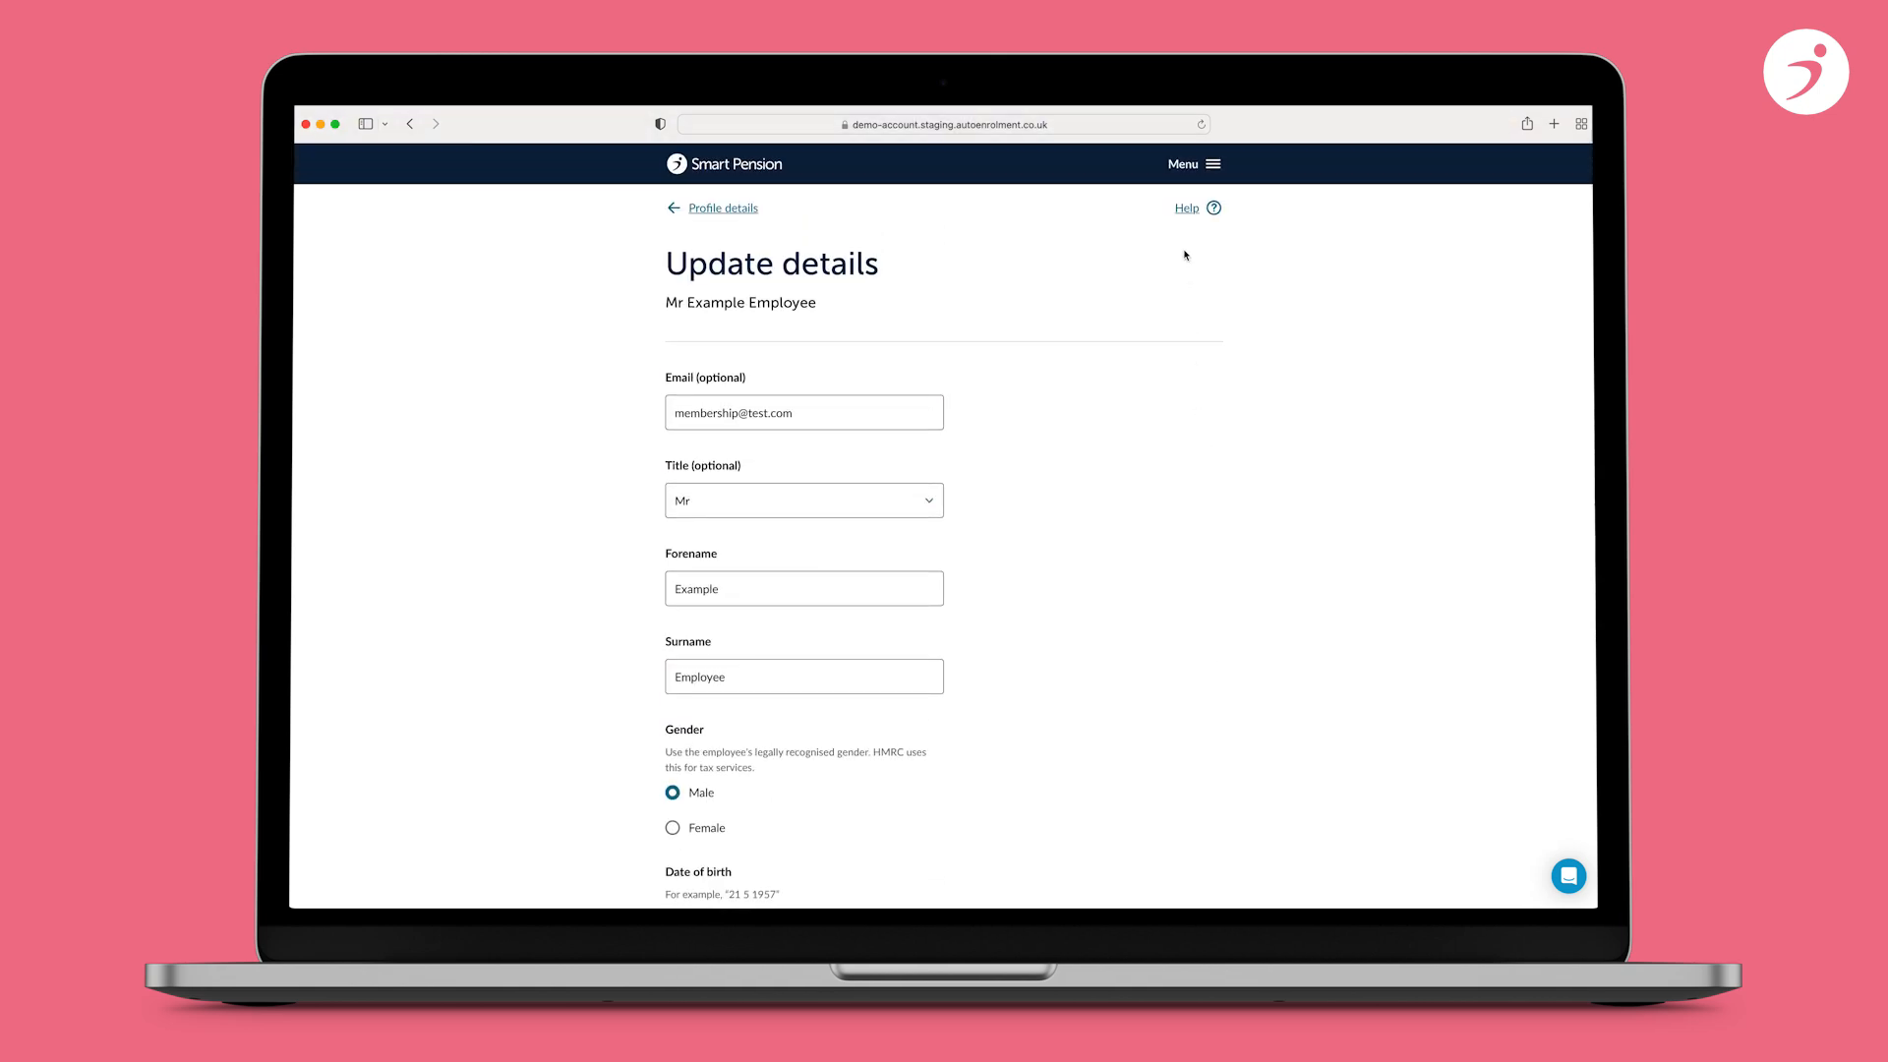
{"action": "left_click", "coordinate": [1194, 163]}
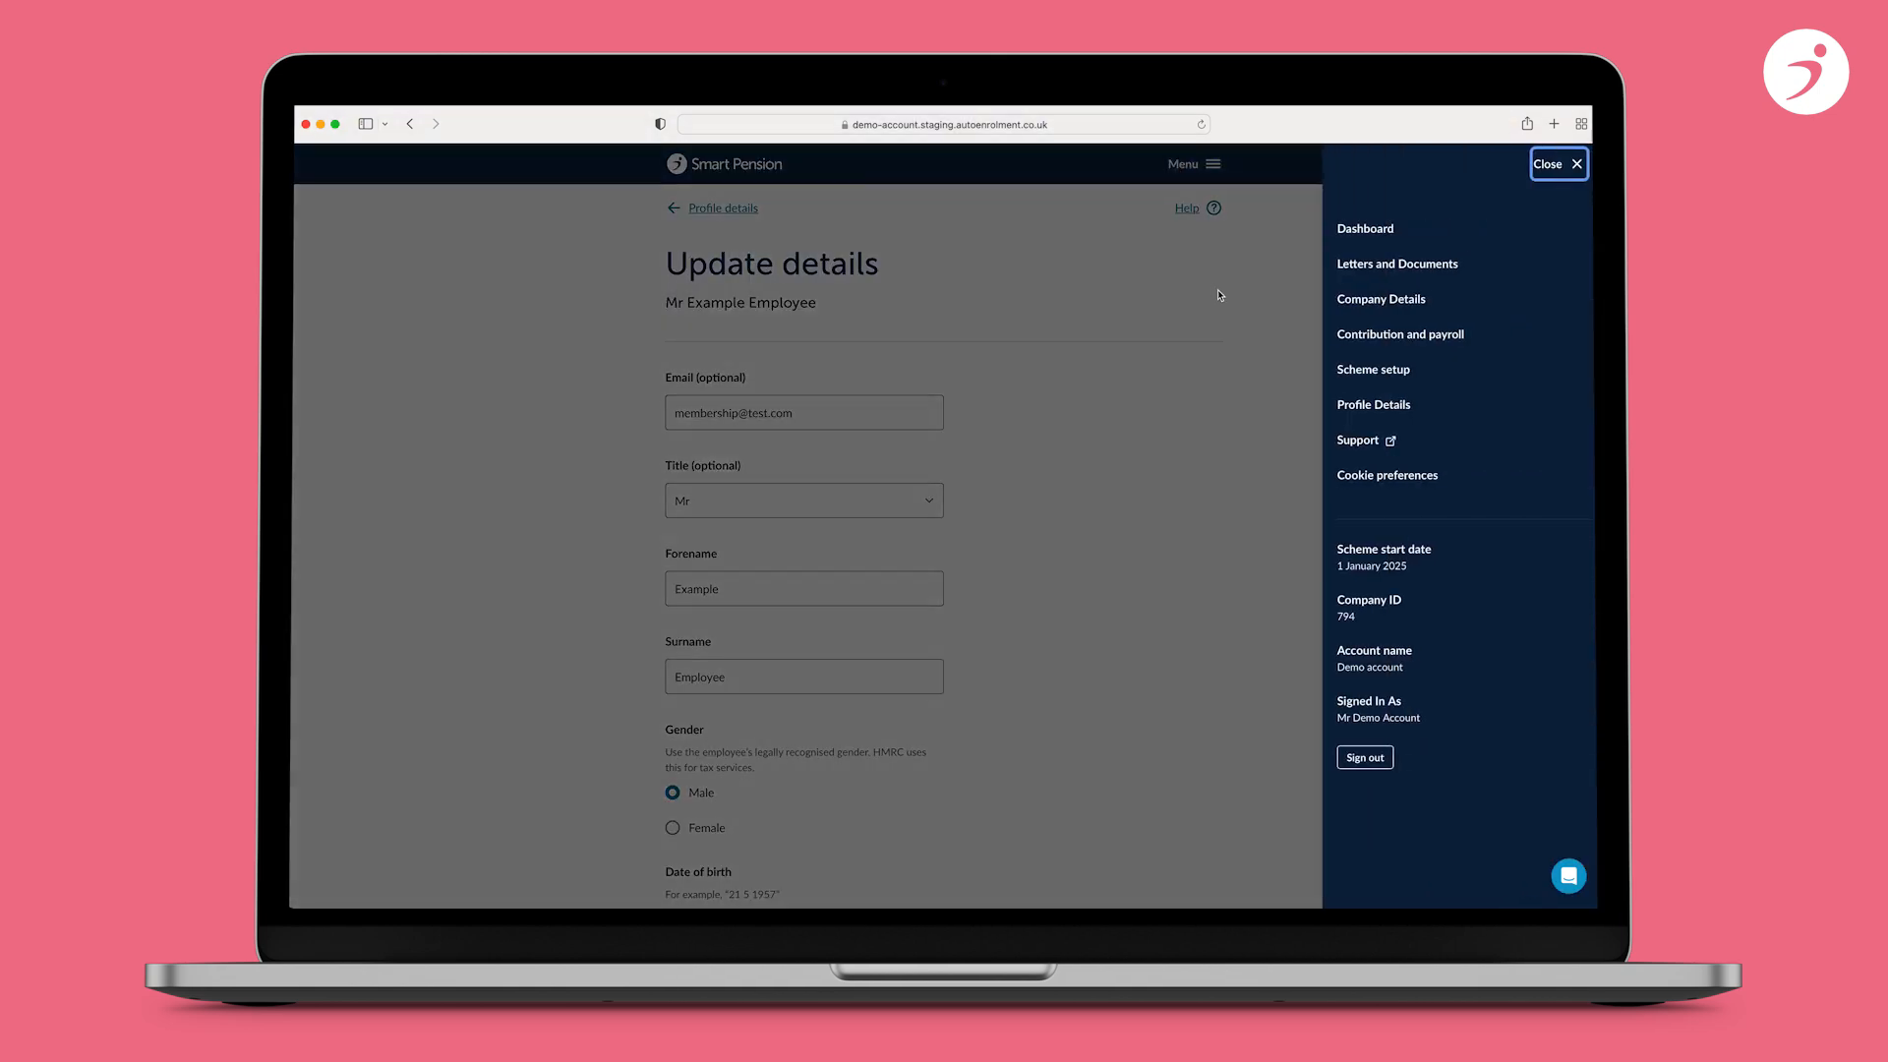
- Go to Pre-assessed contributions and scroll to the Upload history of seven files
{"action": "left_click", "coordinate": [1399, 335]}
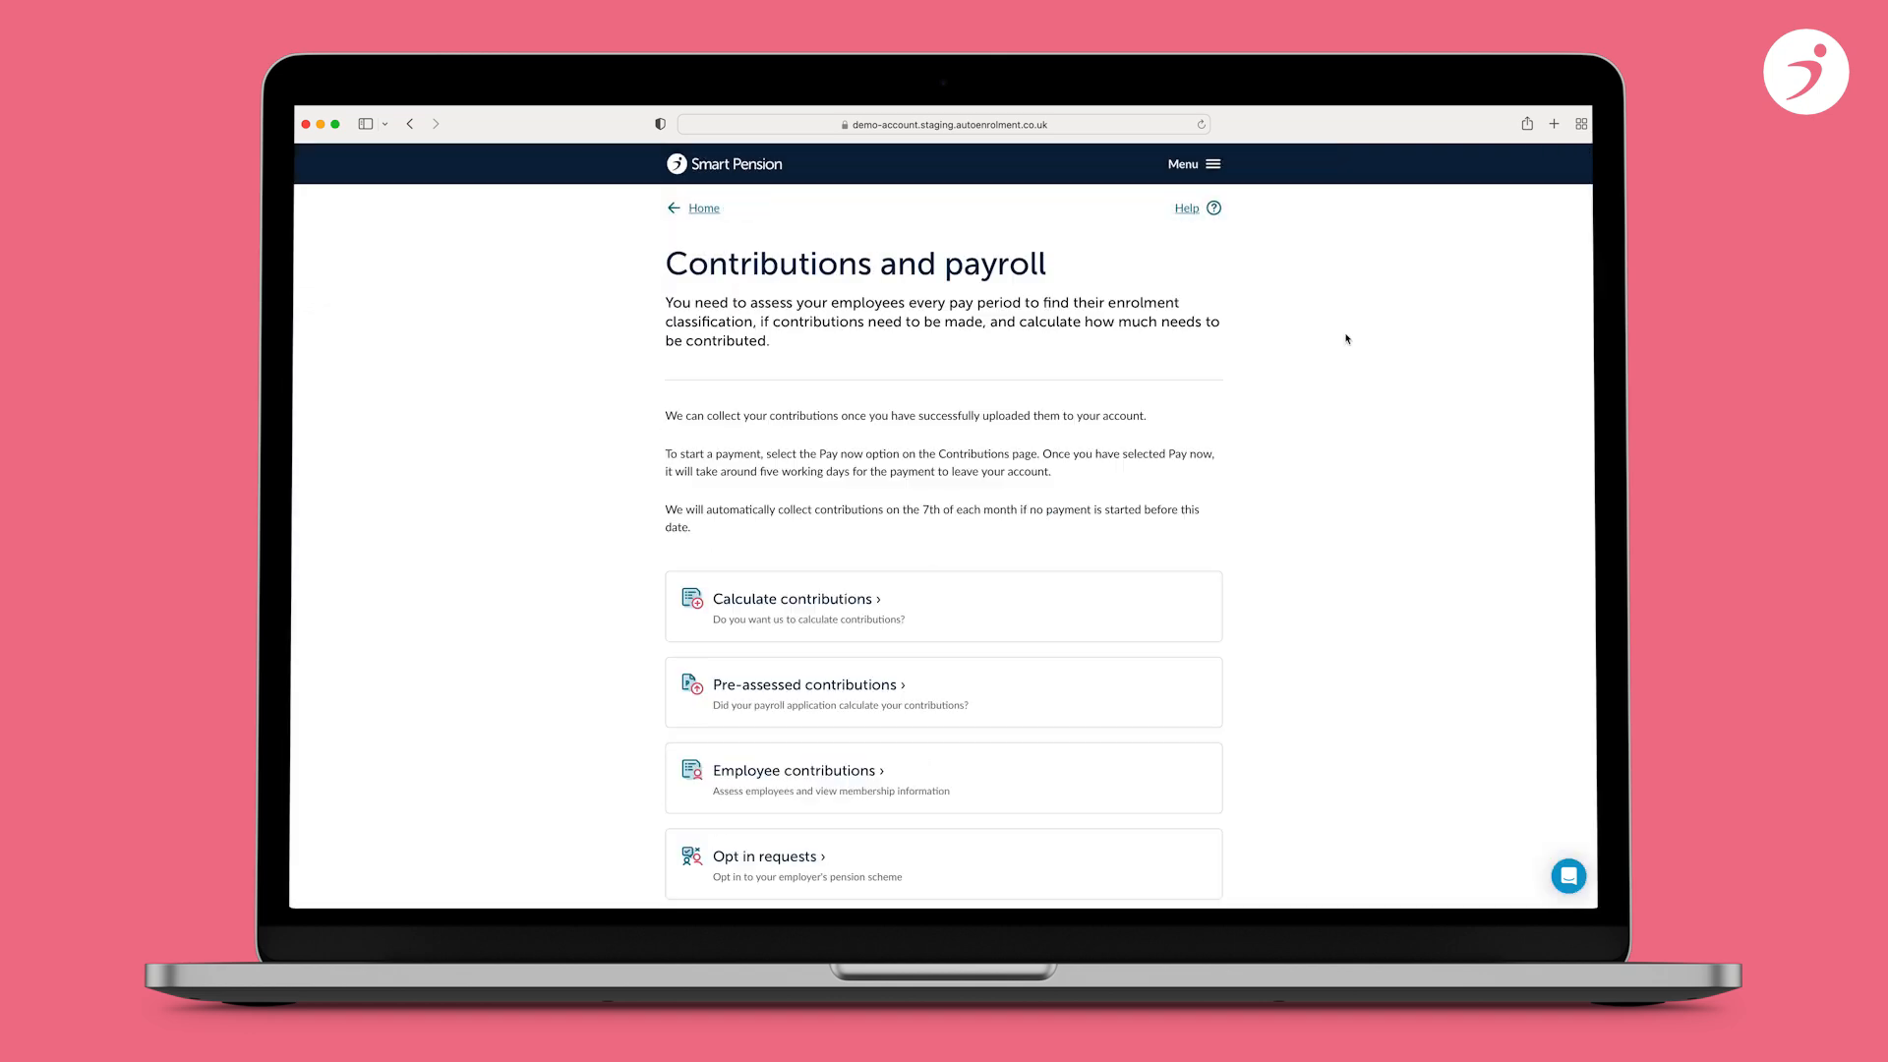
{"action": "mouse_move", "coordinate": [1199, 694]}
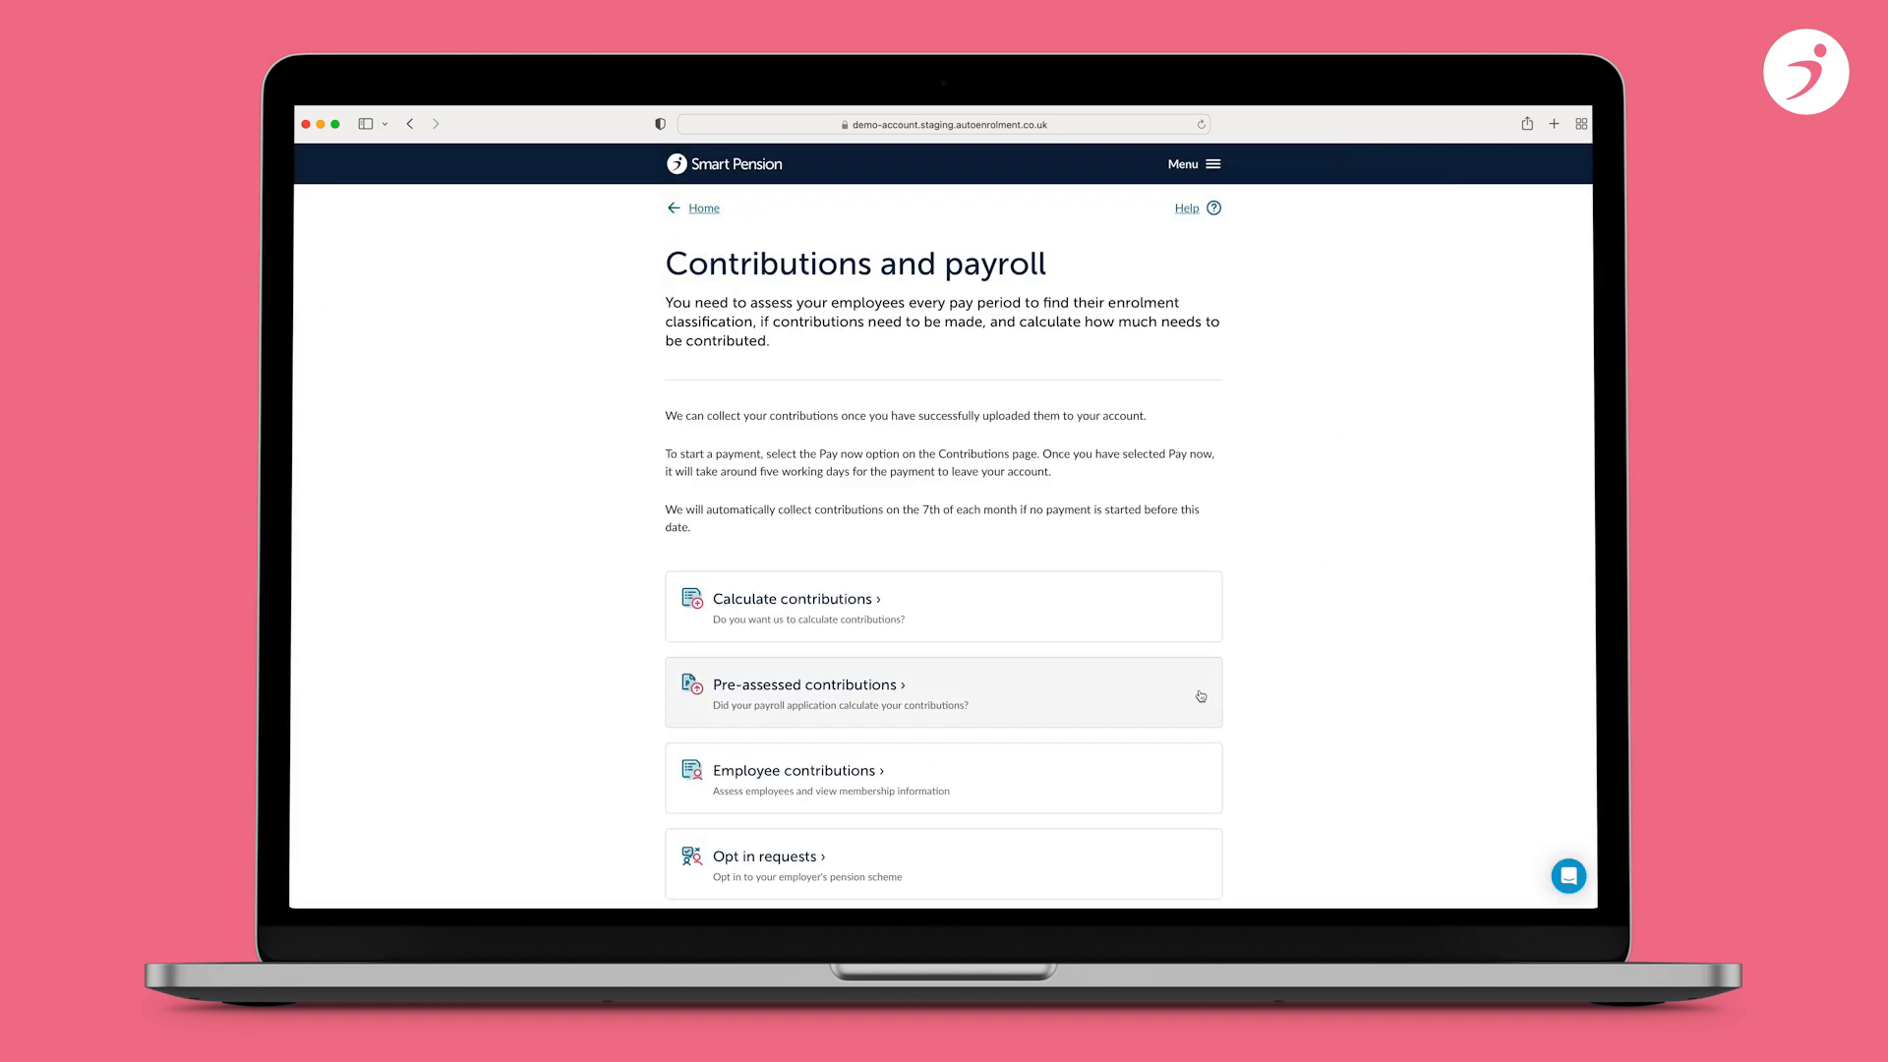
{"action": "left_click", "coordinate": [806, 685]}
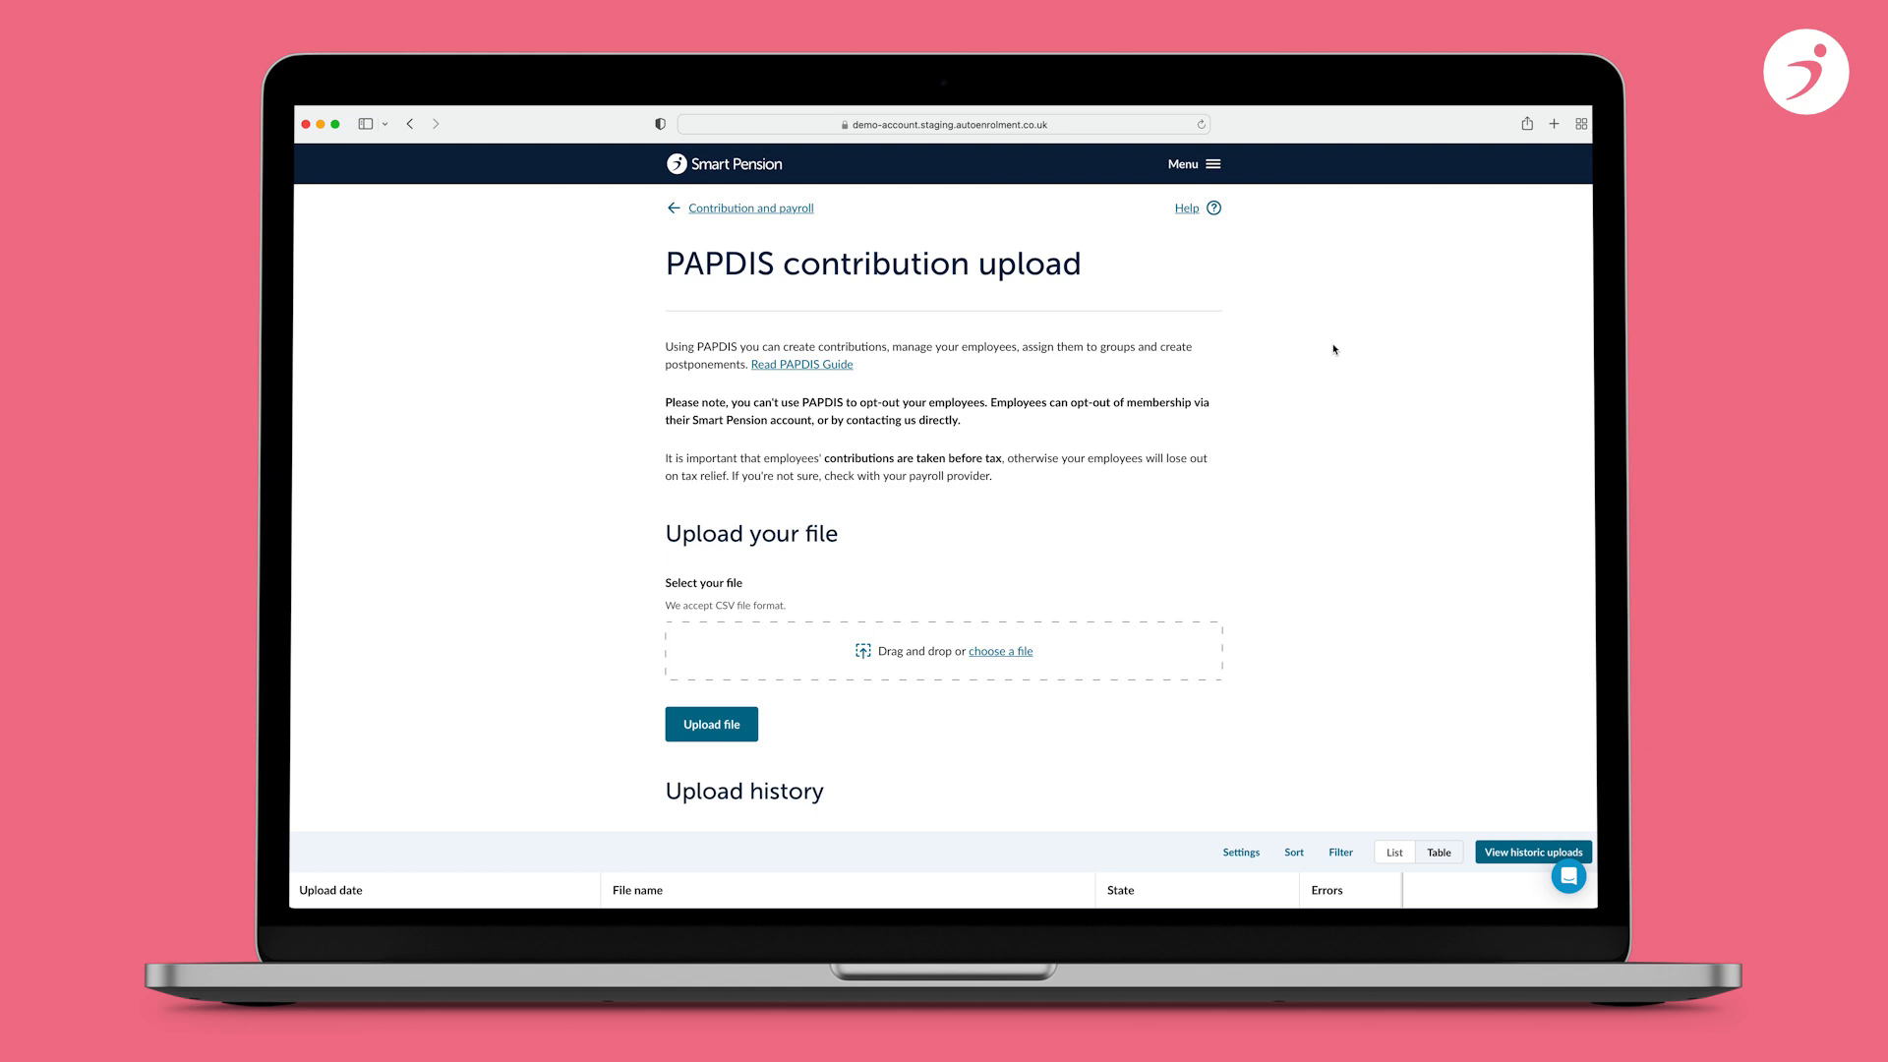
{"action": "scroll", "scroll_direction": "down", "scroll_amount": 3}
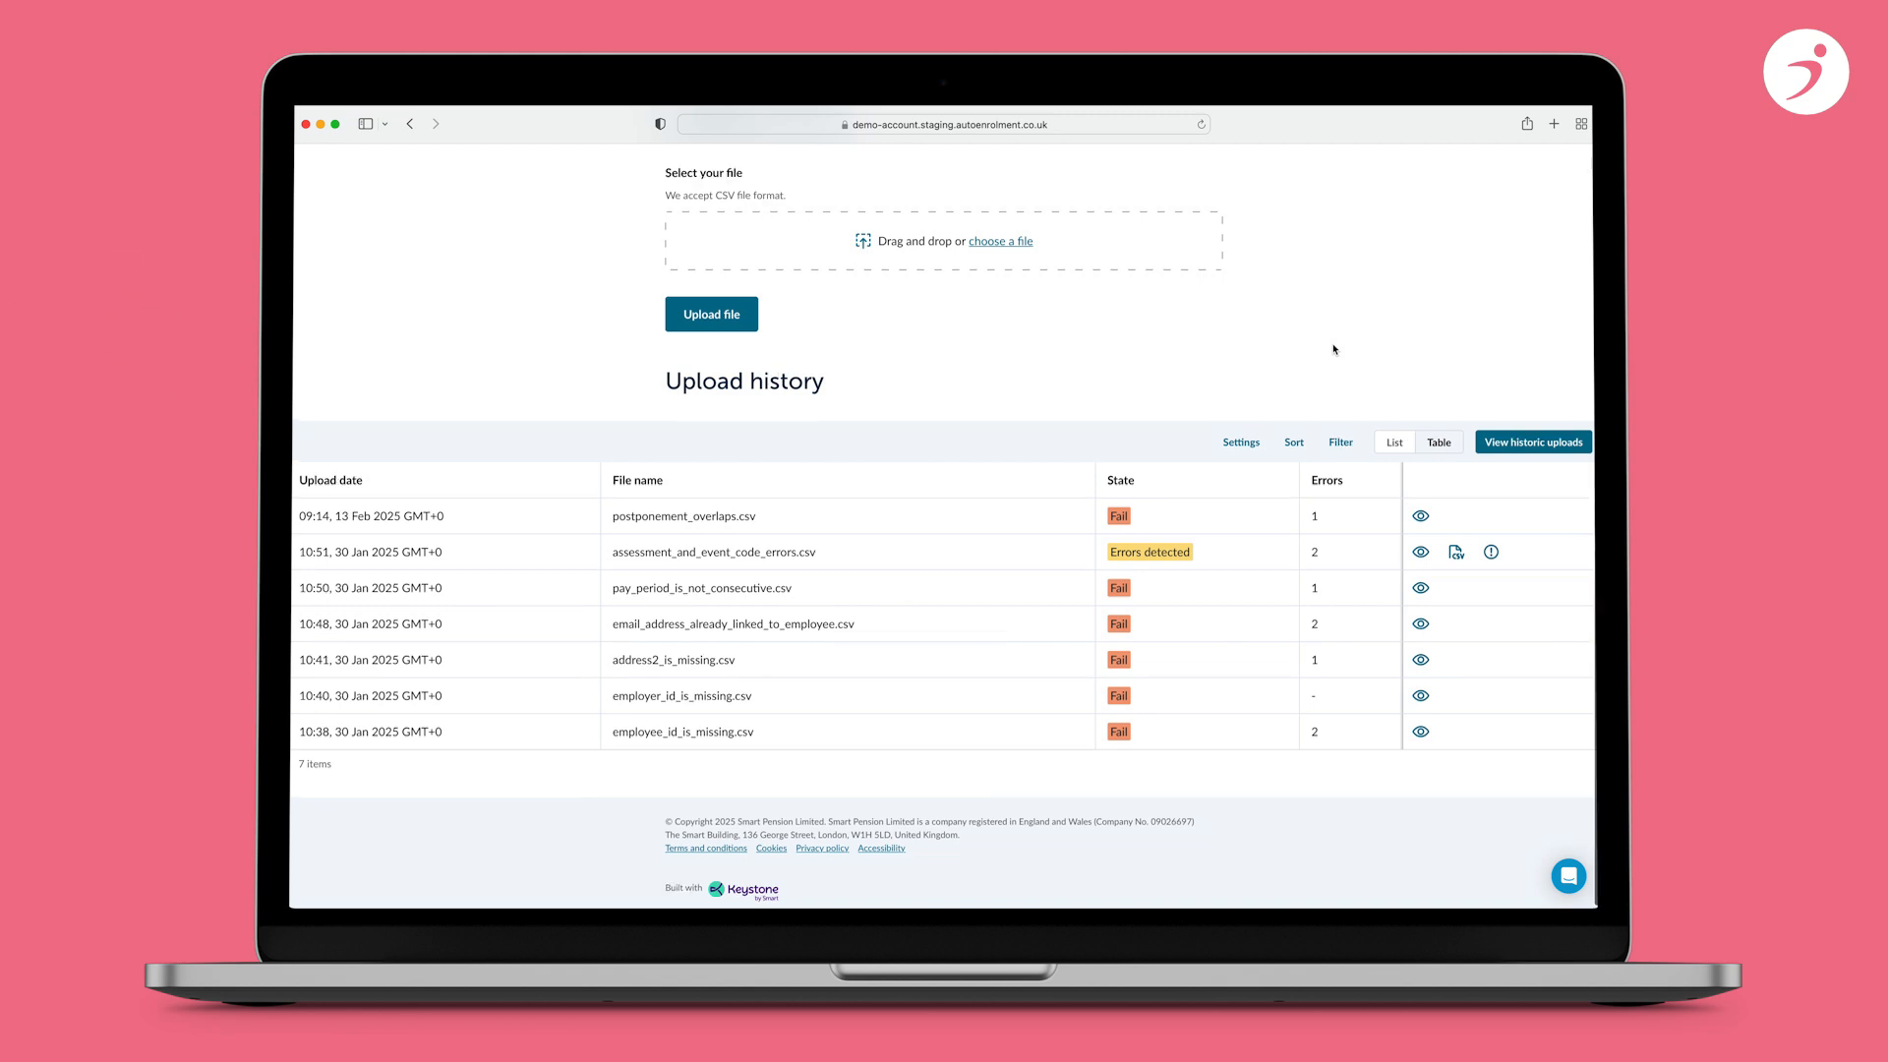
{"action": "scroll", "scroll_direction": "up", "scroll_amount": 3}
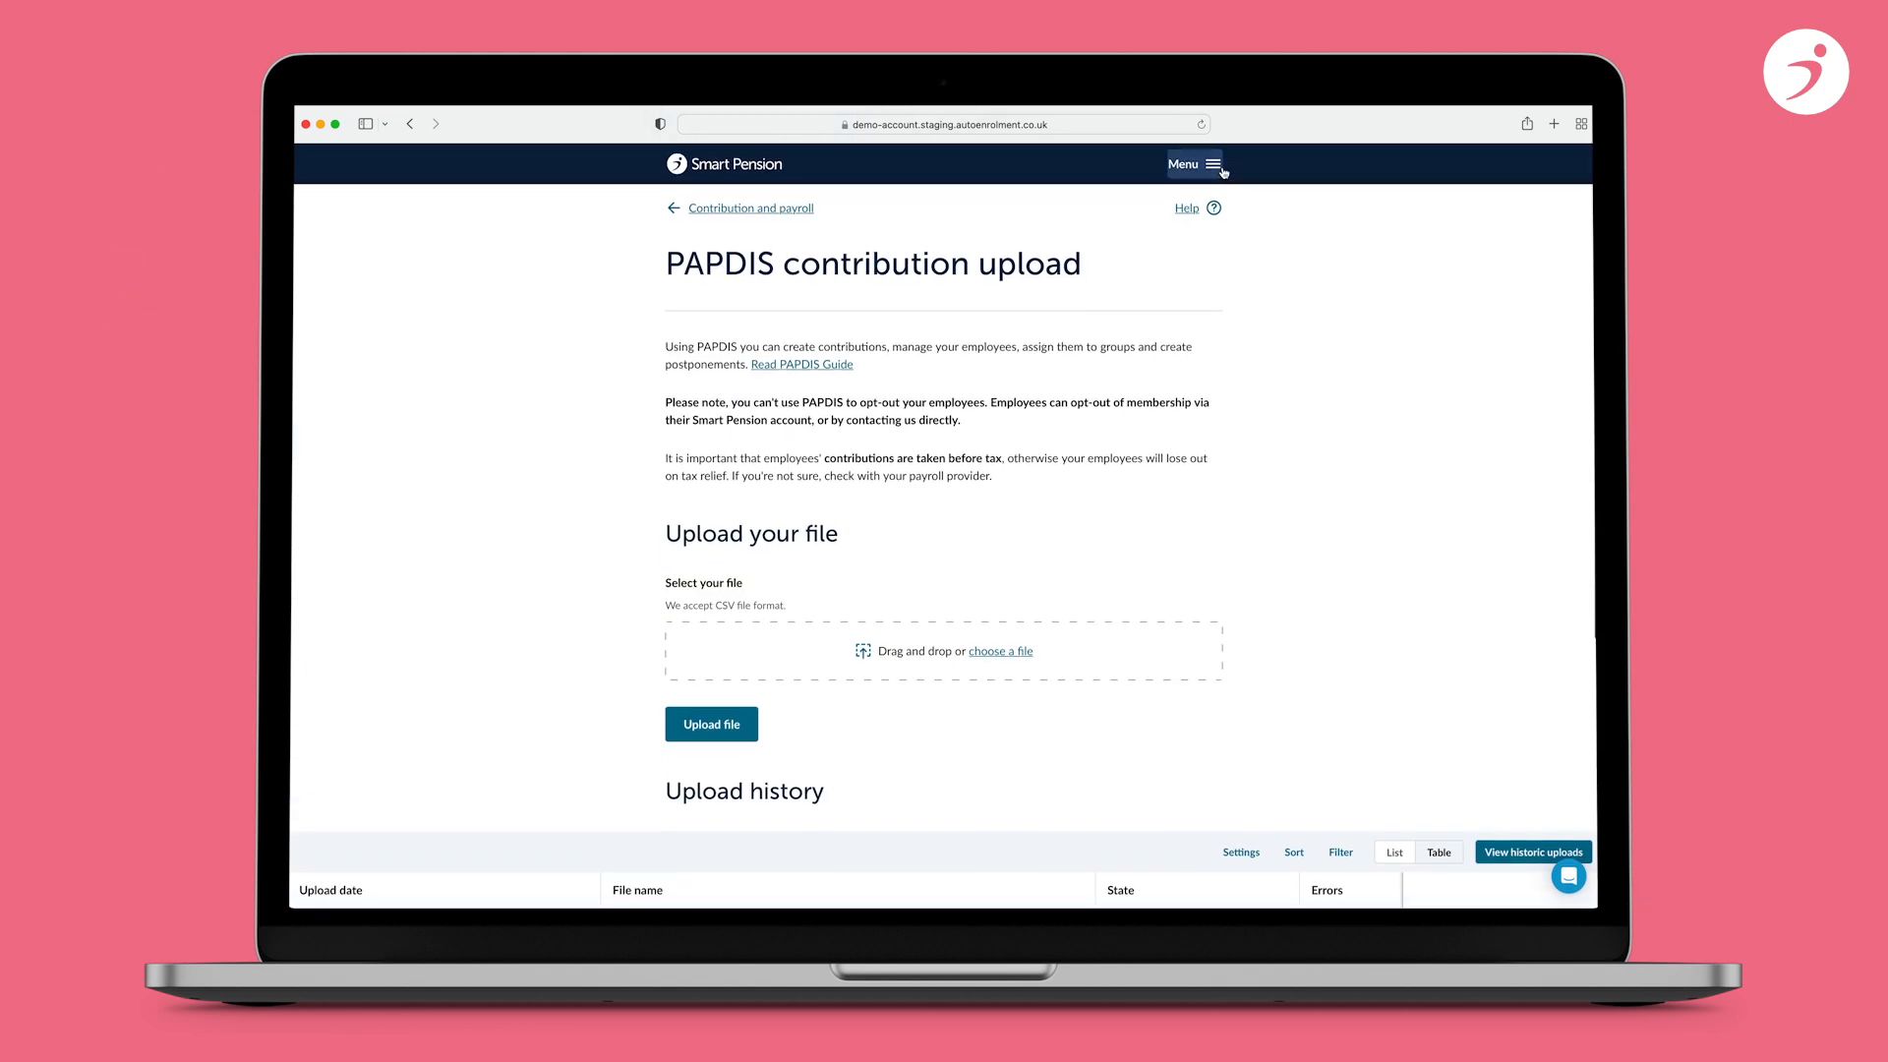
{"action": "left_click", "coordinate": [1194, 163]}
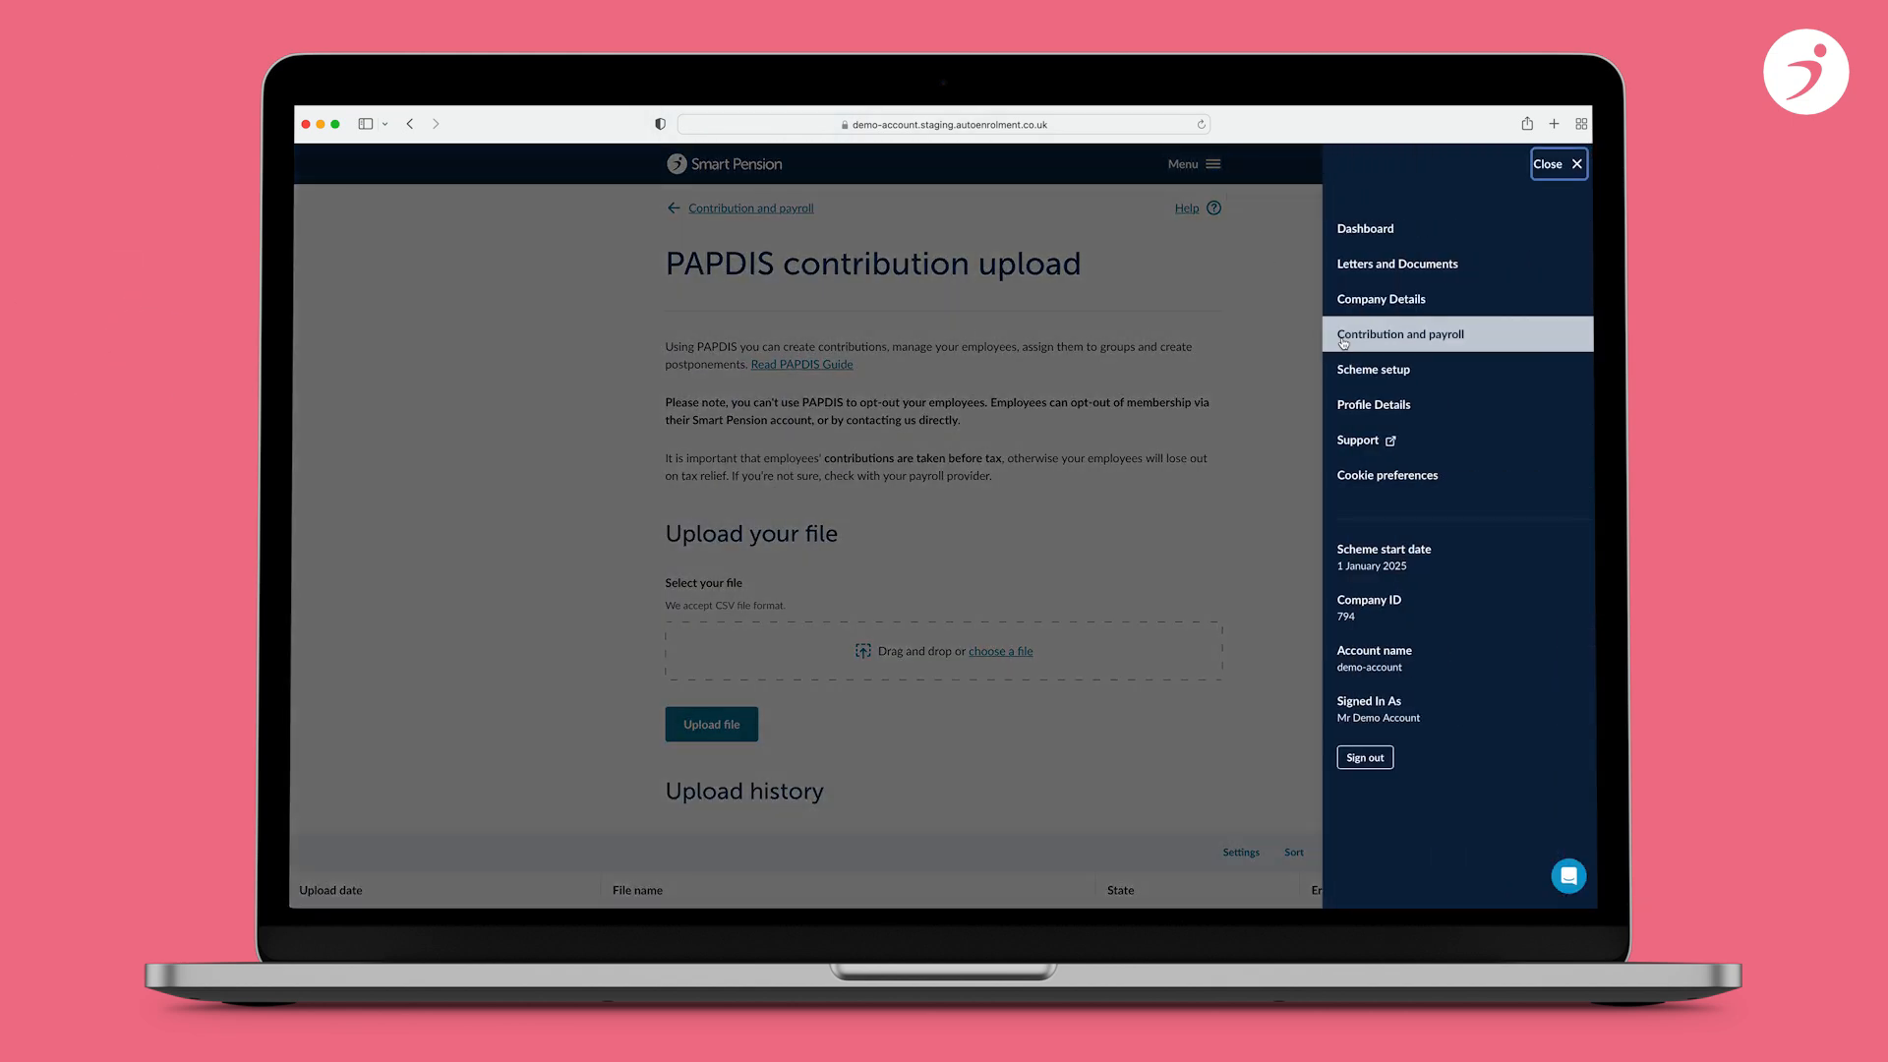
{"action": "left_click", "coordinate": [1400, 335]}
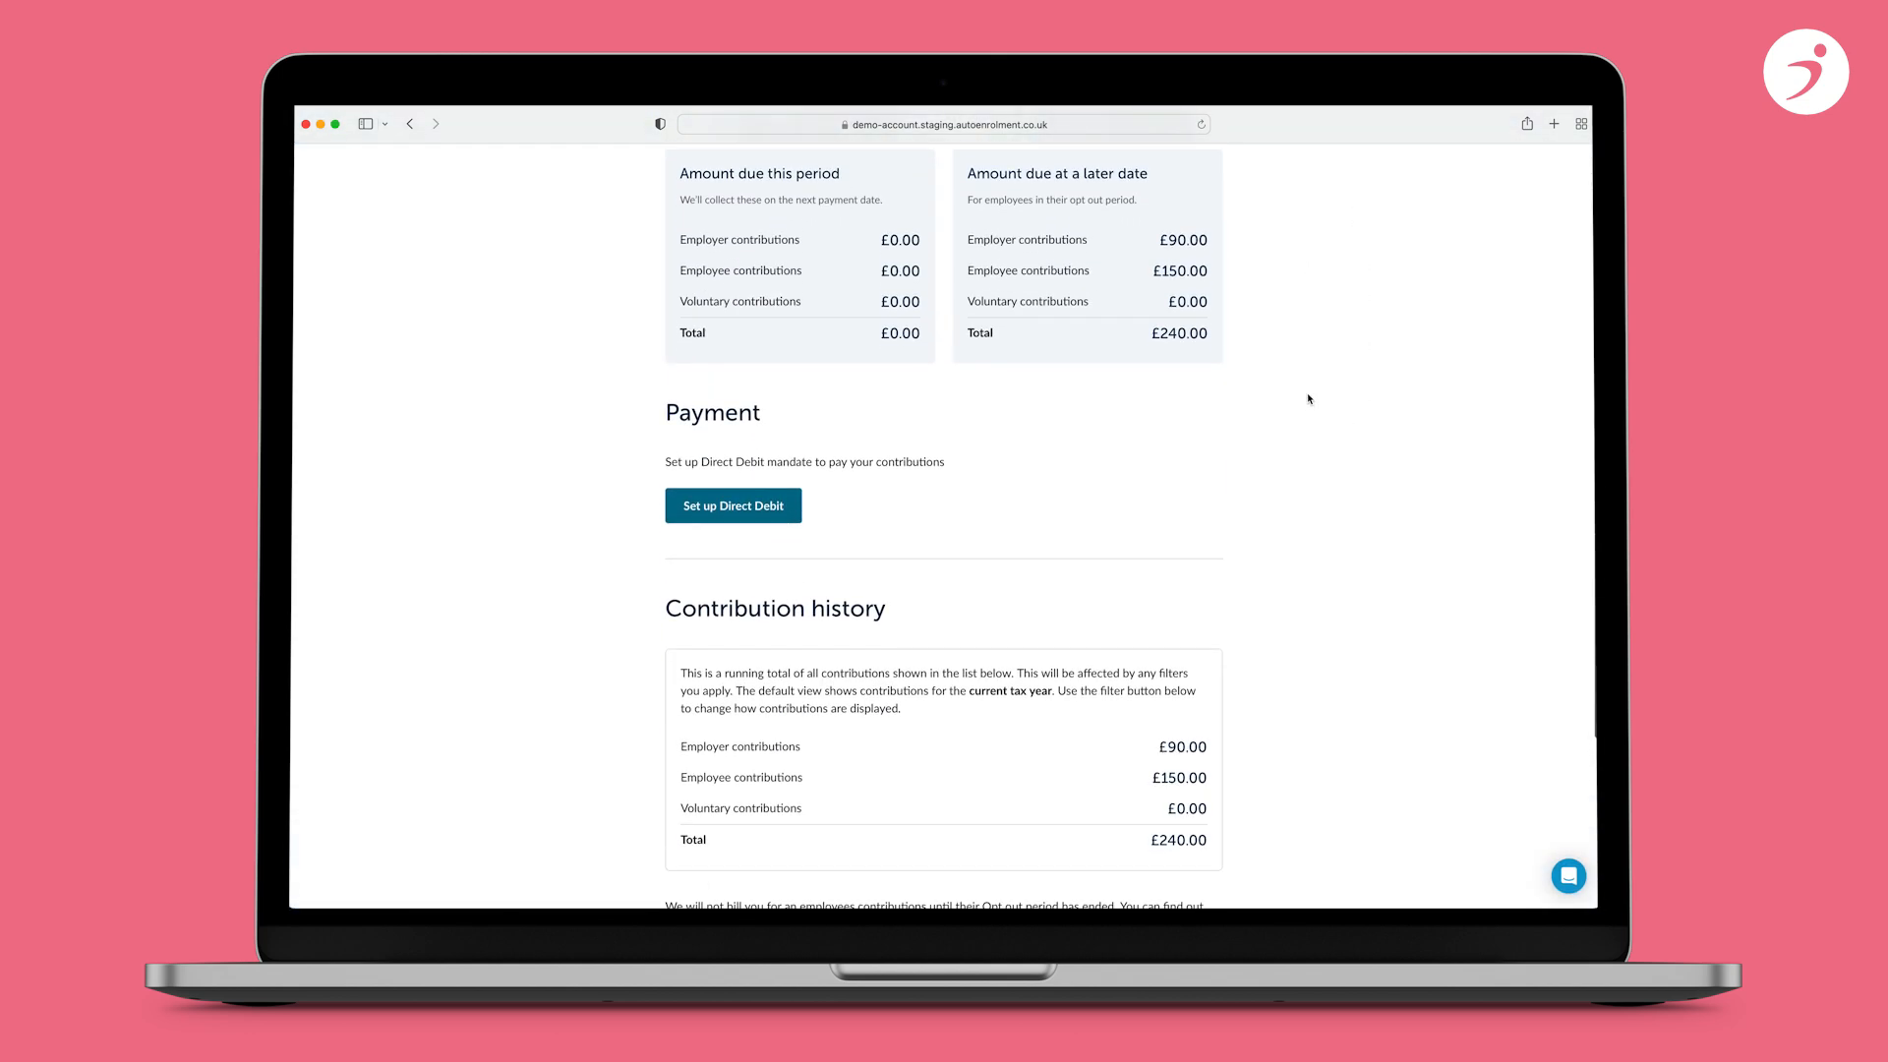
{"action": "scroll", "scroll_direction": "down", "scroll_amount": 3}
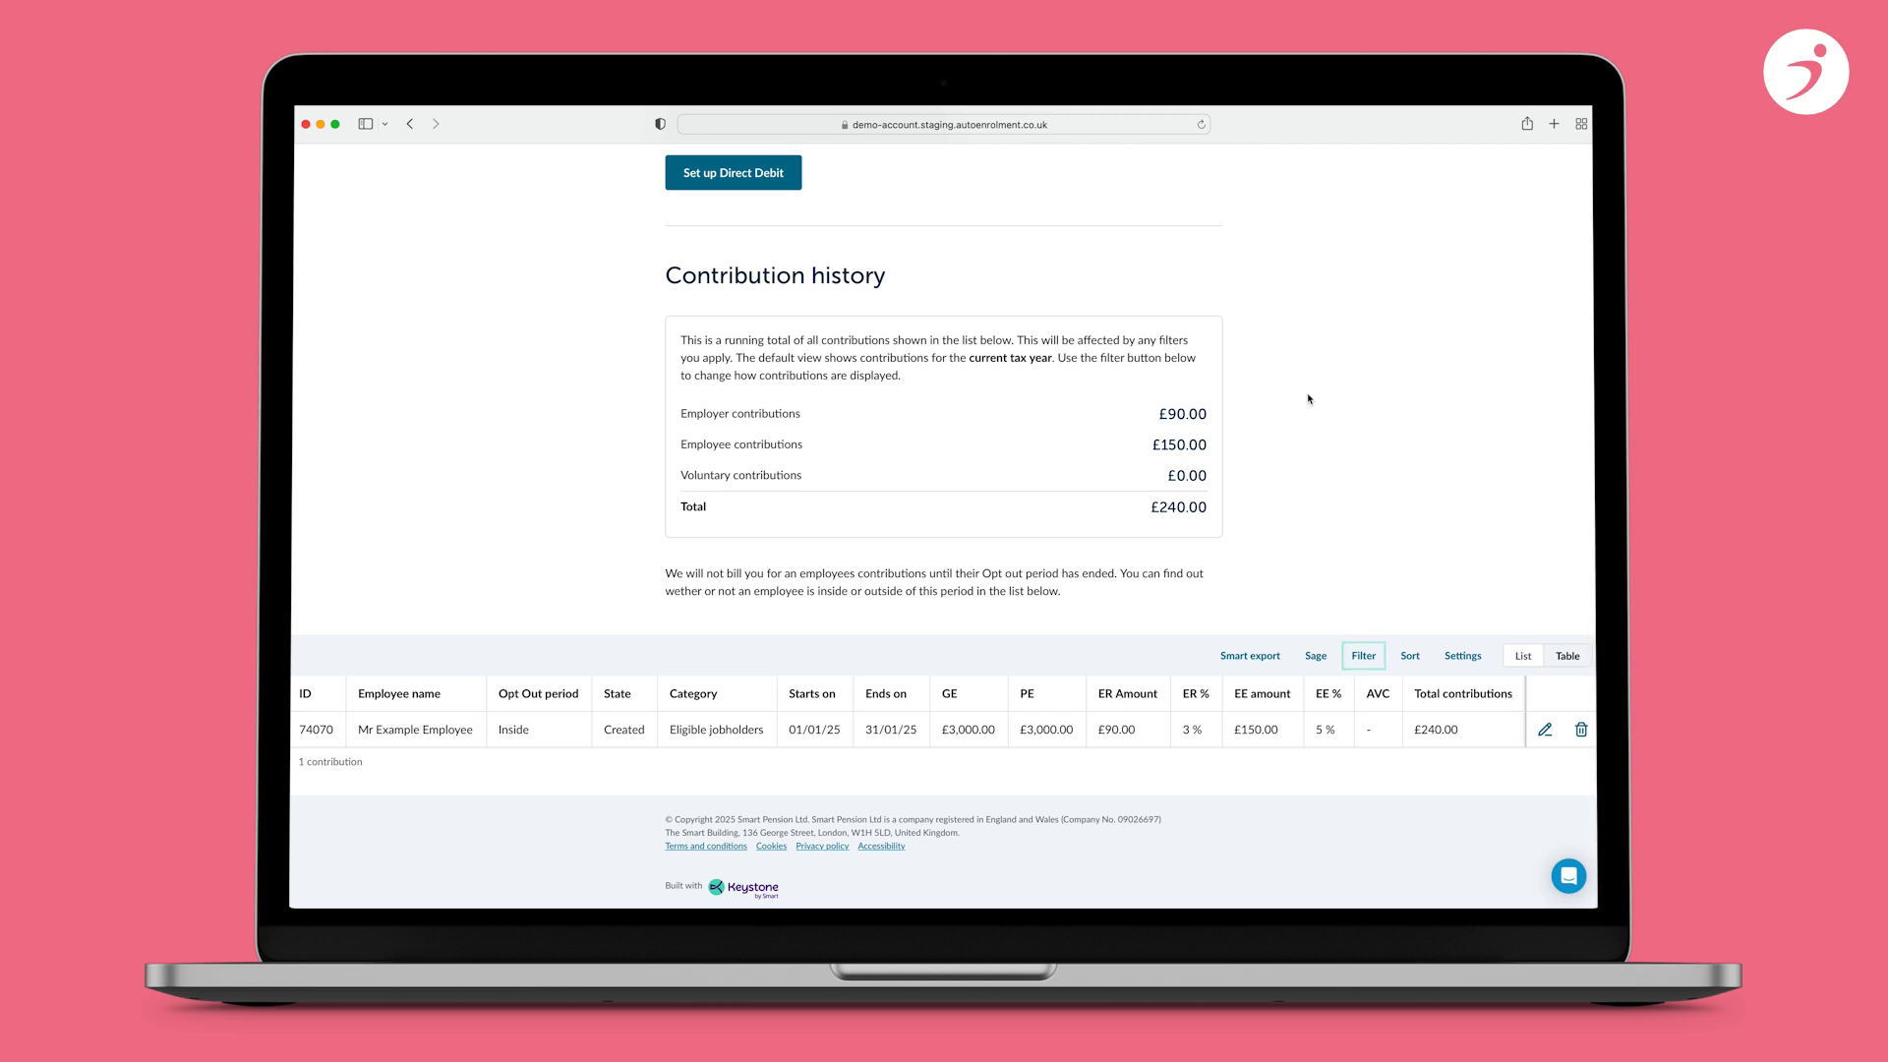
{"action": "left_click", "coordinate": [1362, 655]}
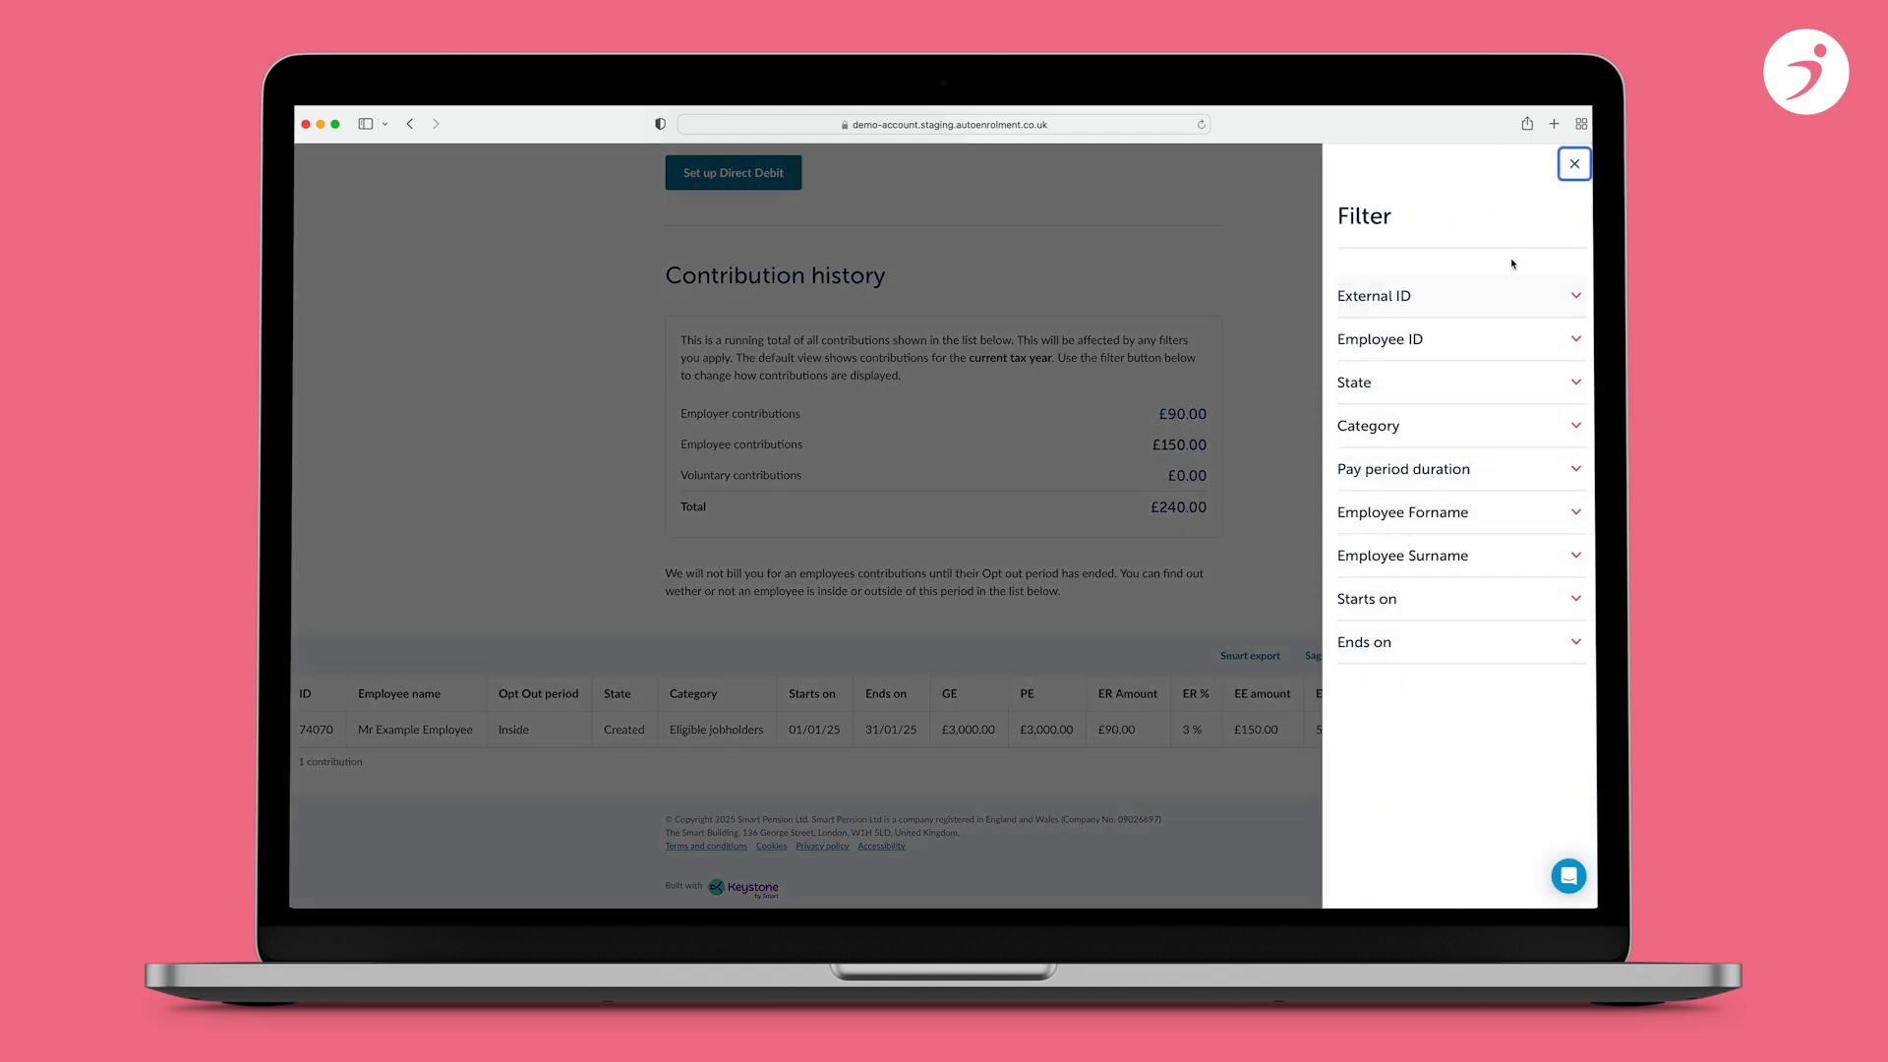
{"action": "left_click", "coordinate": [1573, 163]}
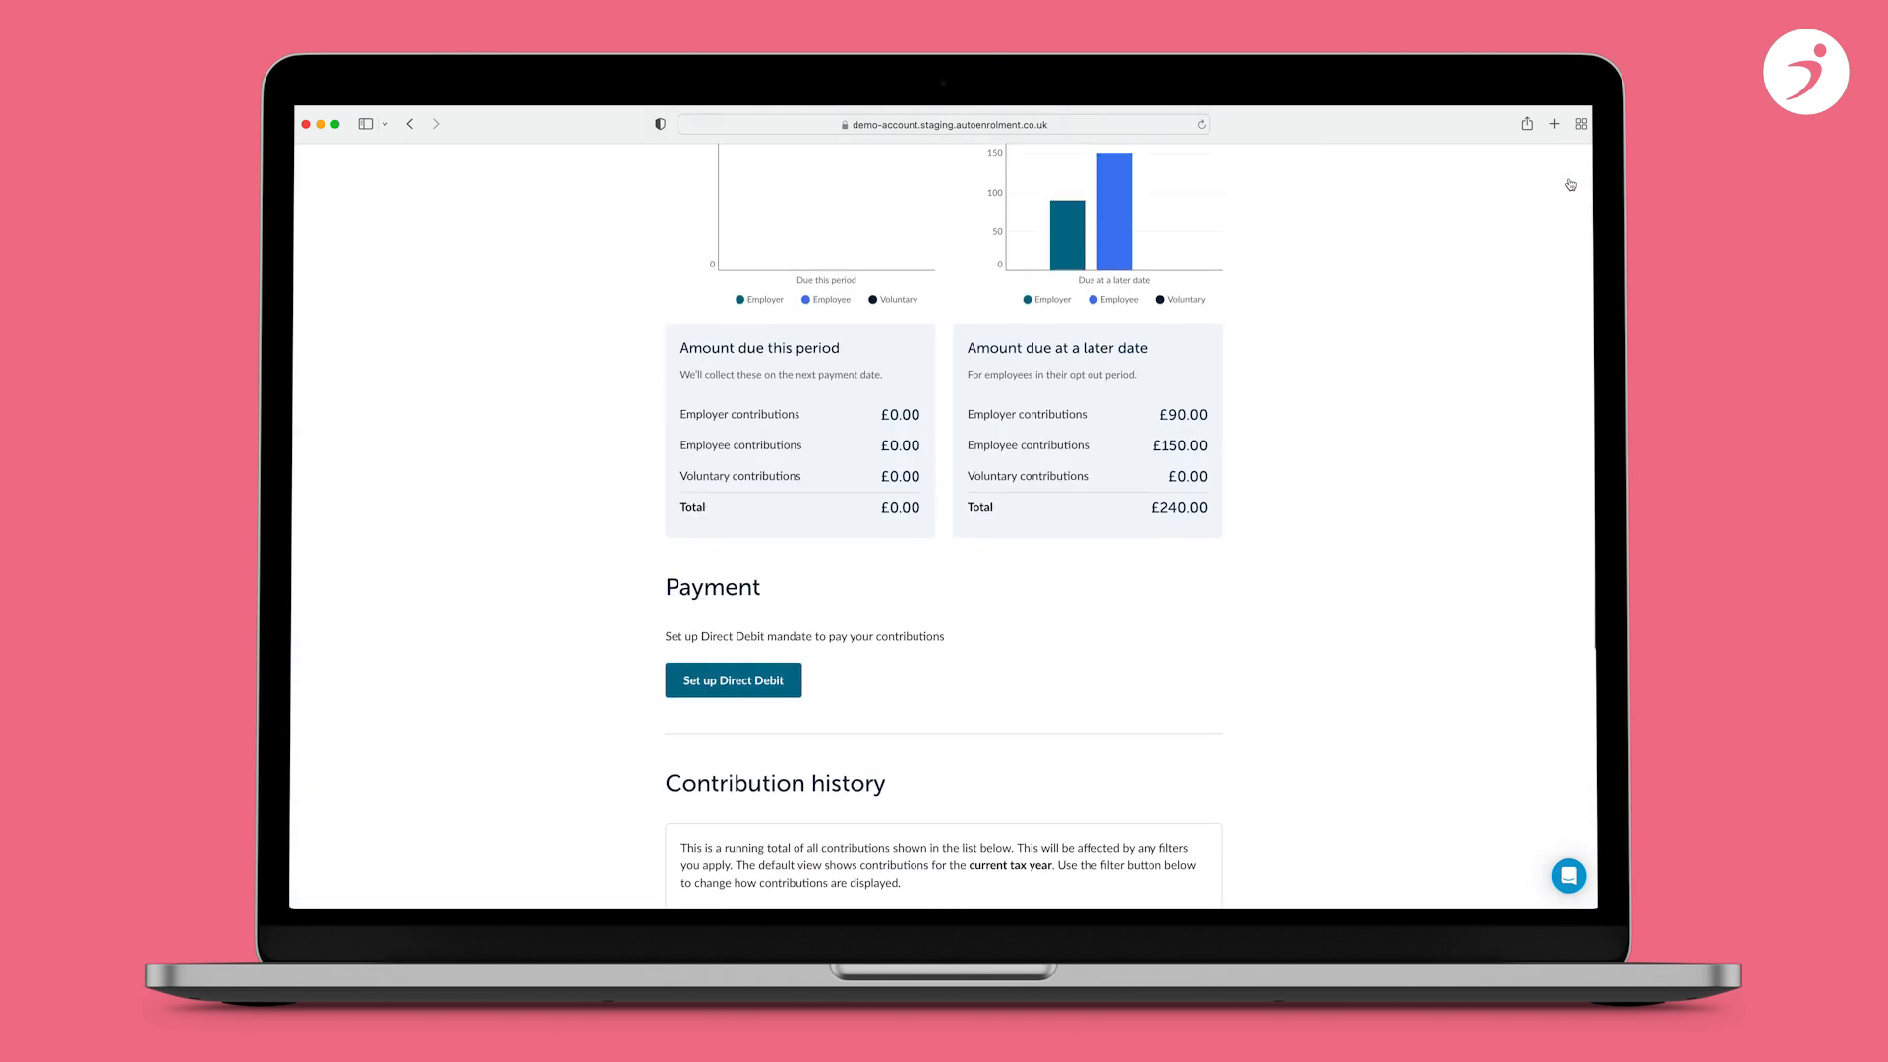
{"action": "scroll", "scroll_direction": "up", "scroll_amount": 3}
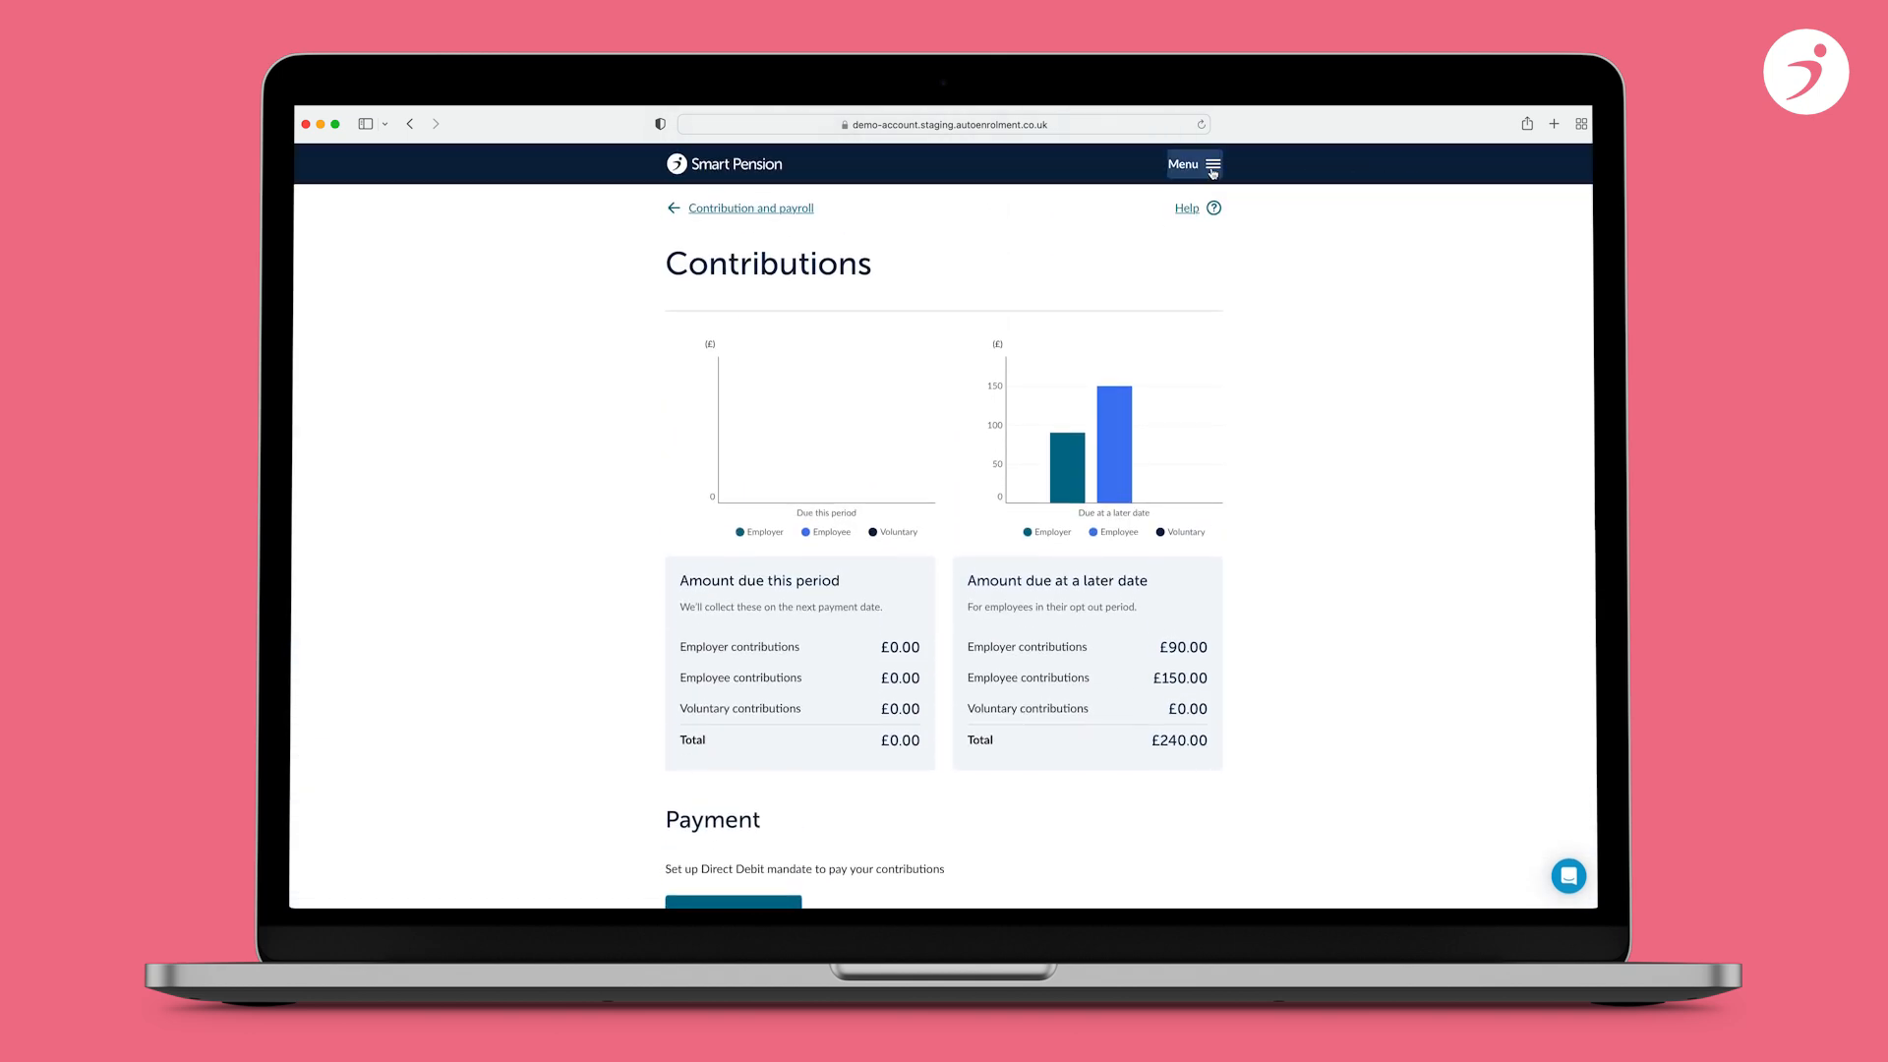
{"action": "mouse_move", "coordinate": [1349, 337]}
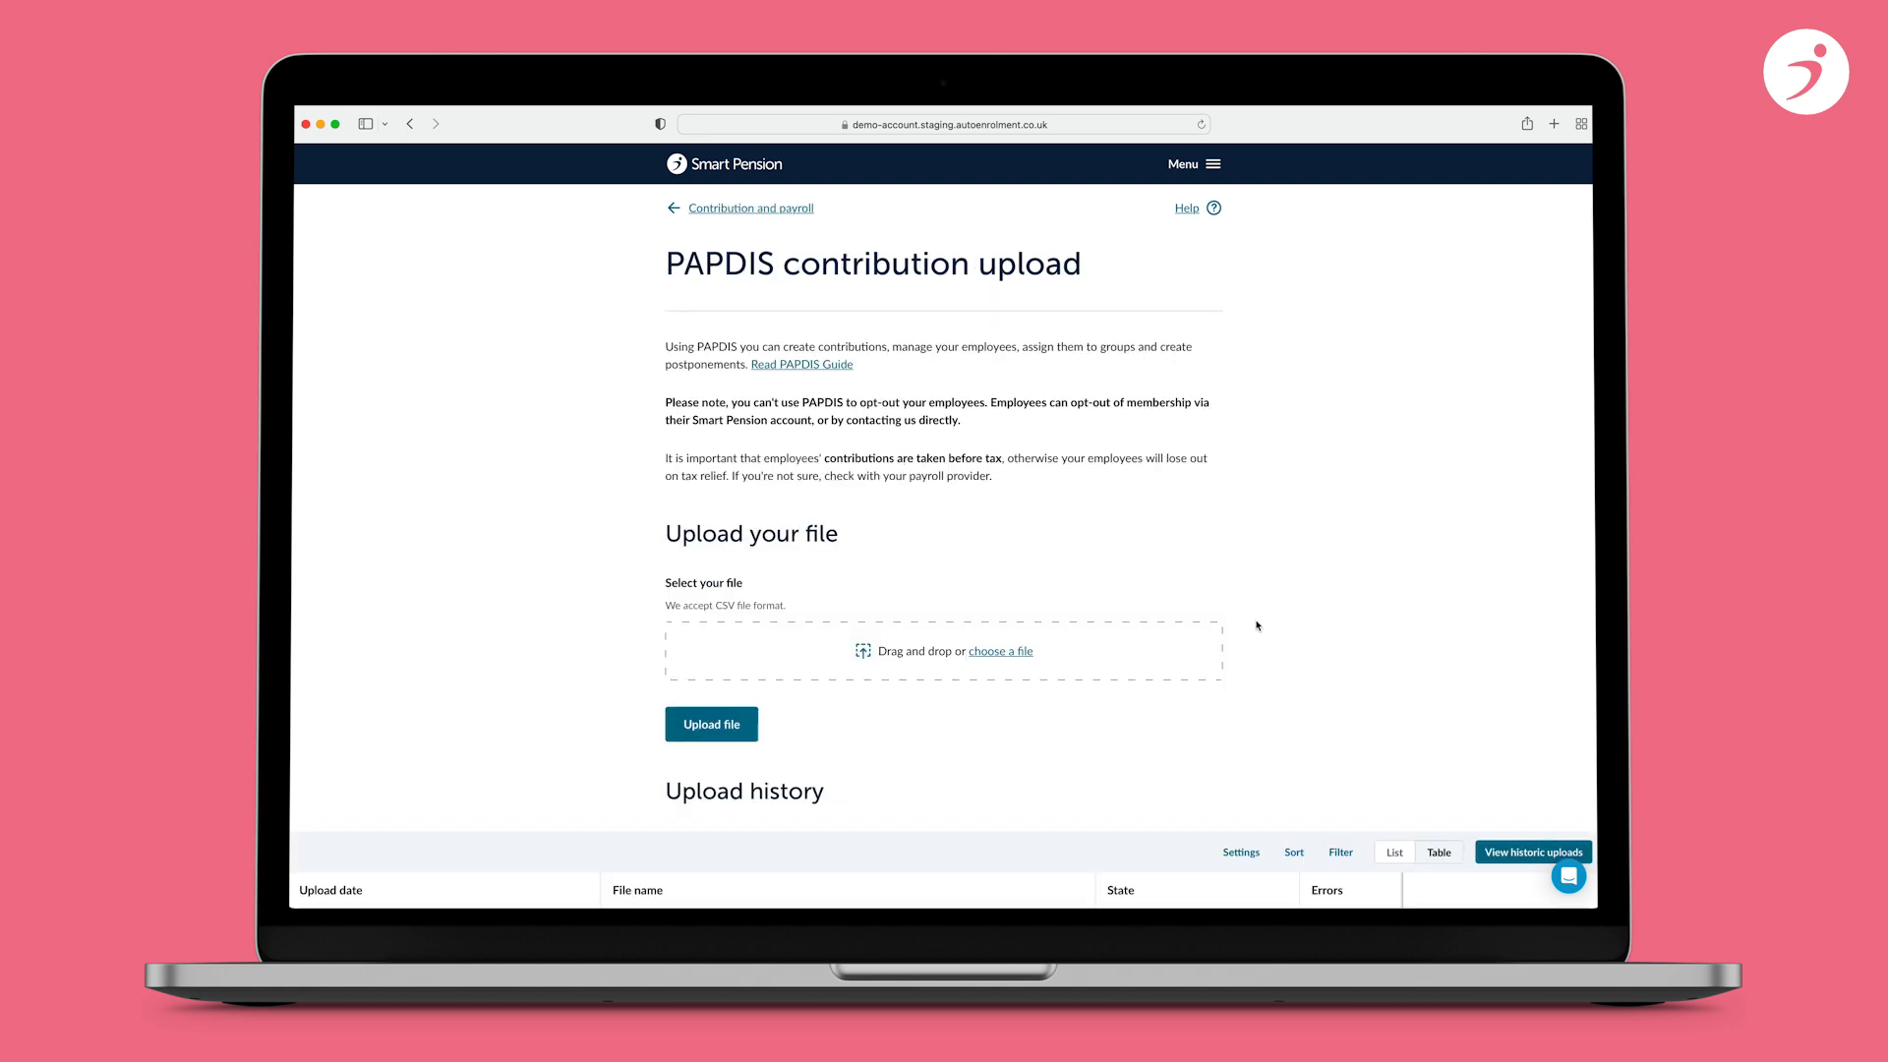
- View the assessment_and_event_code_errors.csv errors for Mr Example Employee
{"action": "scroll", "scroll_direction": "down", "scroll_amount": 3}
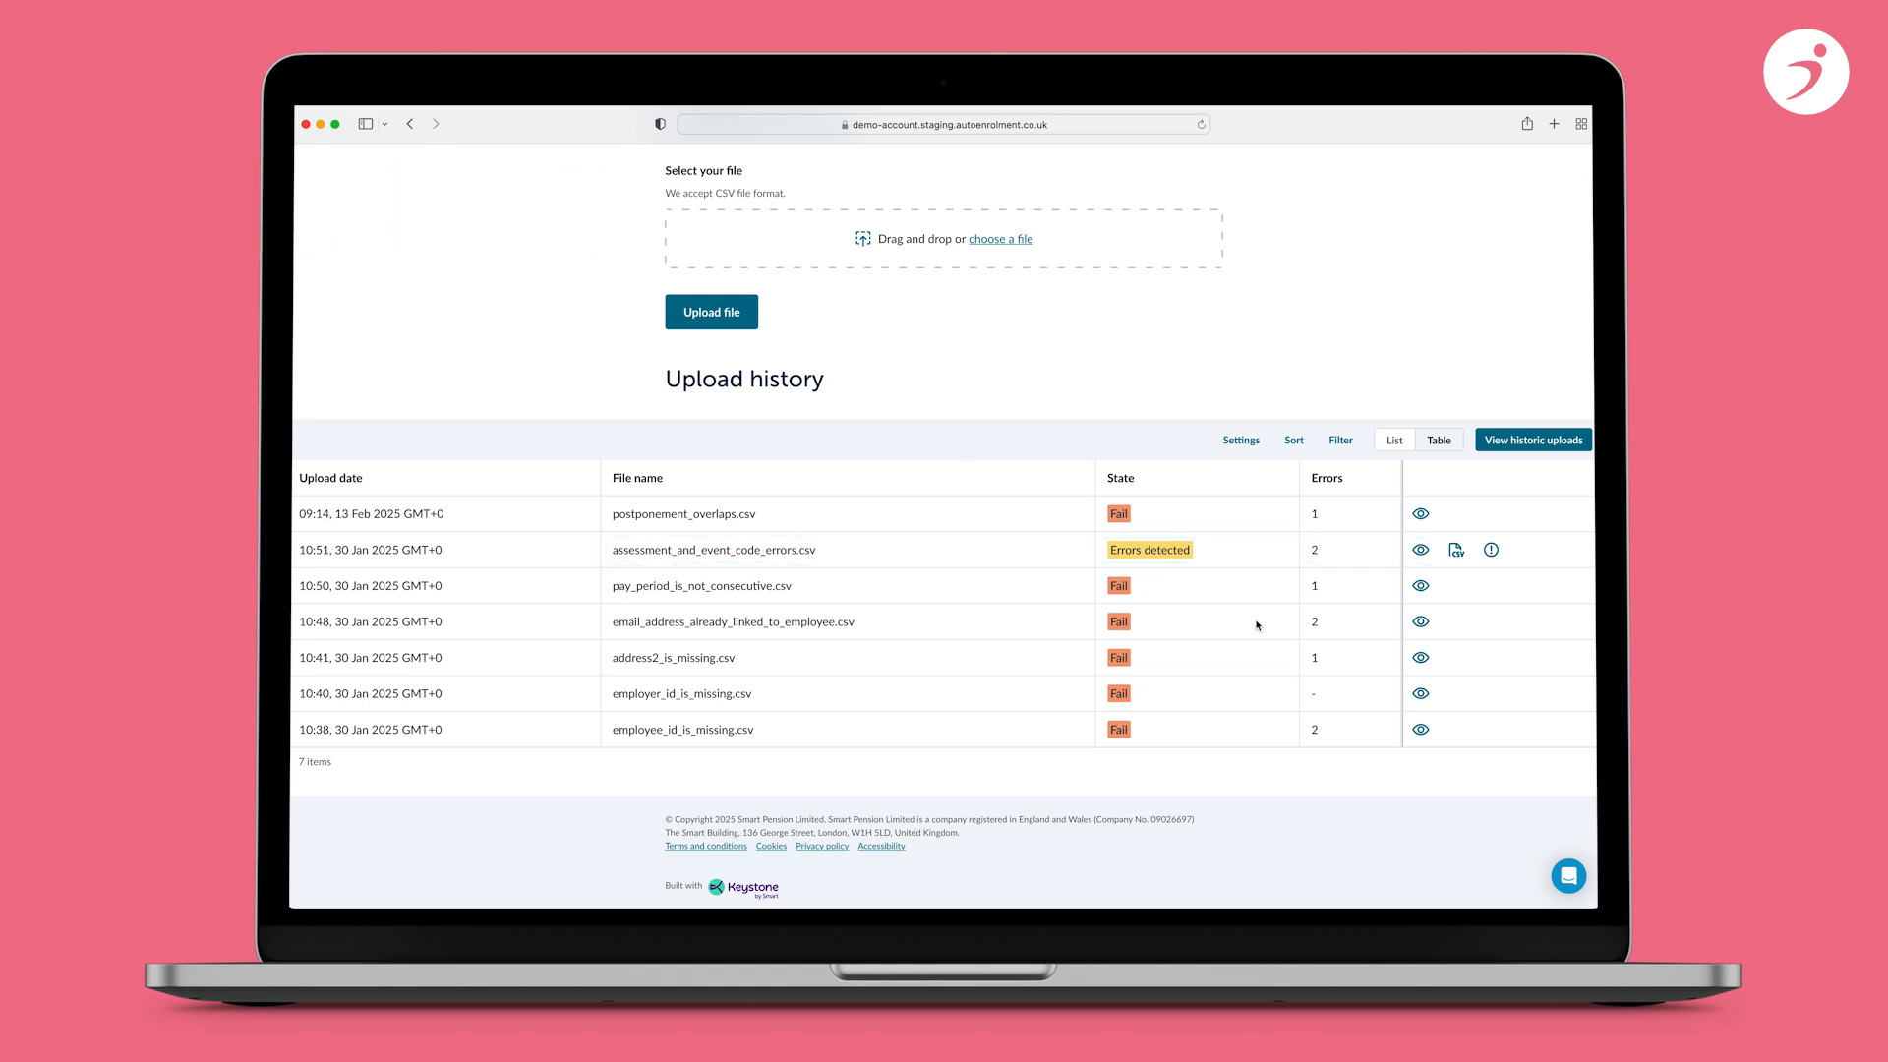
{"action": "left_click", "coordinate": [1418, 549]}
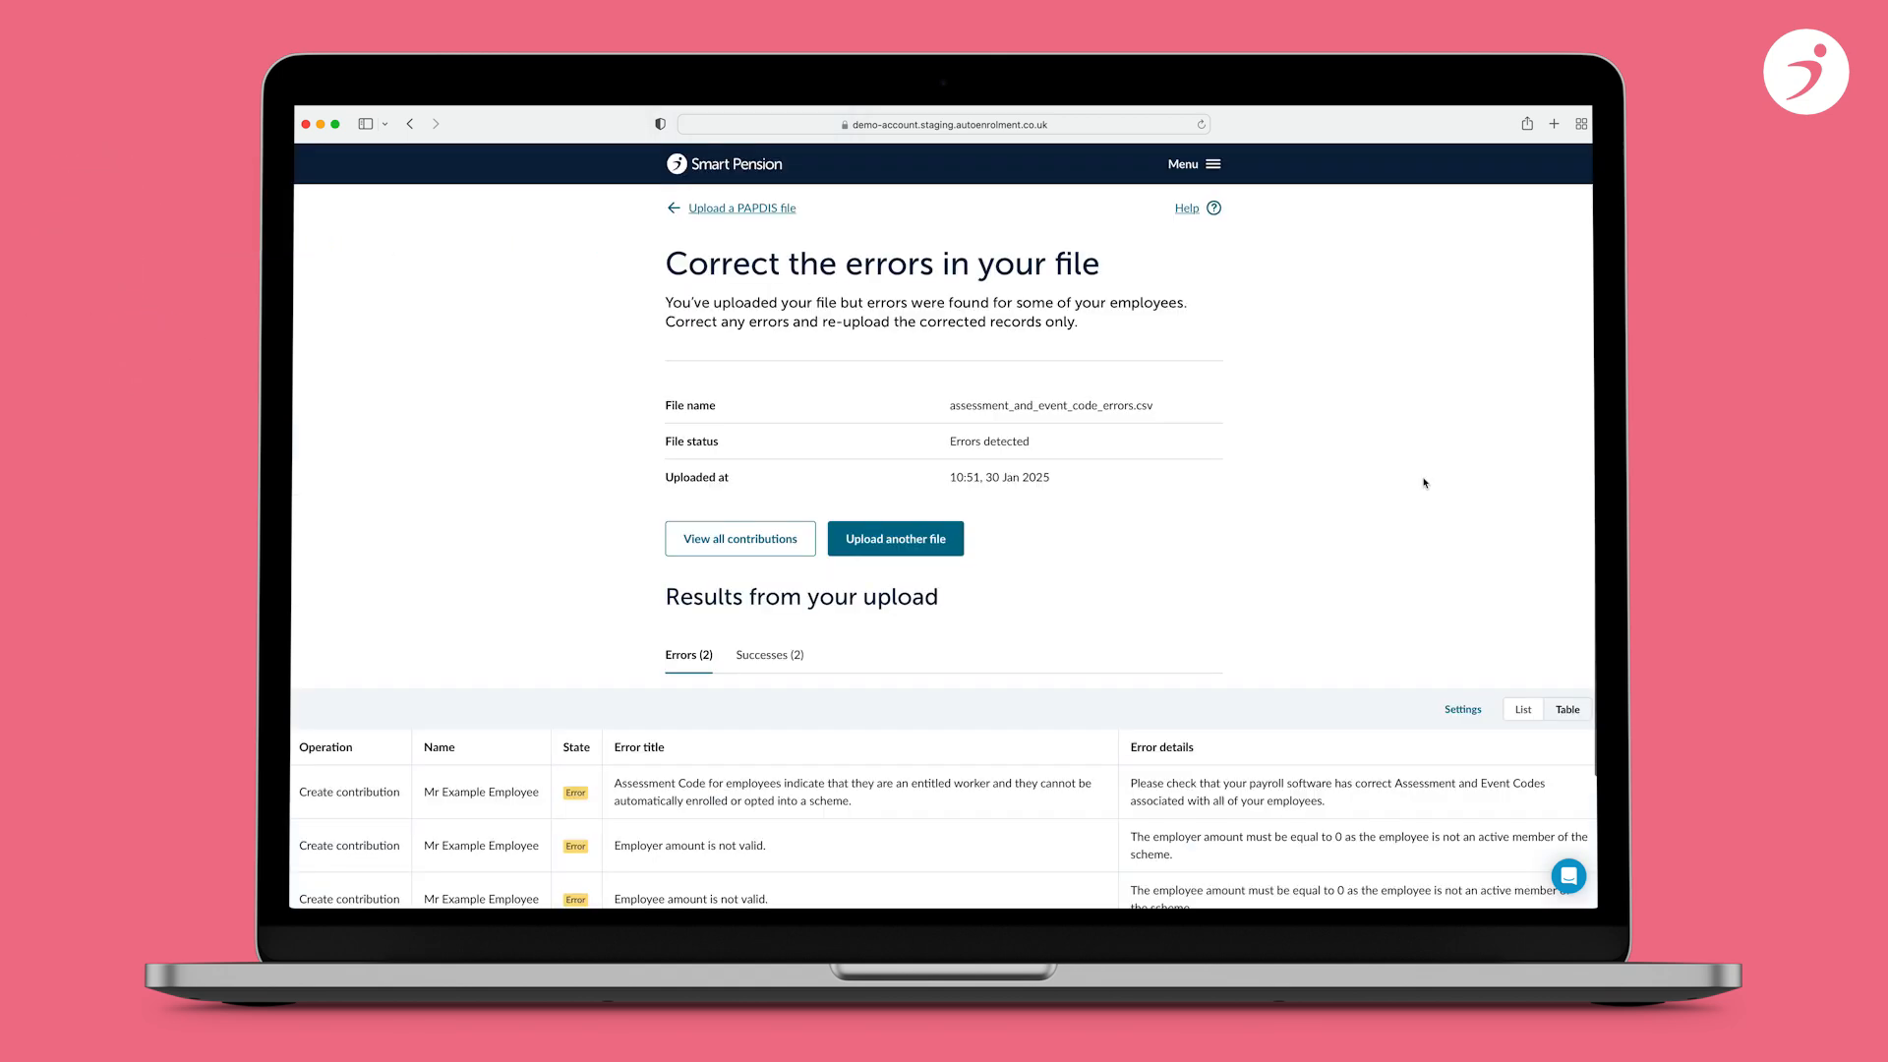
{"action": "scroll", "scroll_direction": "down", "scroll_amount": 3}
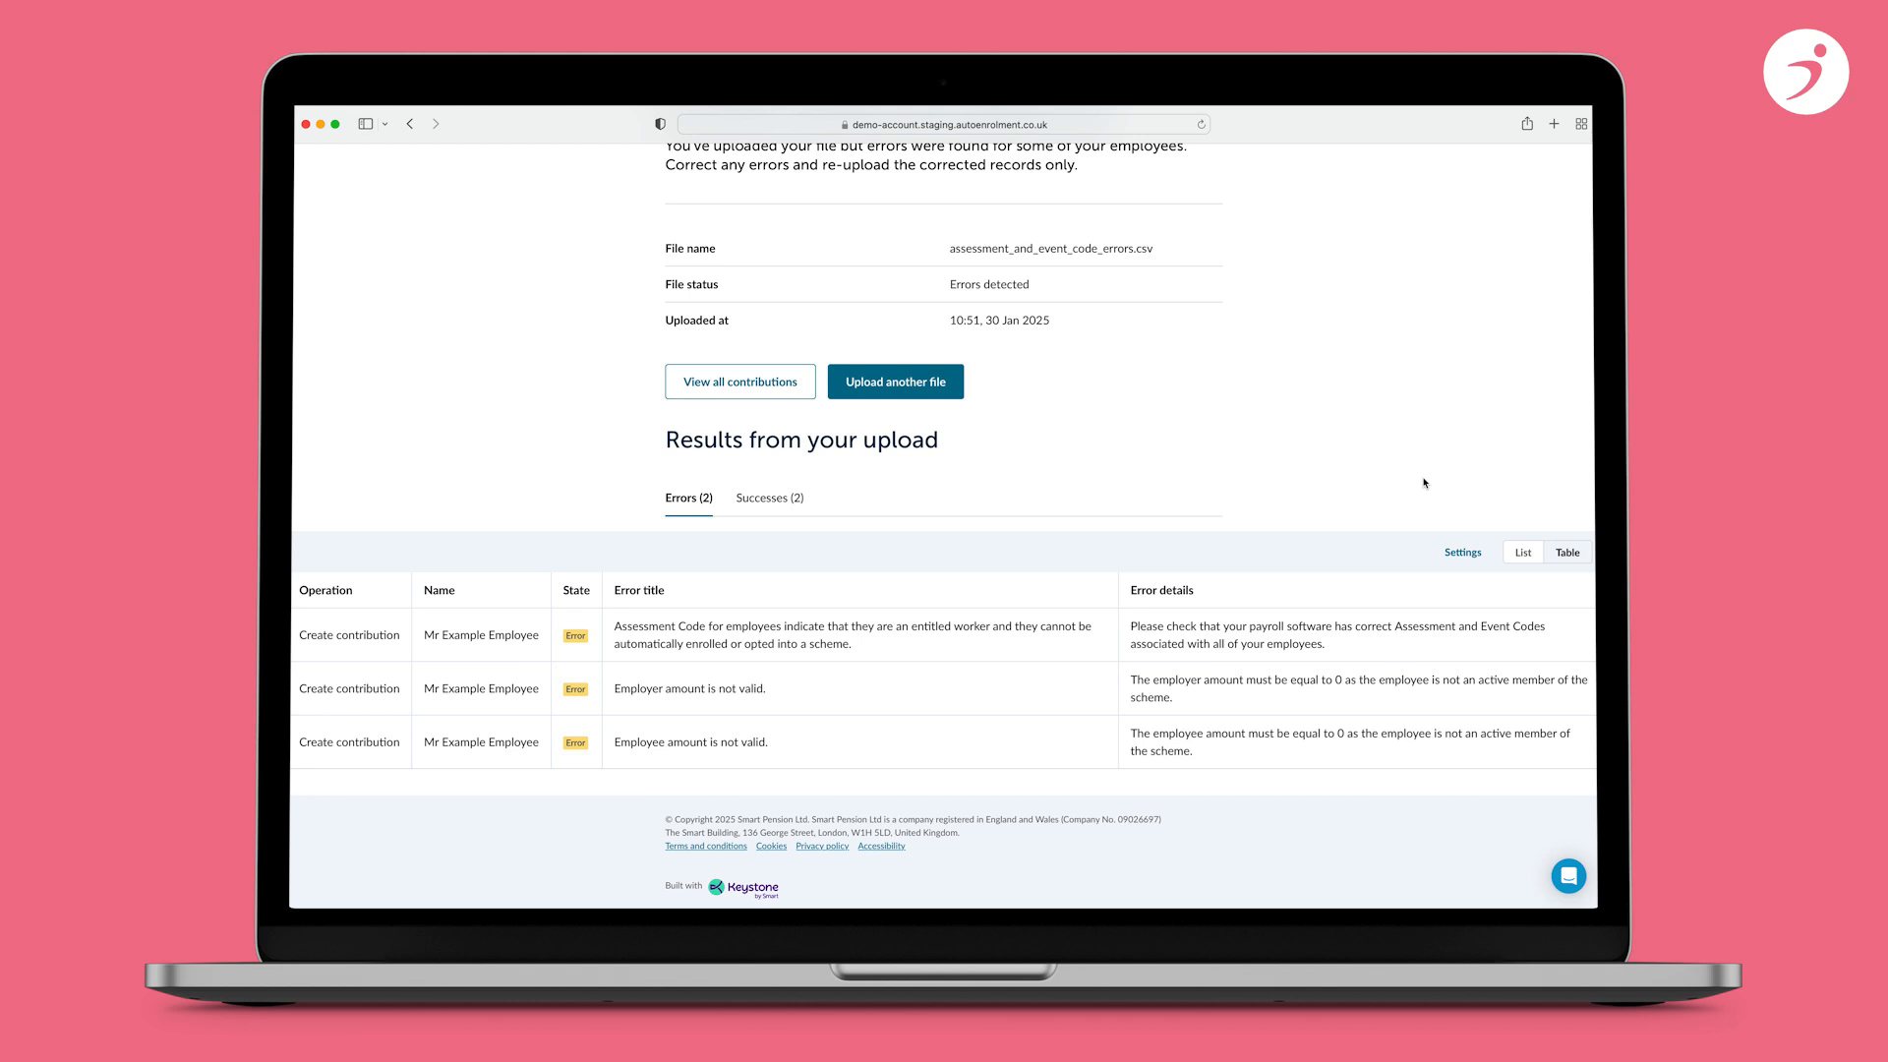
{"action": "scroll", "scroll_direction": "up", "scroll_amount": 3}
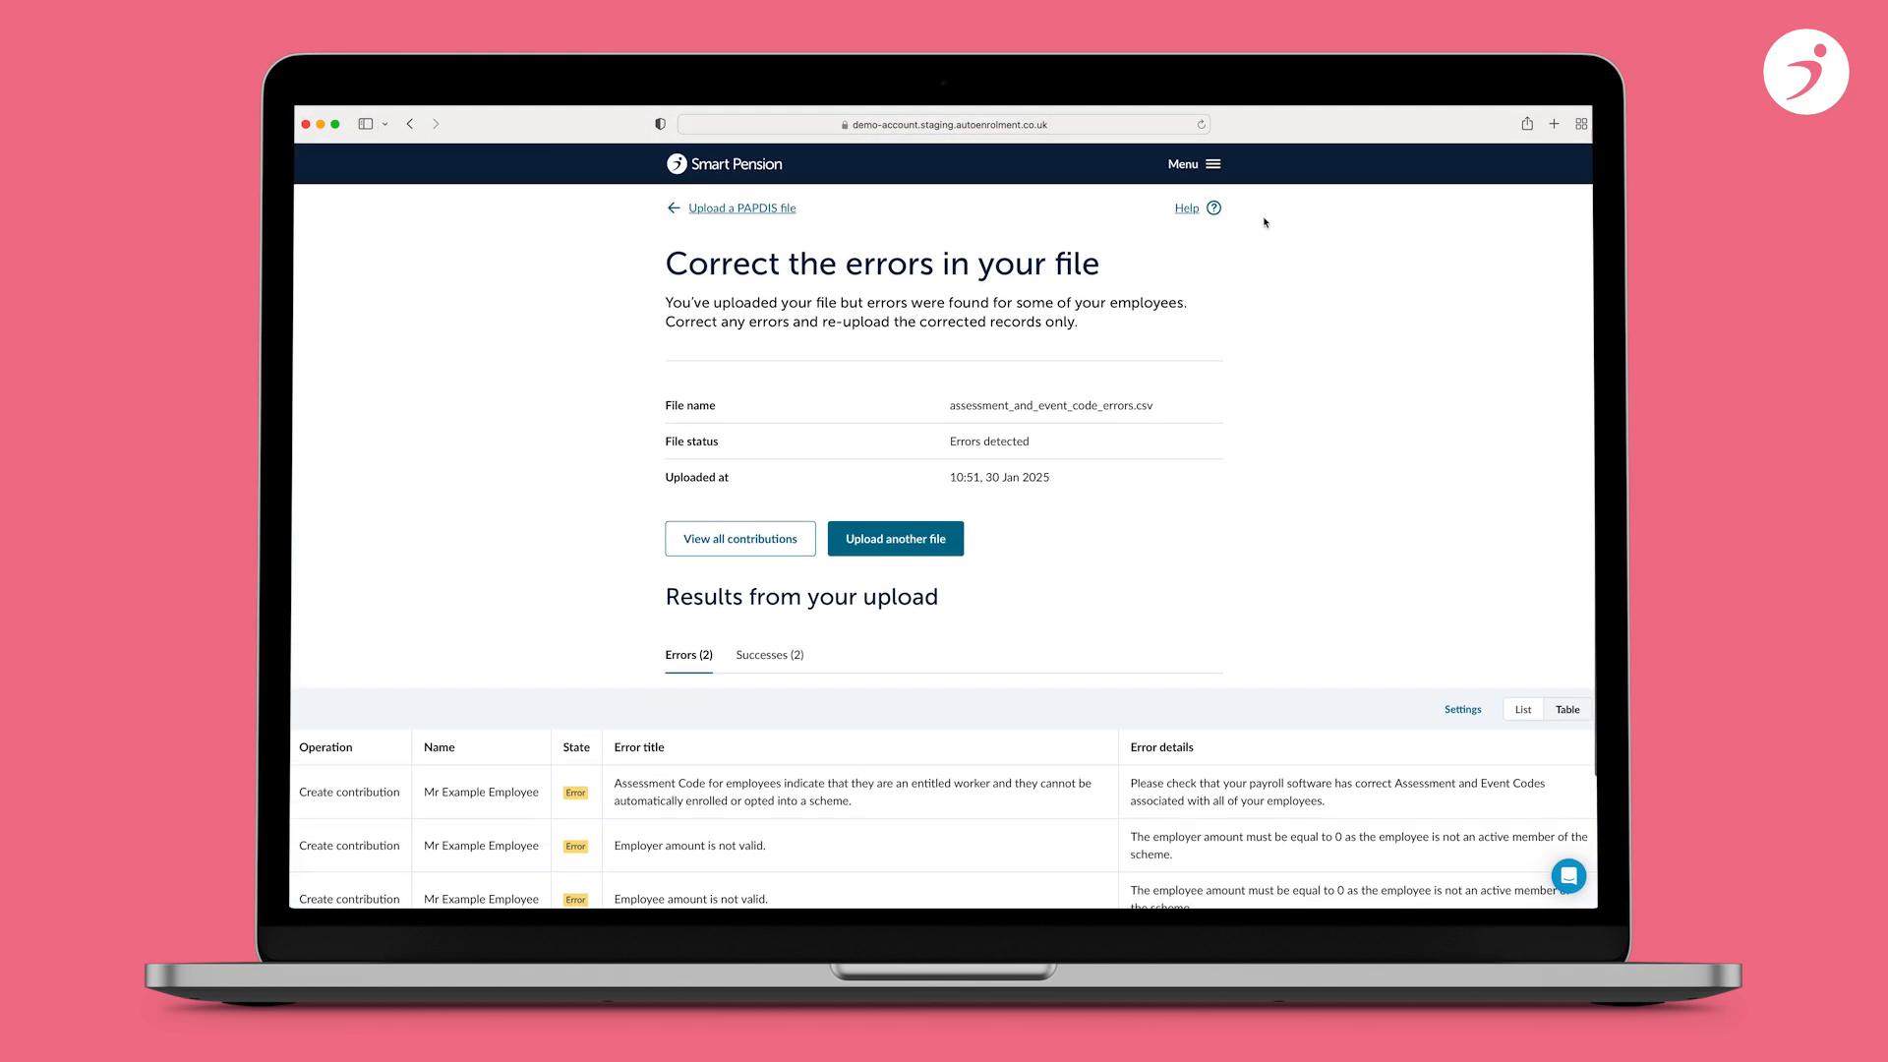
- Return to Pre-assessed contributions and view the postponement_overlaps.csv errors
{"action": "left_click", "coordinate": [1192, 163]}
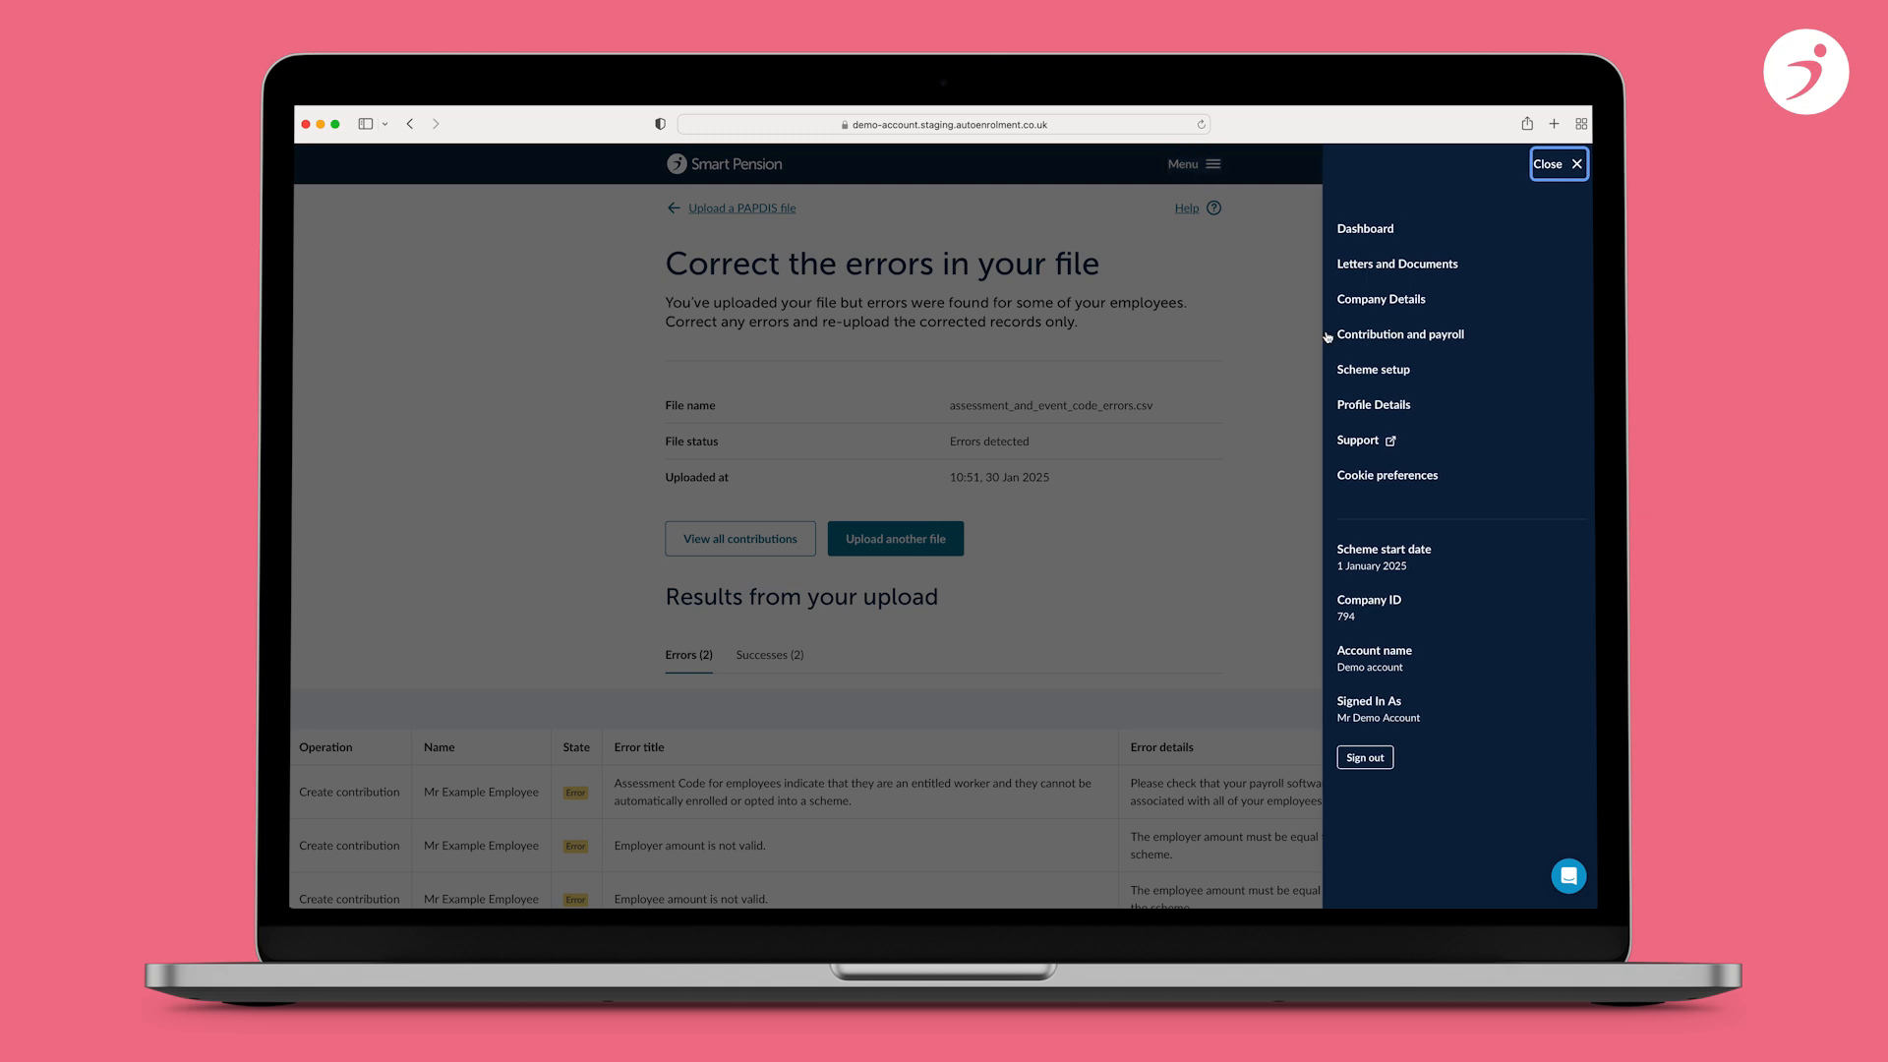
{"action": "left_click", "coordinate": [1399, 334]}
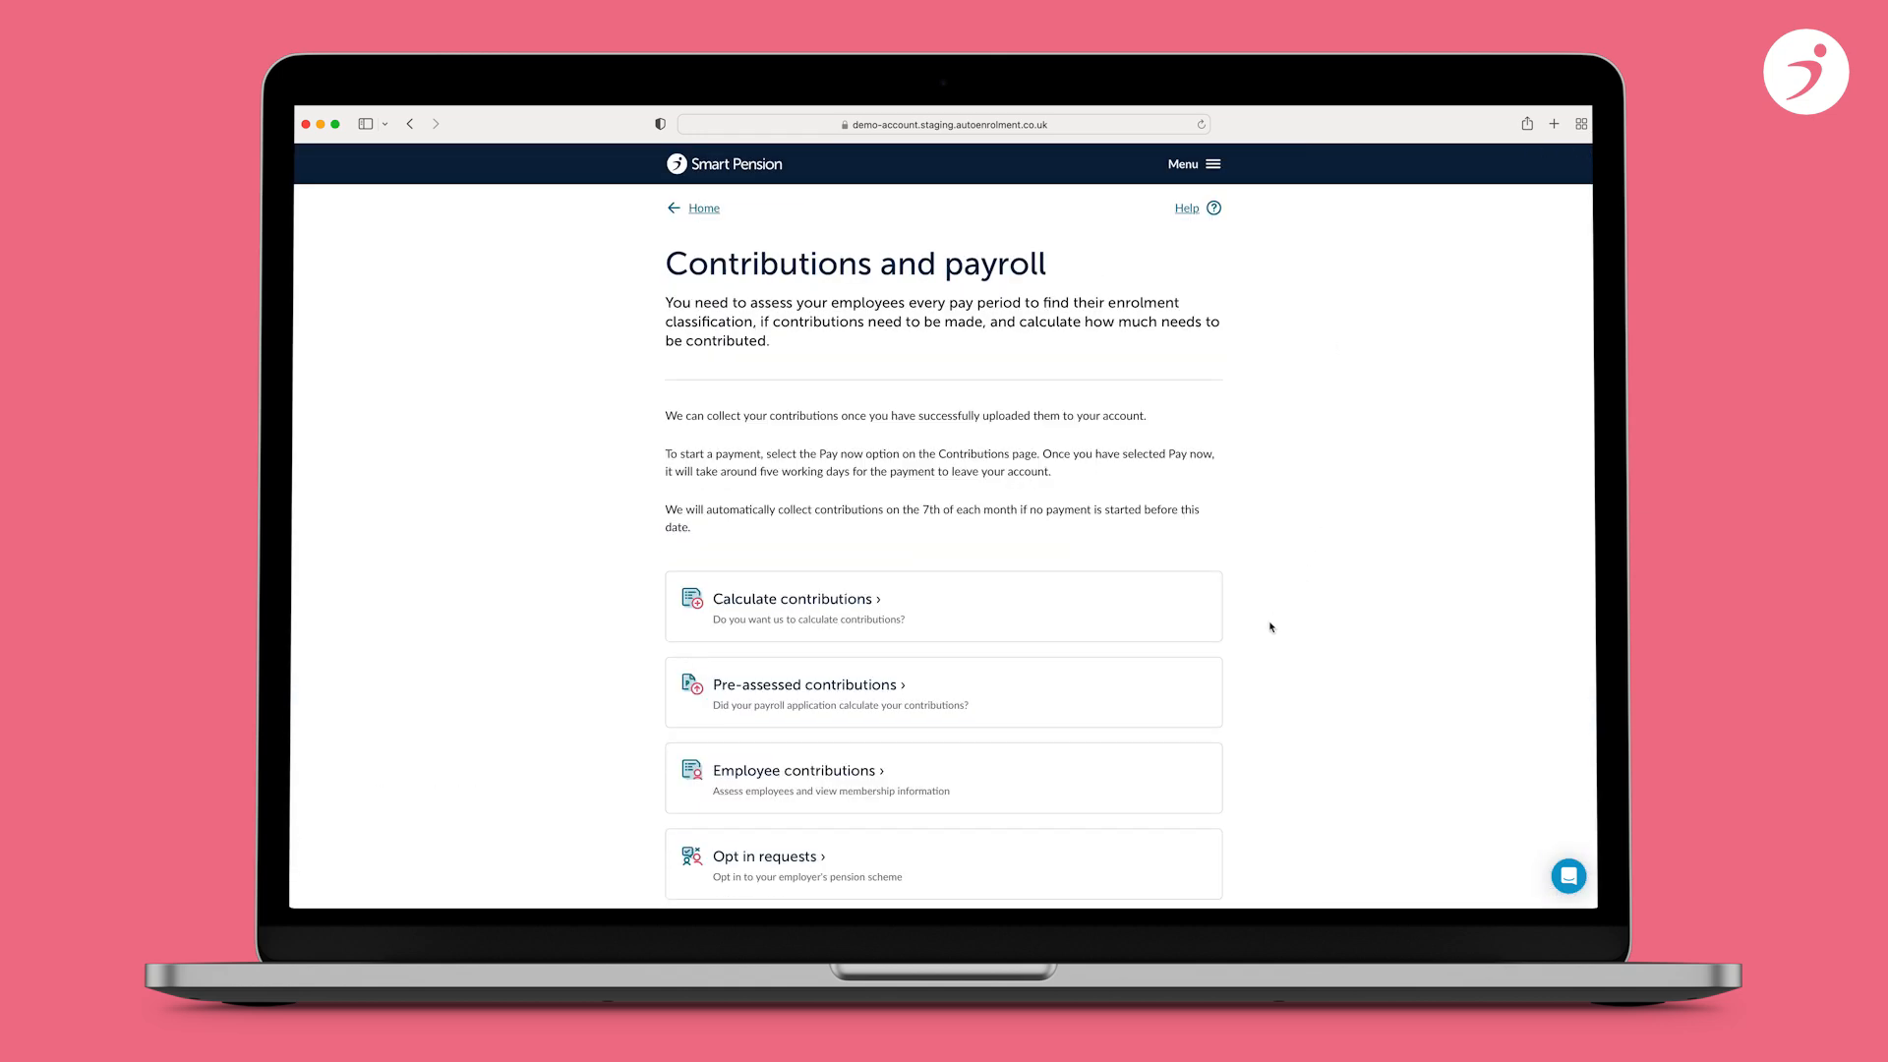
{"action": "left_click", "coordinate": [794, 598]}
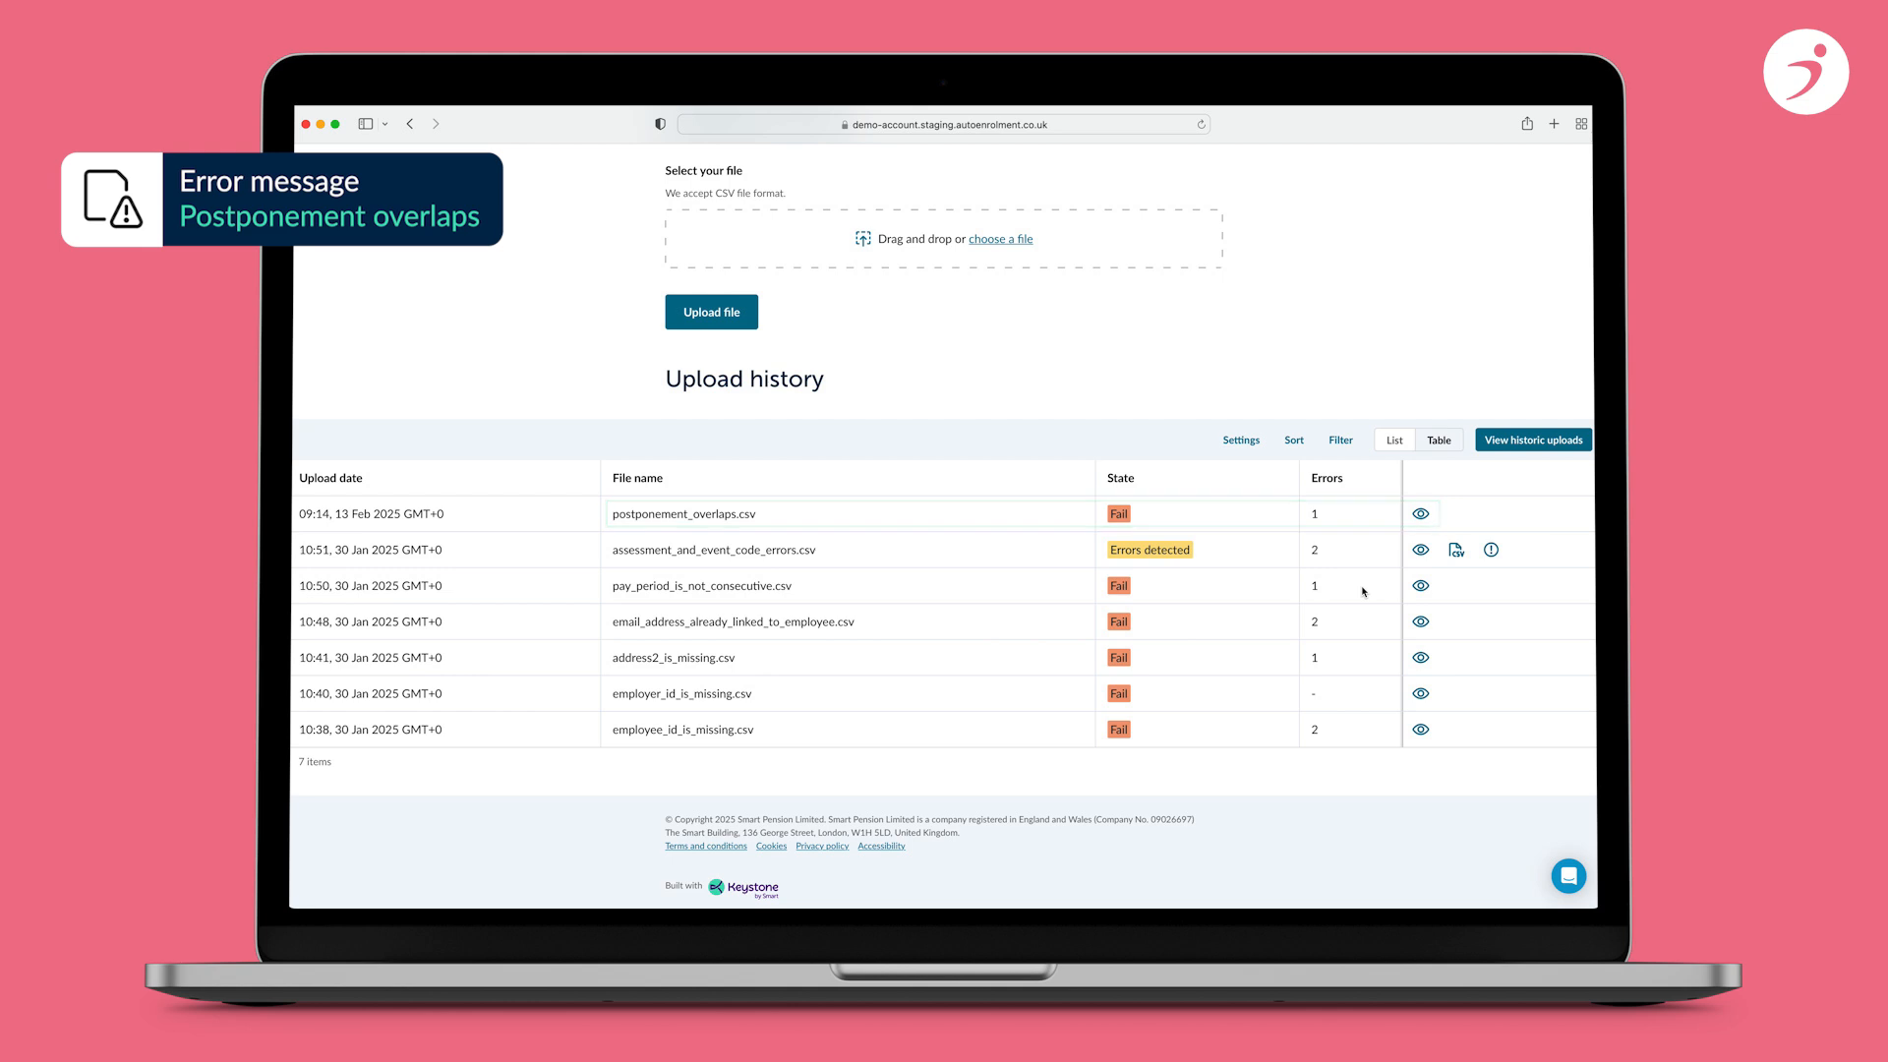
{"action": "mouse_move", "coordinate": [1420, 513]}
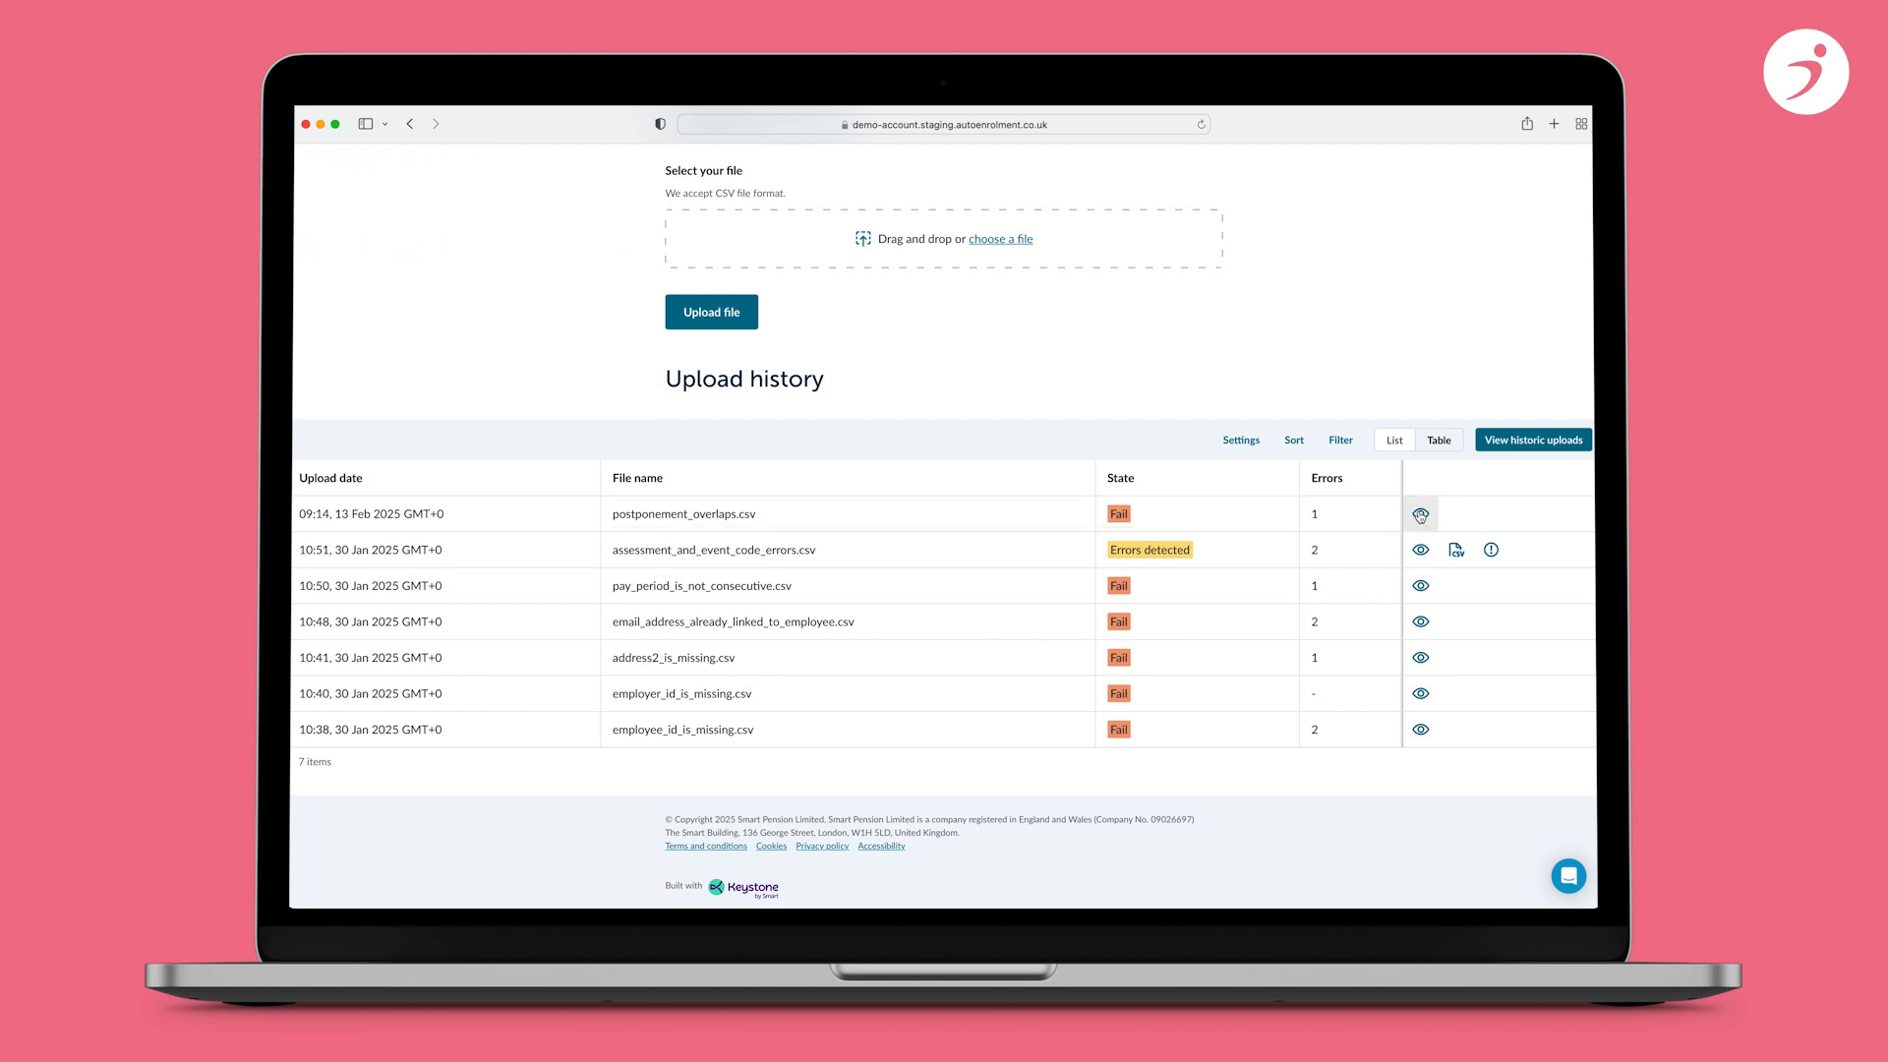
{"action": "left_click", "coordinate": [1420, 513]}
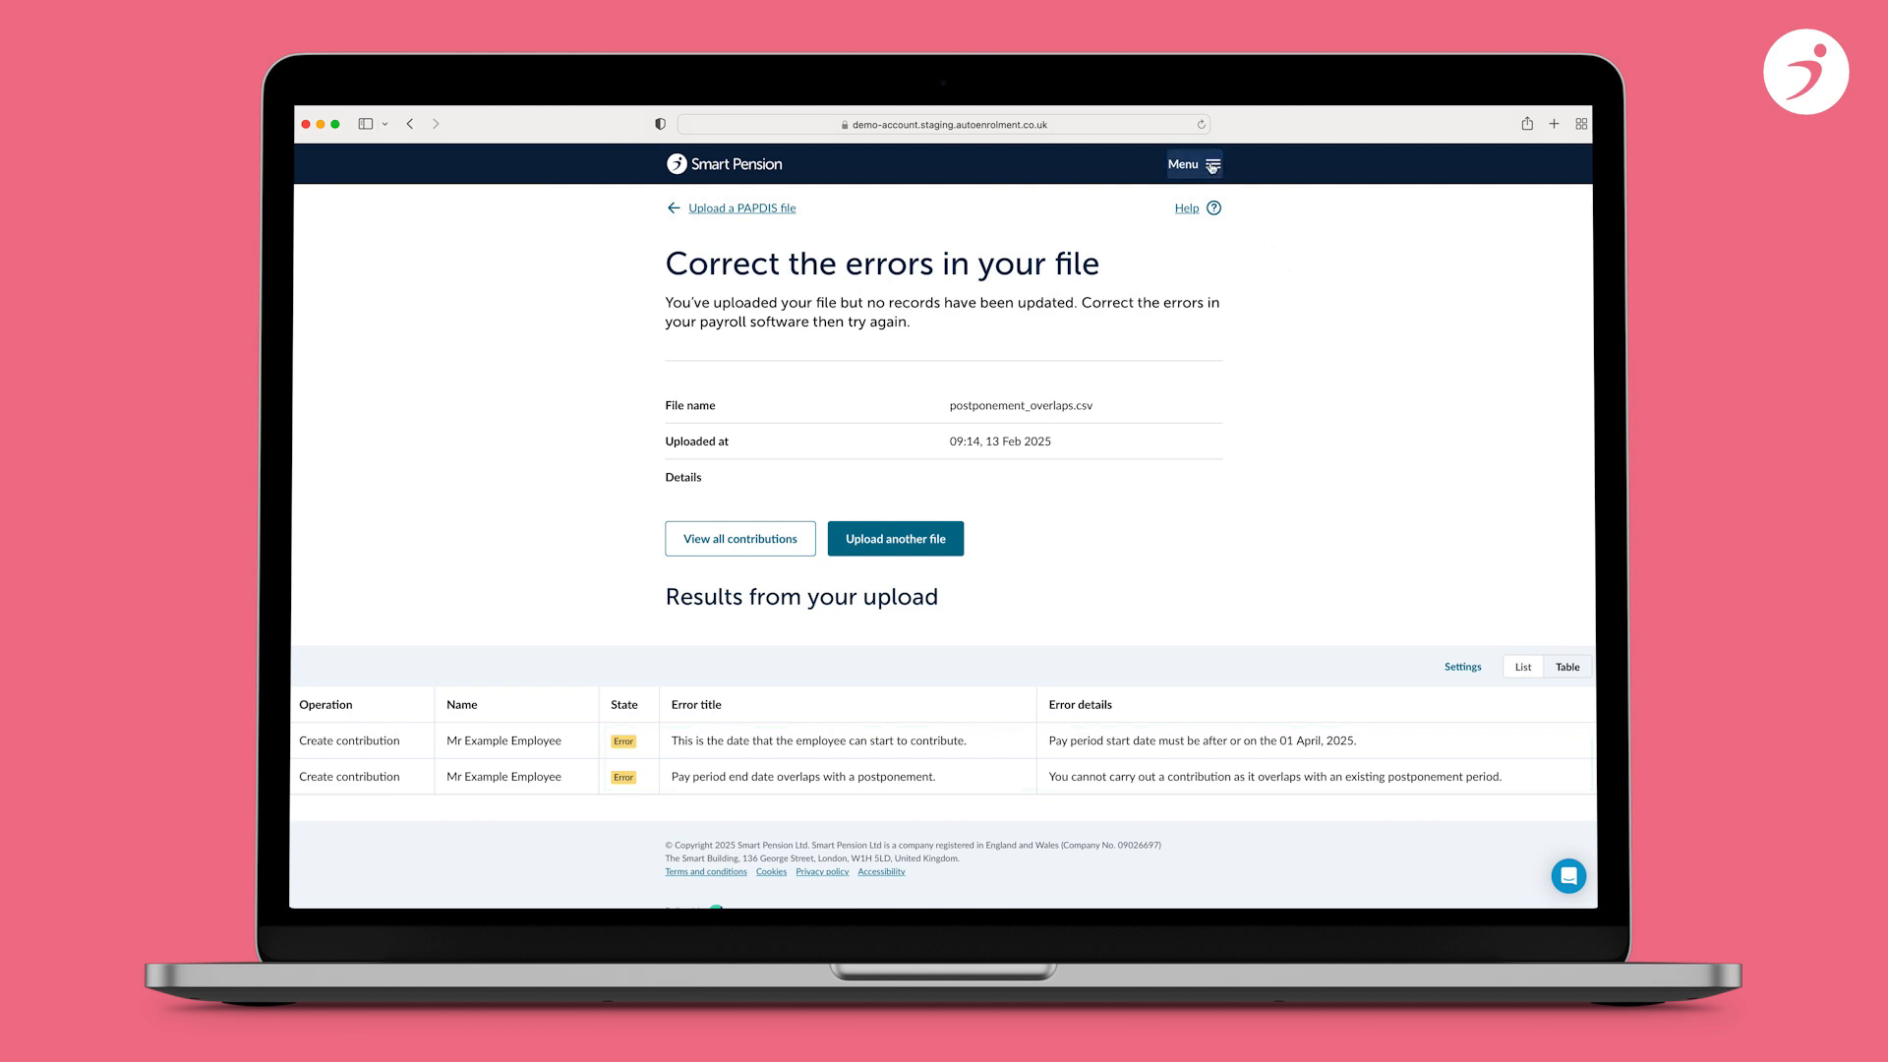
- Go to Scheme setup Postponements showing the 01 April 2025 deferral
{"action": "left_click", "coordinate": [1194, 163]}
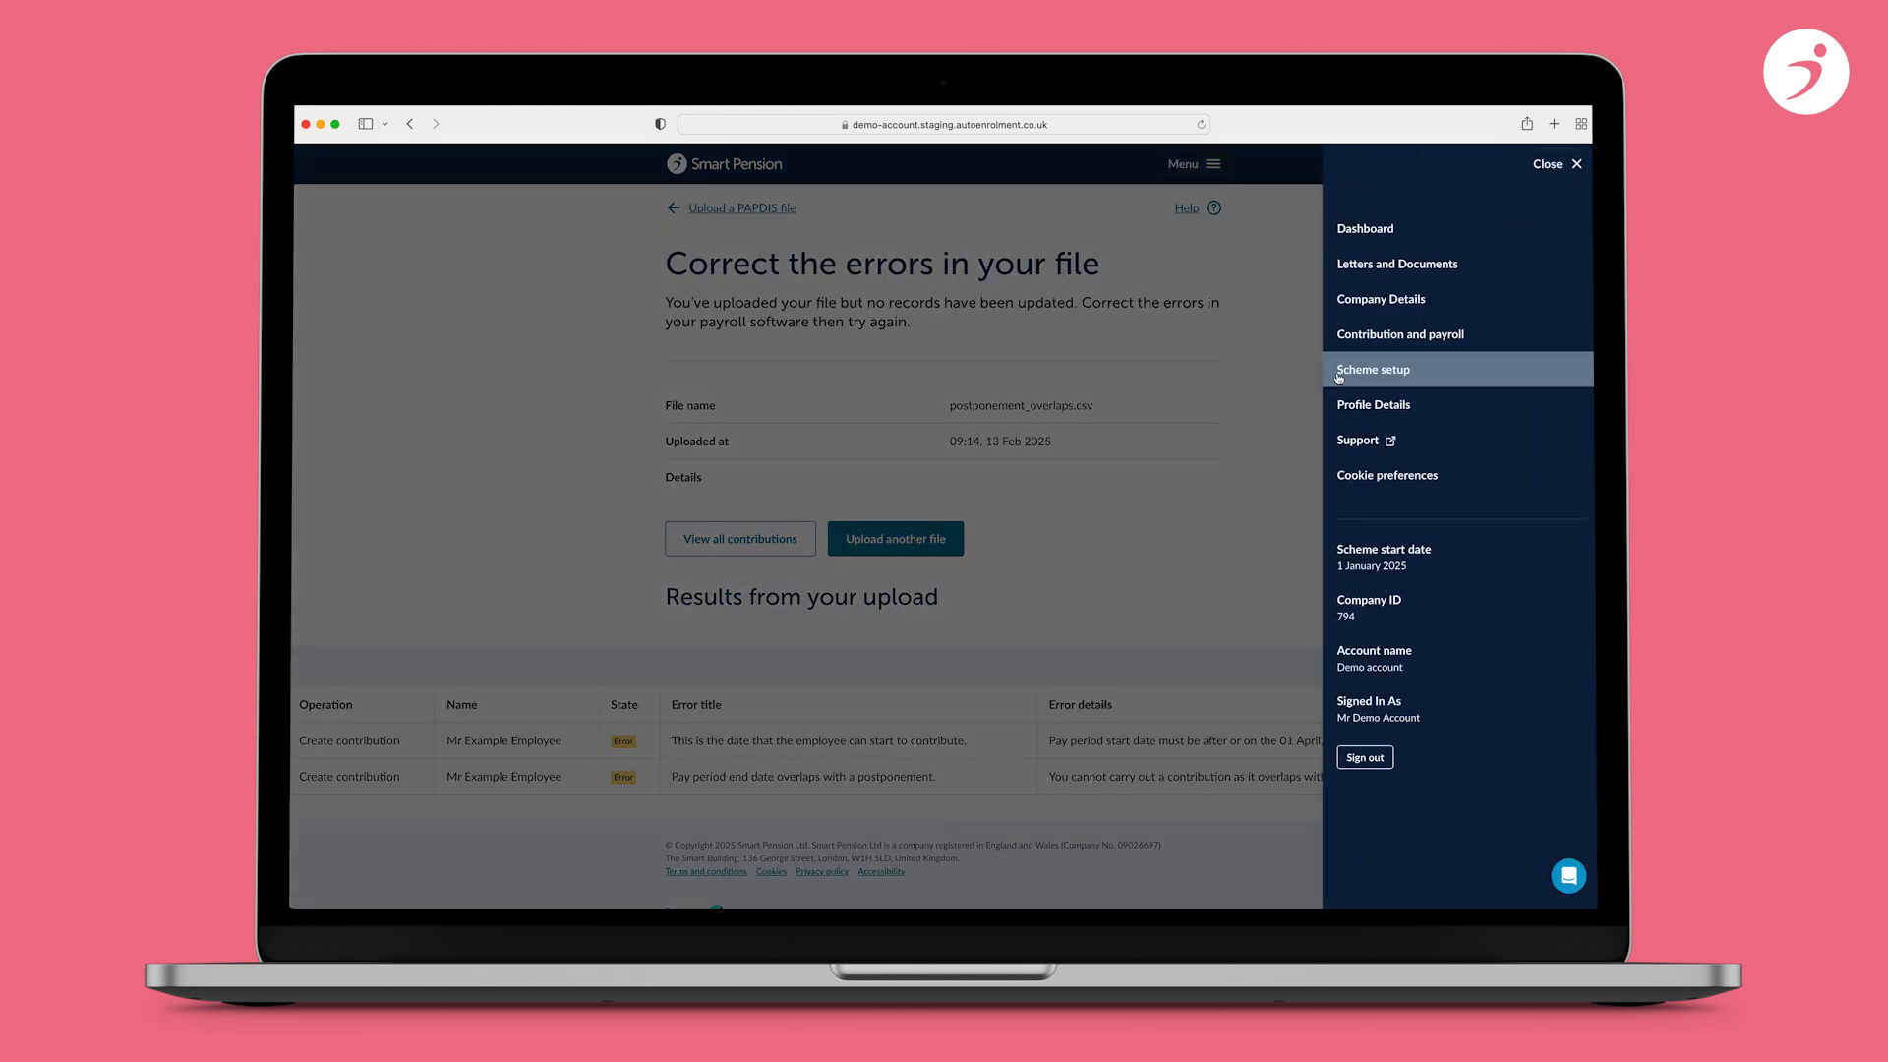
{"action": "left_click", "coordinate": [1373, 369]}
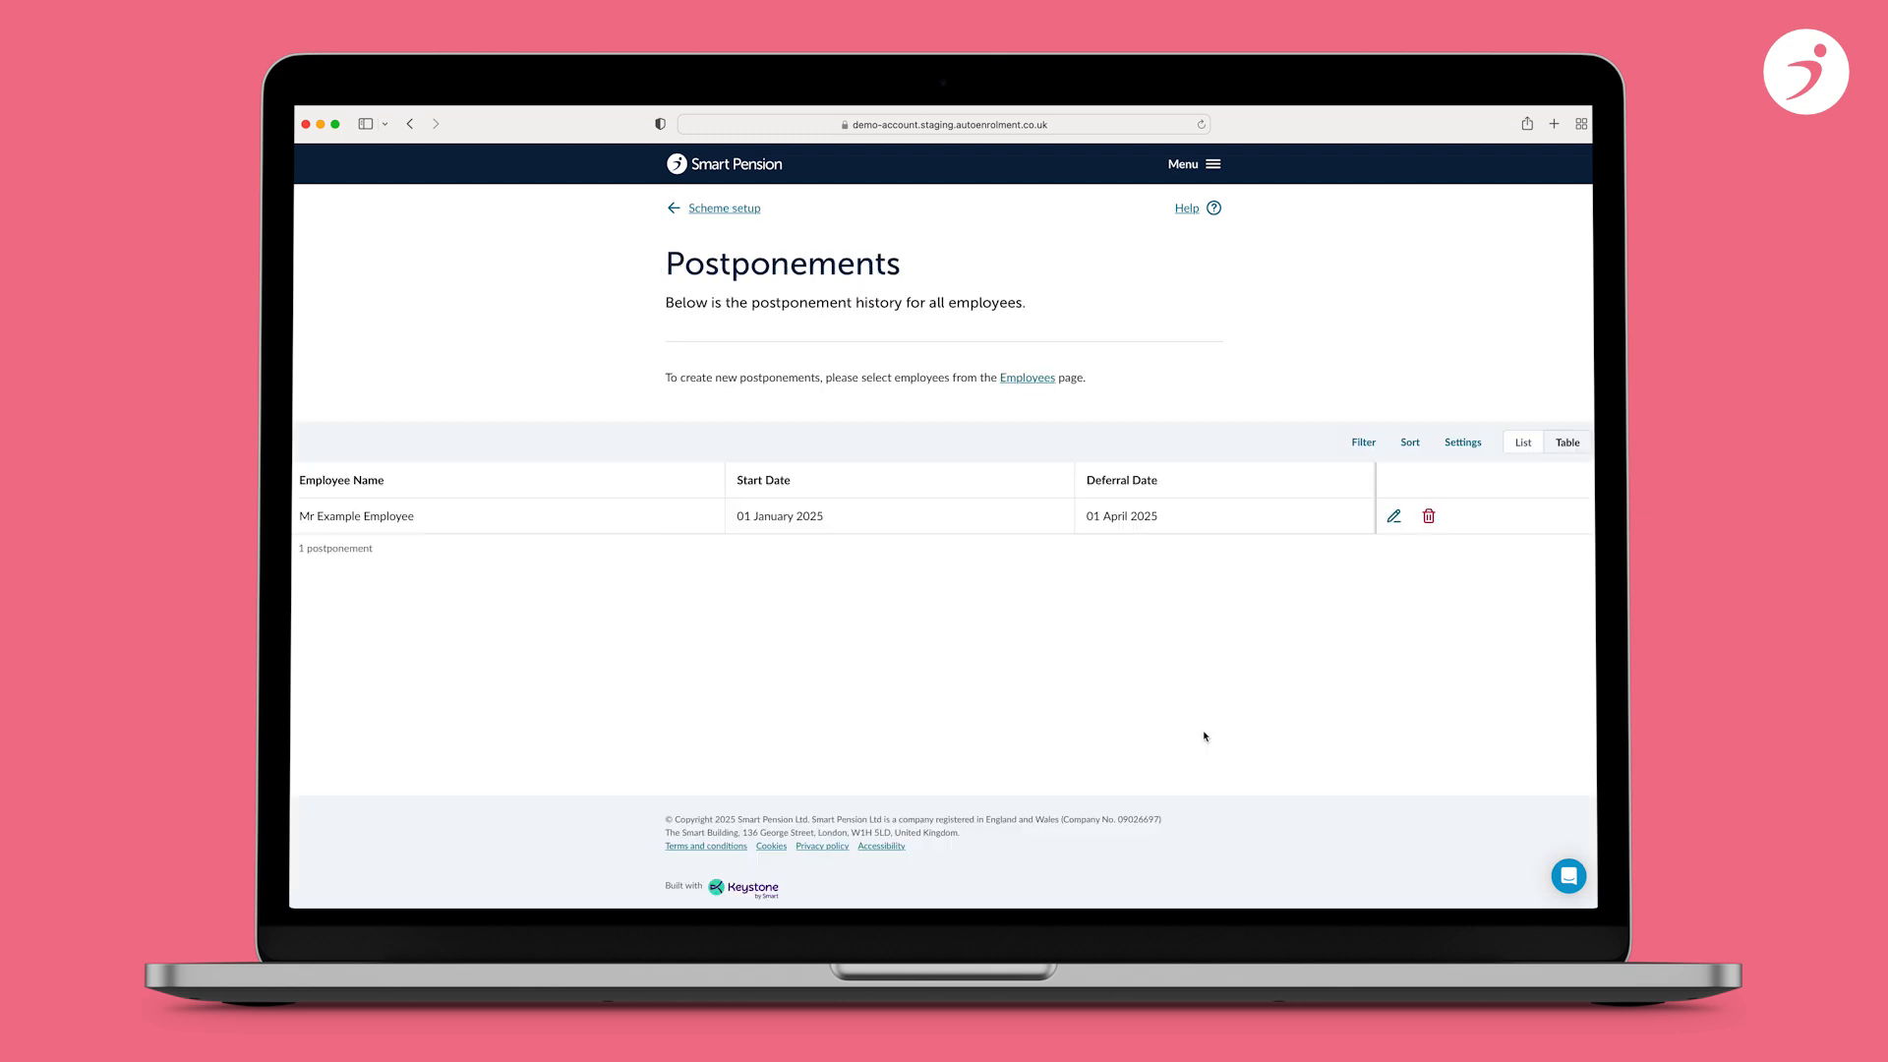